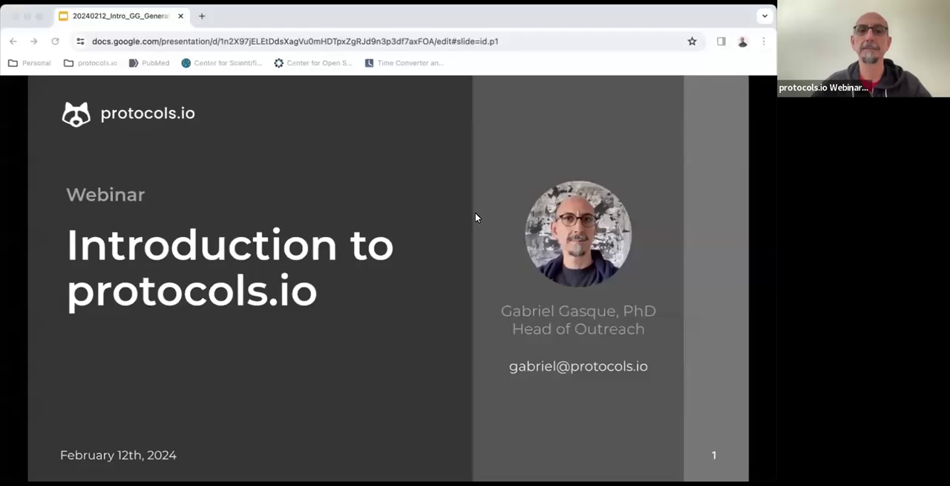
{"action": "mouse_move", "coordinate": [469, 250]}
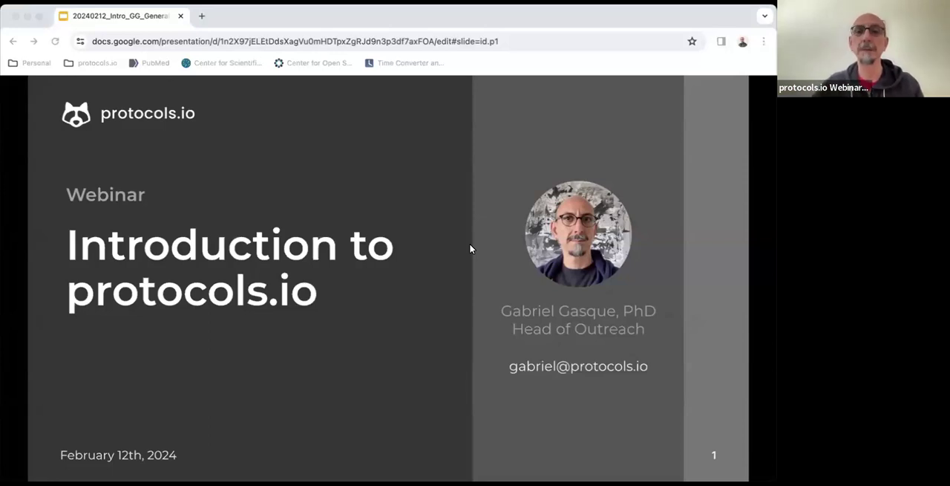
{"action": "mouse_move", "coordinate": [542, 325]}
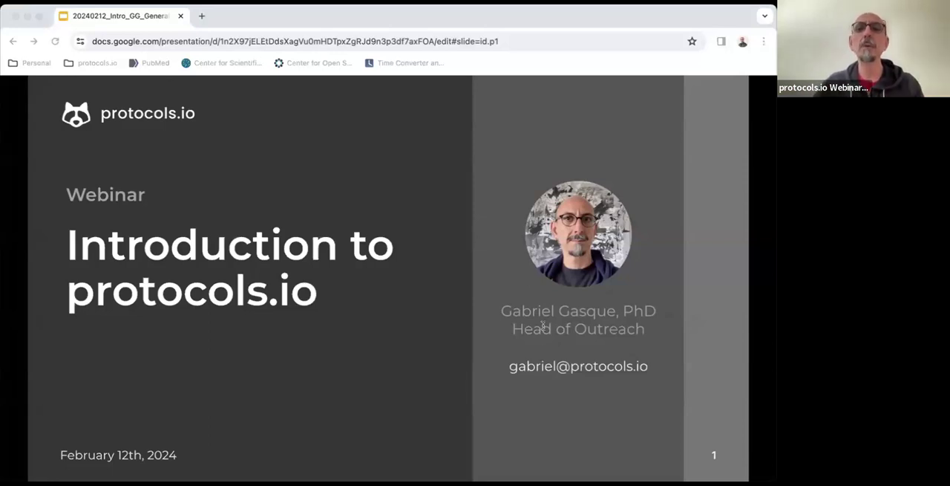
{"action": "mouse_move", "coordinate": [542, 321]}
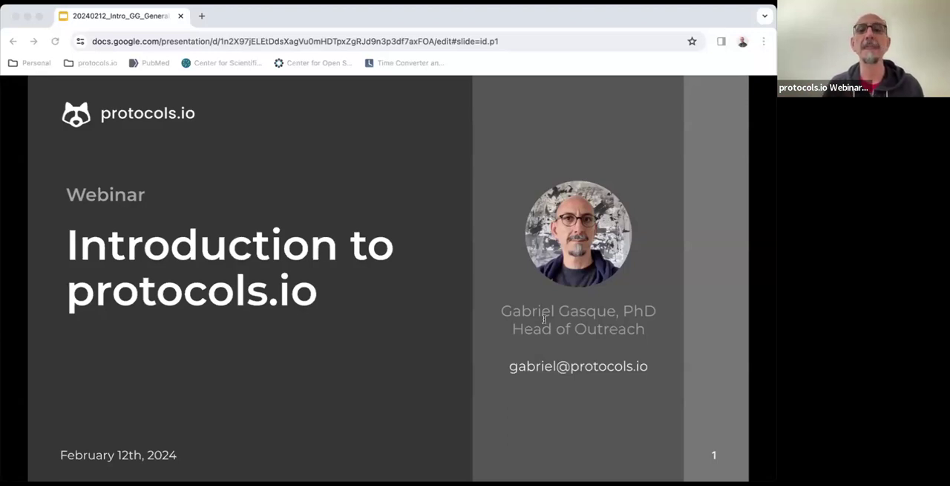
{"action": "mouse_move", "coordinate": [474, 286]}
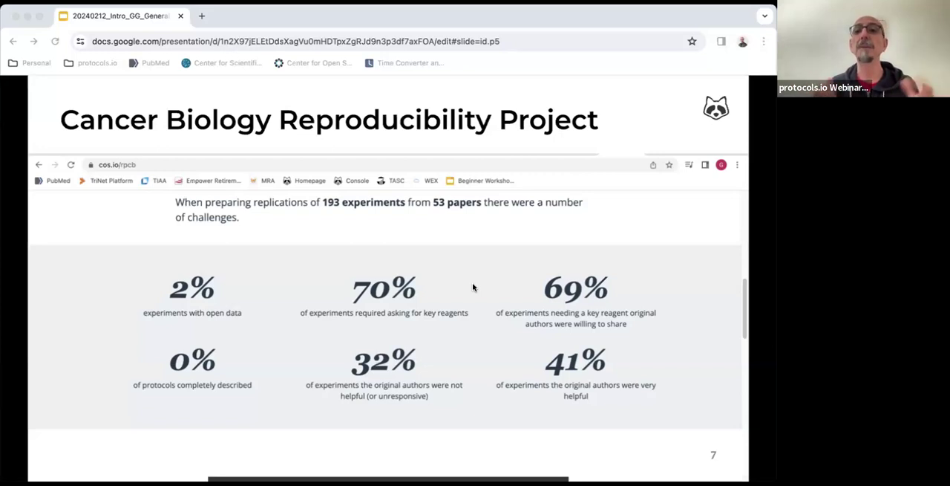
{"action": "mouse_move", "coordinate": [472, 284]}
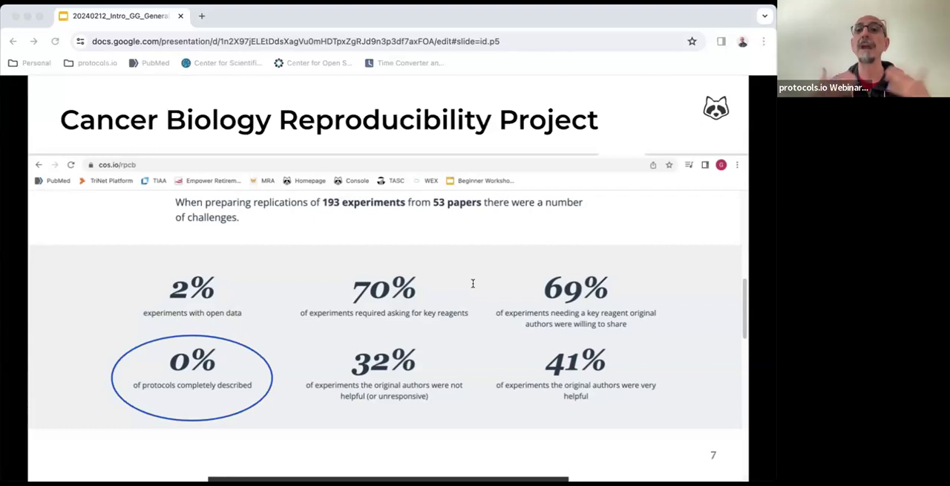
{"action": "mouse_move", "coordinate": [459, 362]}
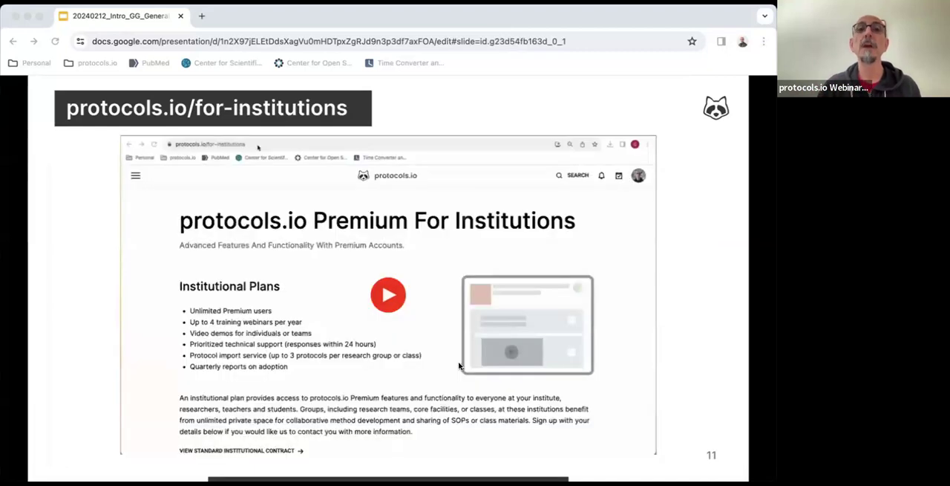
{"action": "mouse_move", "coordinate": [567, 460]}
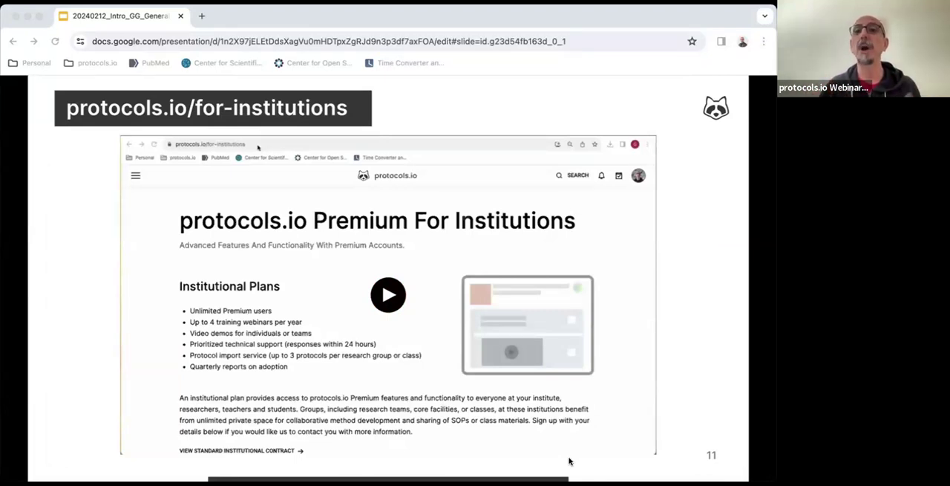
{"action": "mouse_move", "coordinate": [455, 377]}
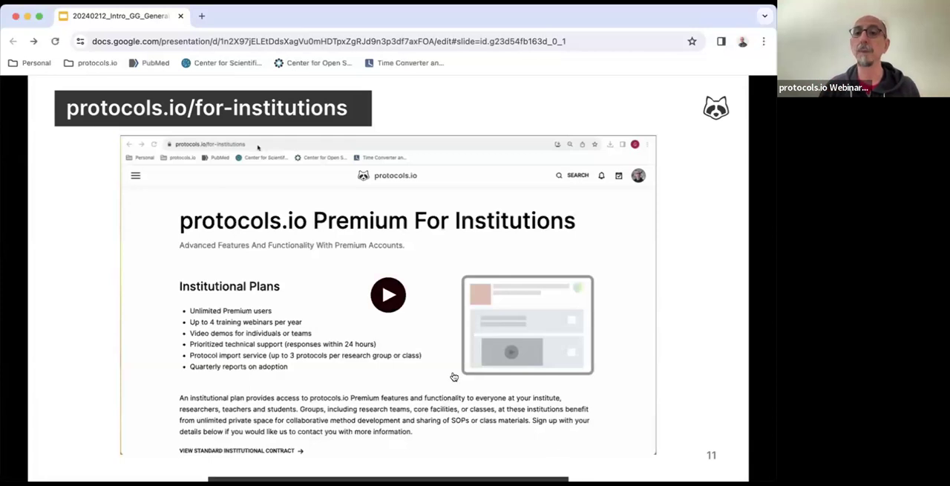
{"action": "left_click", "coordinate": [387, 294]}
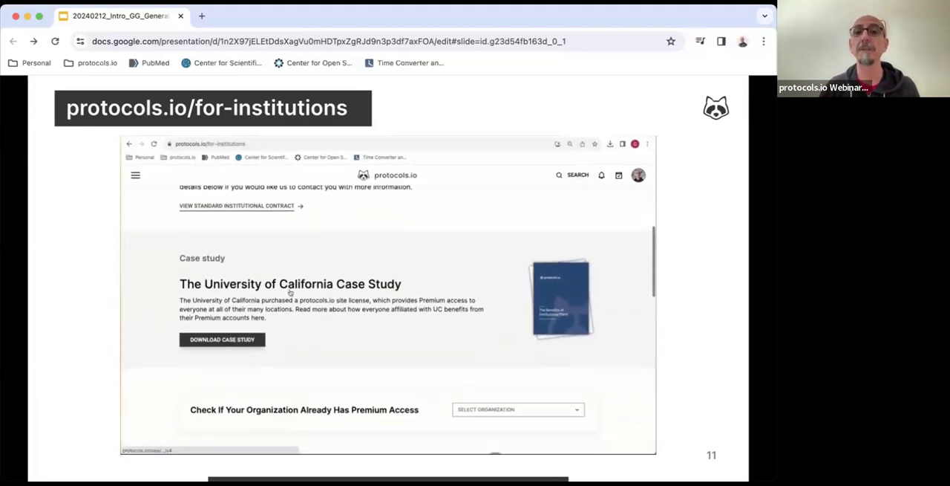
{"action": "scroll", "scroll_direction": "down", "scroll_amount": 3}
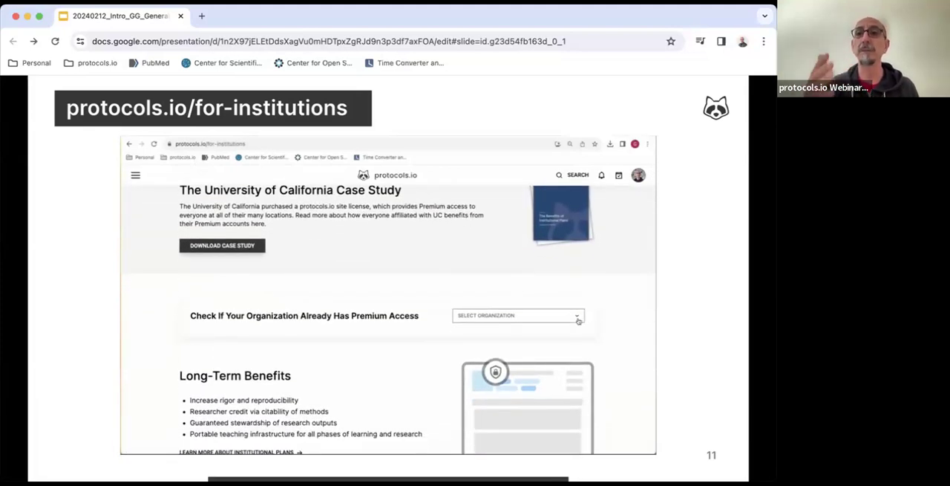
{"action": "left_click", "coordinate": [517, 315]}
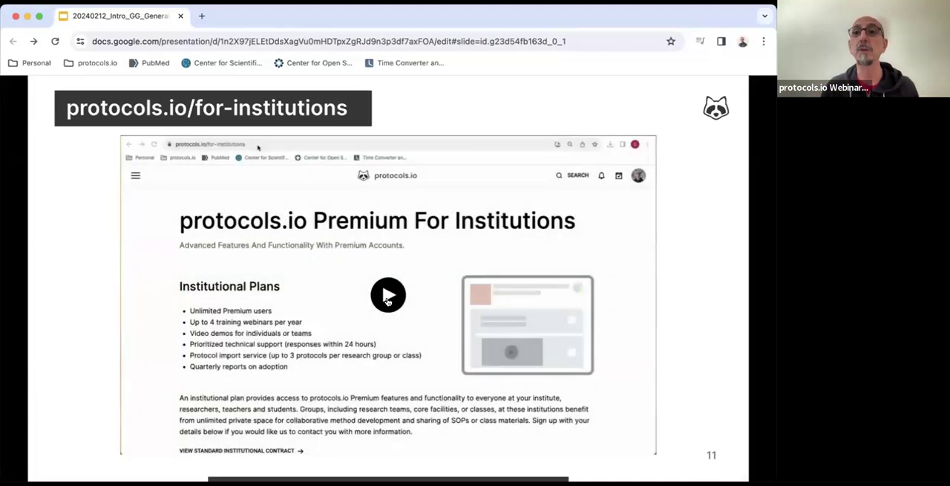
{"action": "mouse_move", "coordinate": [389, 294]}
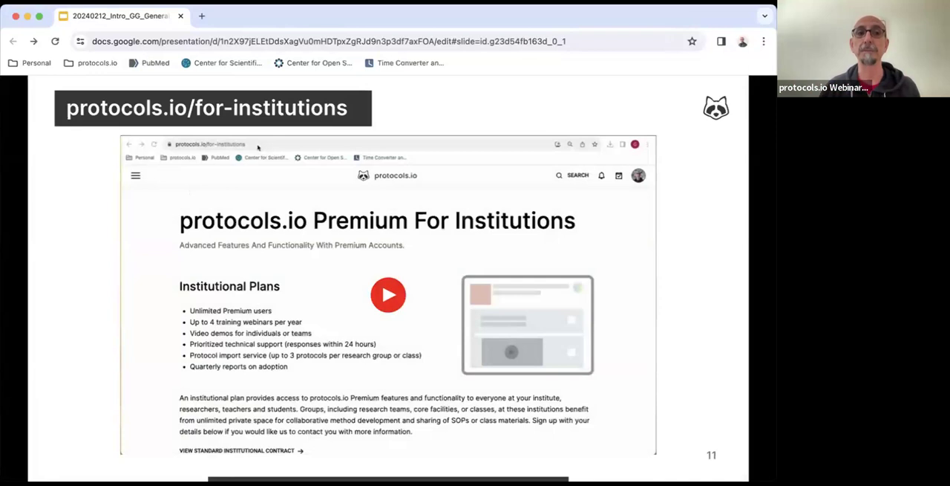
{"action": "left_click", "coordinate": [388, 294]}
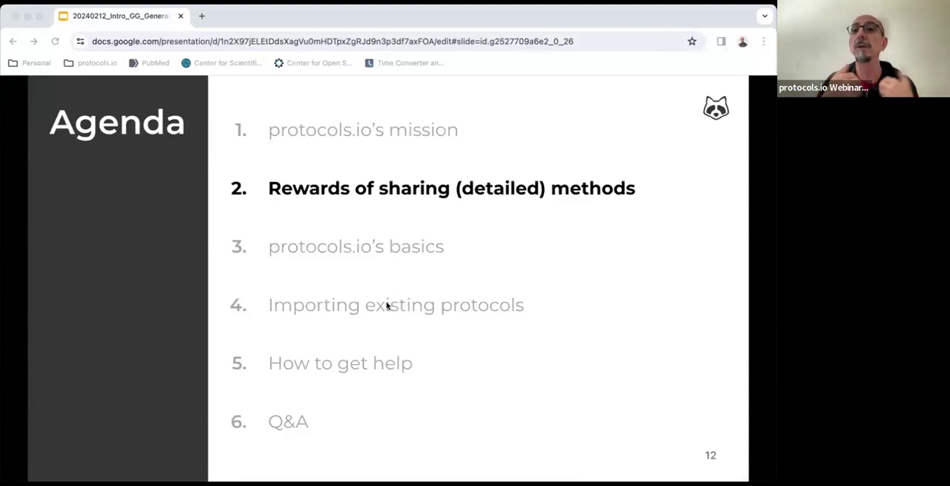
{"action": "mouse_move", "coordinate": [392, 260]}
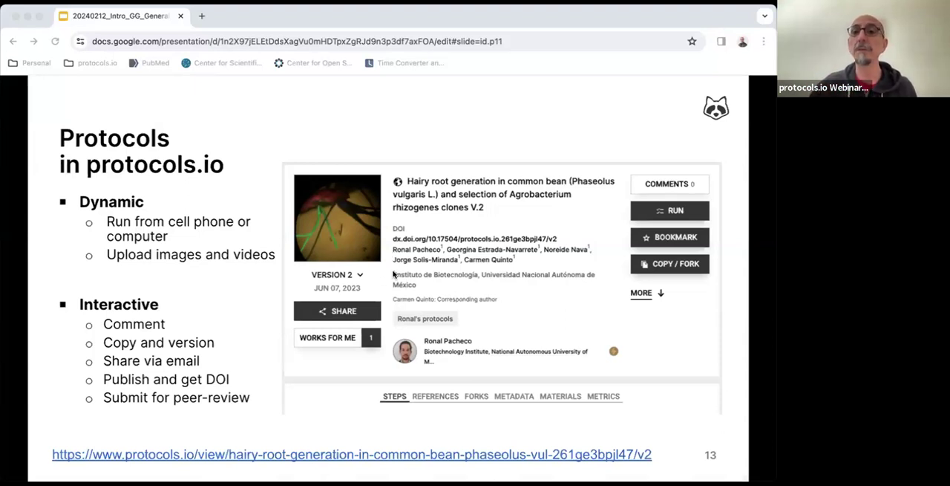
- Open the hairy root generation protocol linked on slide 13 in a new protocols.io tab
{"action": "left_click", "coordinate": [202, 15]}
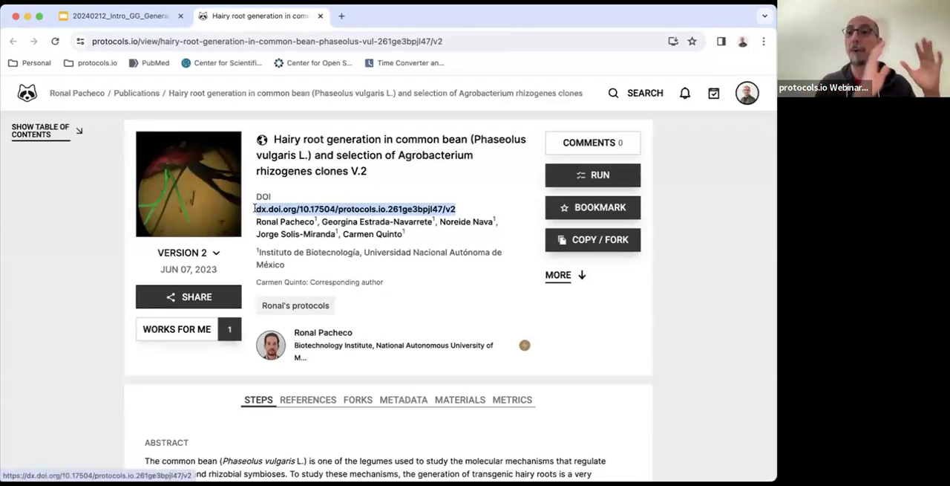
- Scroll through the hairy root protocol's steps and play the embedded video on step 7.1
{"action": "scroll", "scroll_direction": "down", "scroll_amount": 3}
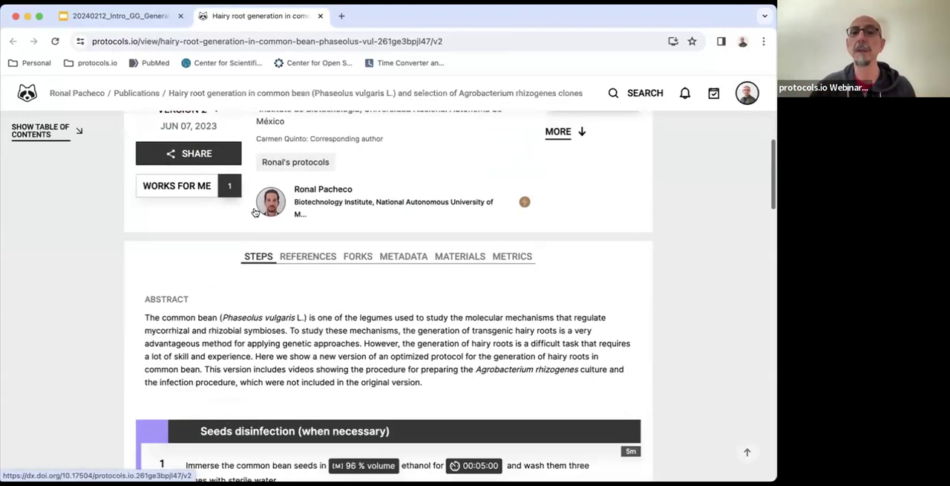
{"action": "scroll", "scroll_direction": "down", "scroll_amount": 3}
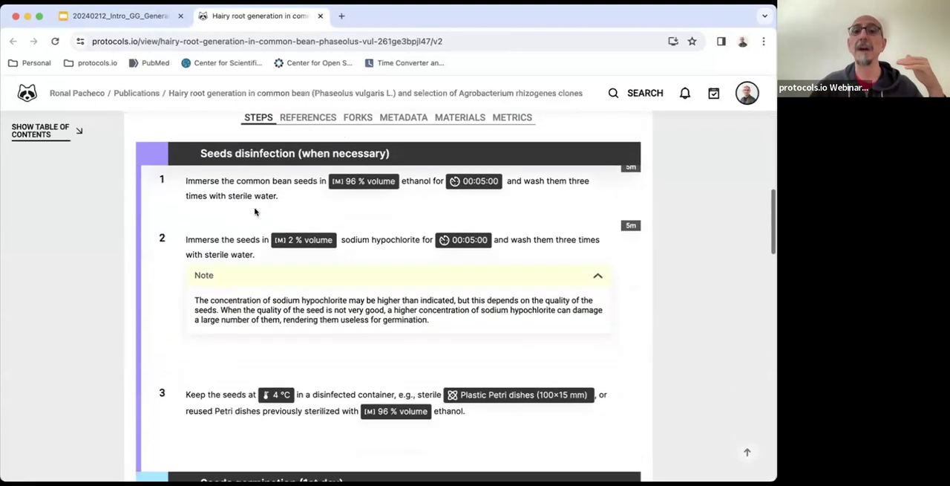
{"action": "scroll", "scroll_direction": "down", "scroll_amount": 3}
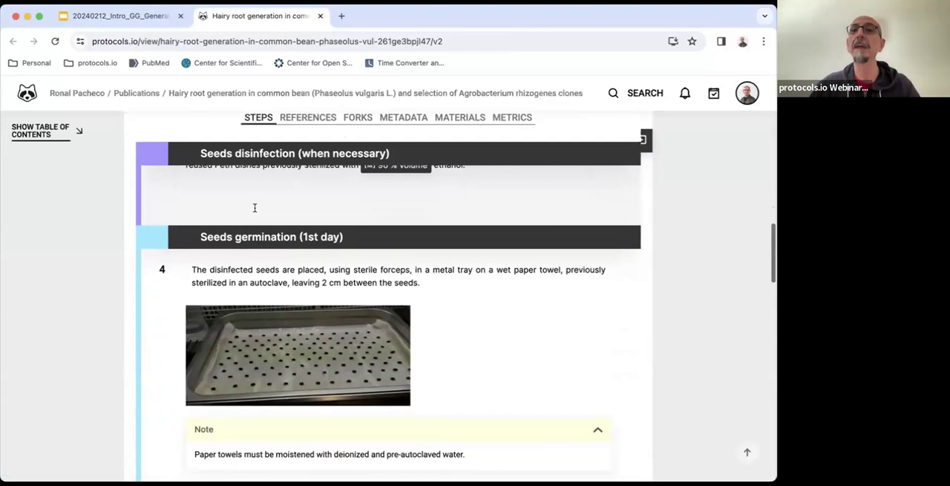
{"action": "scroll", "scroll_direction": "down", "scroll_amount": 3}
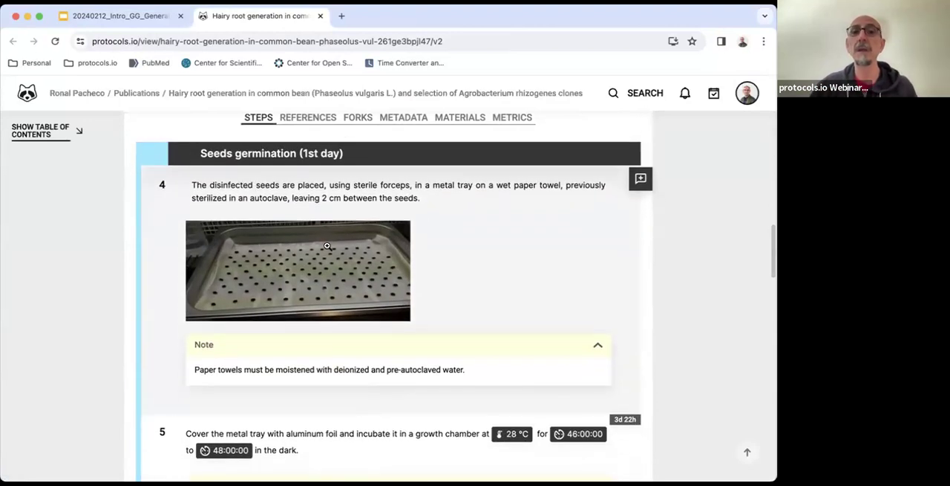
{"action": "mouse_move", "coordinate": [311, 290]}
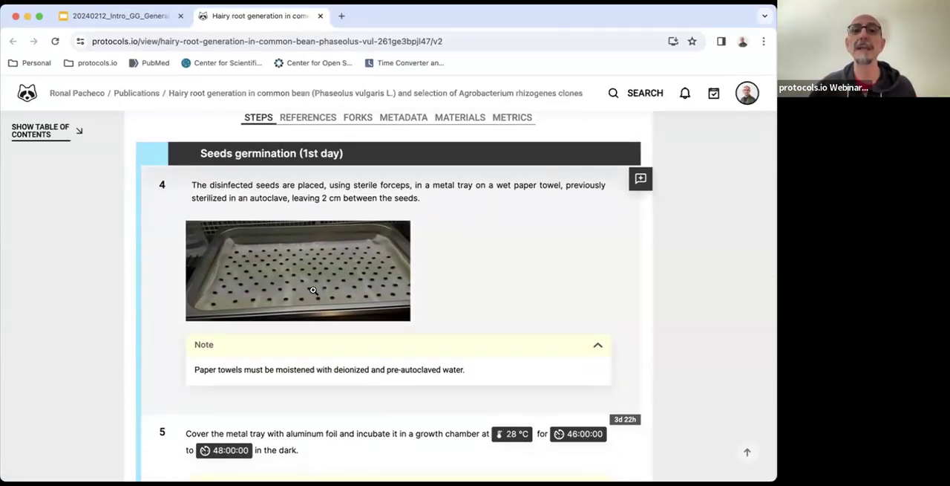
{"action": "scroll", "scroll_direction": "down", "scroll_amount": 3}
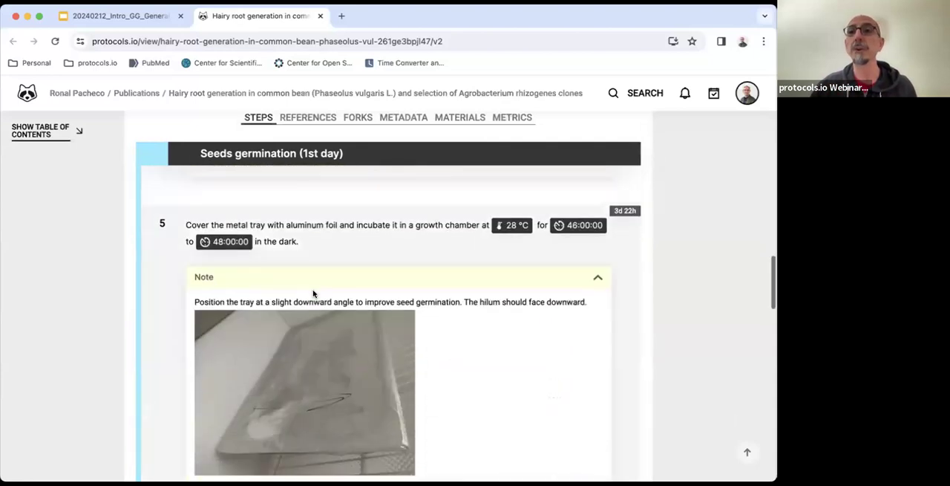
{"action": "scroll", "scroll_direction": "down", "scroll_amount": 3}
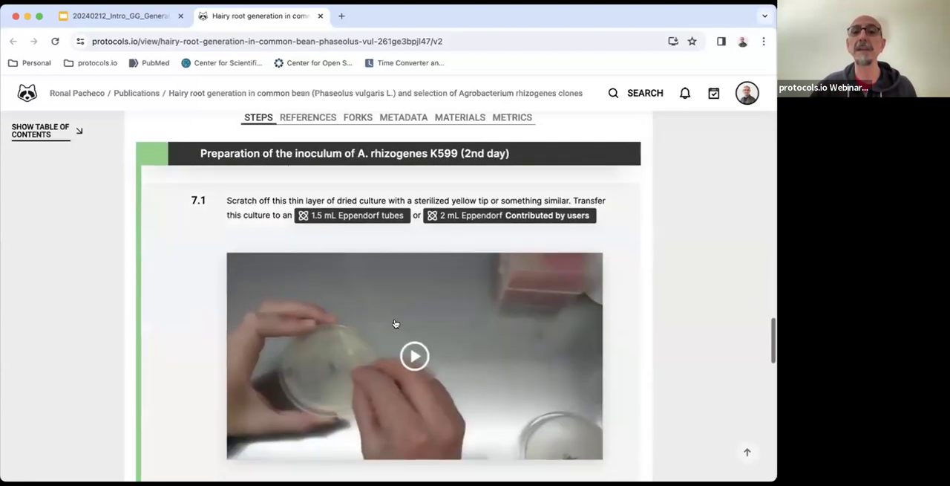
{"action": "left_click", "coordinate": [414, 355]}
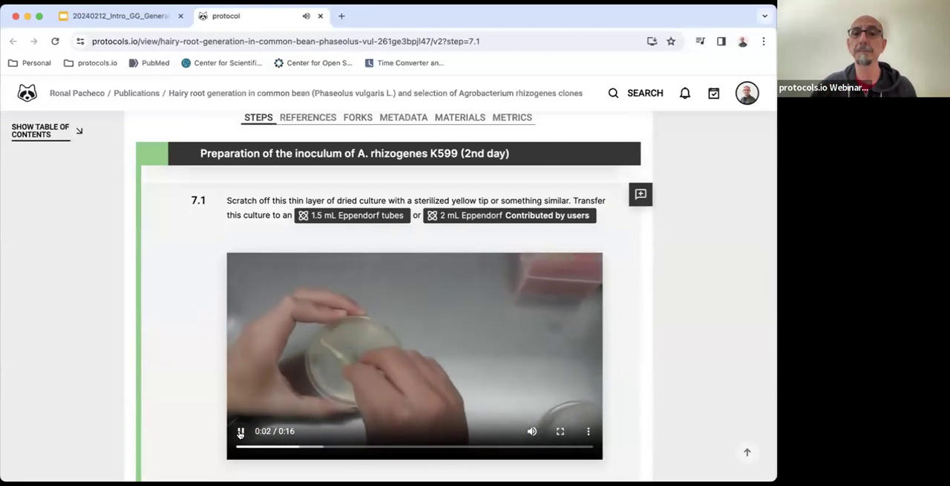
{"action": "scroll", "scroll_direction": "up", "scroll_amount": 3}
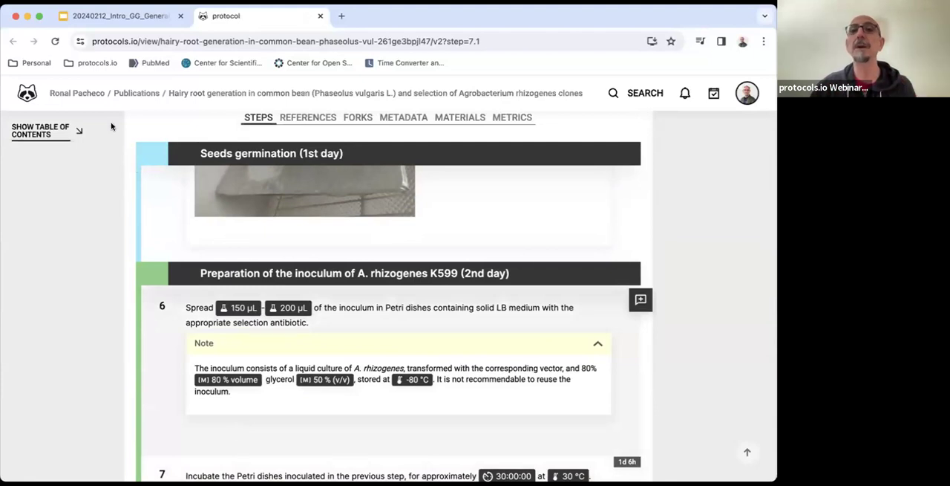
{"action": "left_click", "coordinate": [41, 130]}
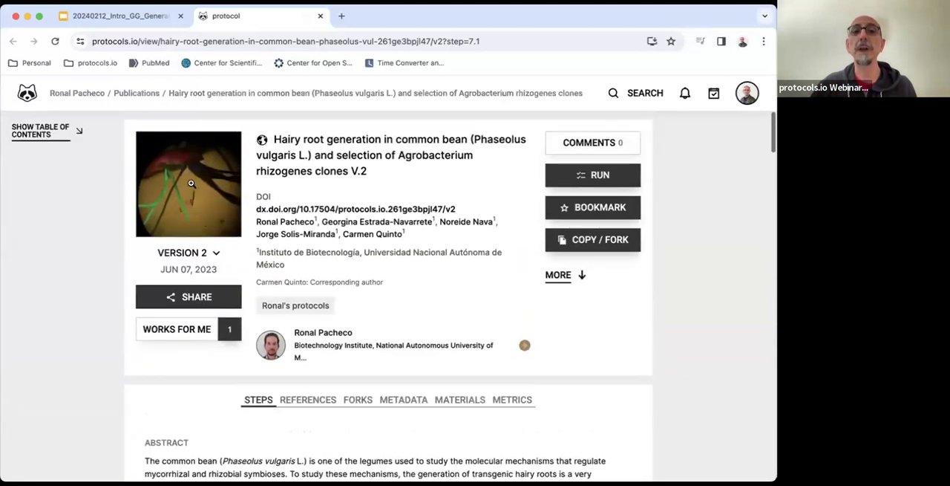
{"action": "left_click", "coordinate": [187, 252]}
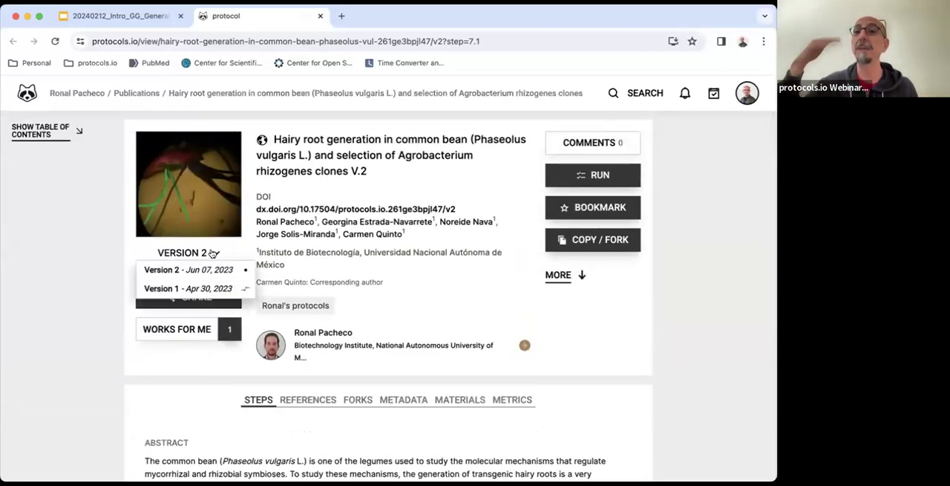
{"action": "mouse_move", "coordinate": [374, 326]}
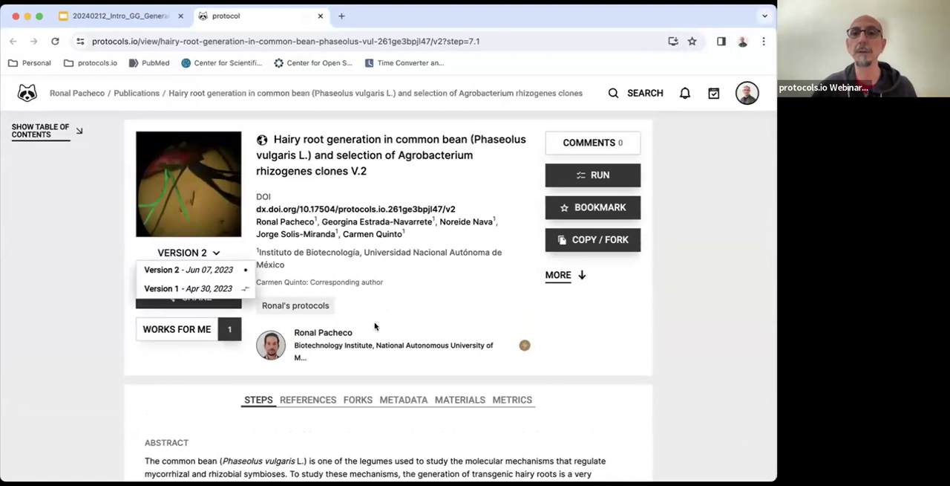
{"action": "scroll", "scroll_direction": "down", "scroll_amount": 3}
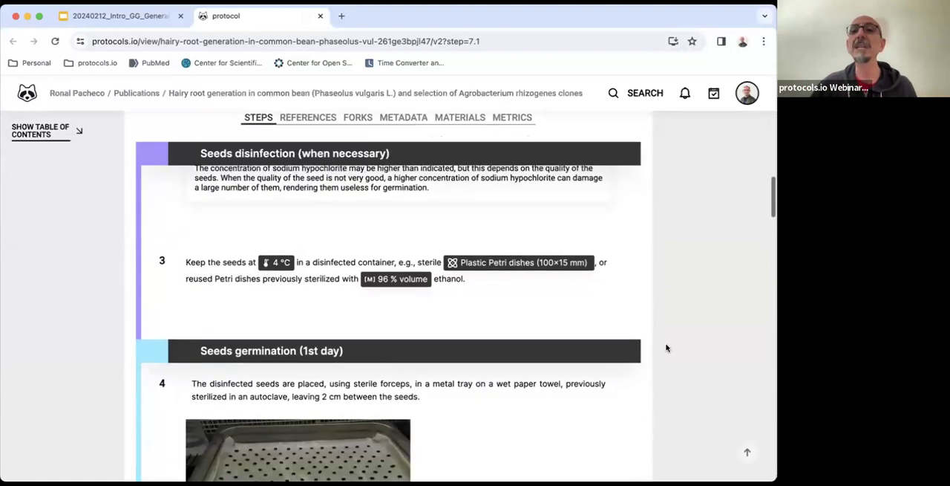
{"action": "scroll", "scroll_direction": "up", "scroll_amount": 3}
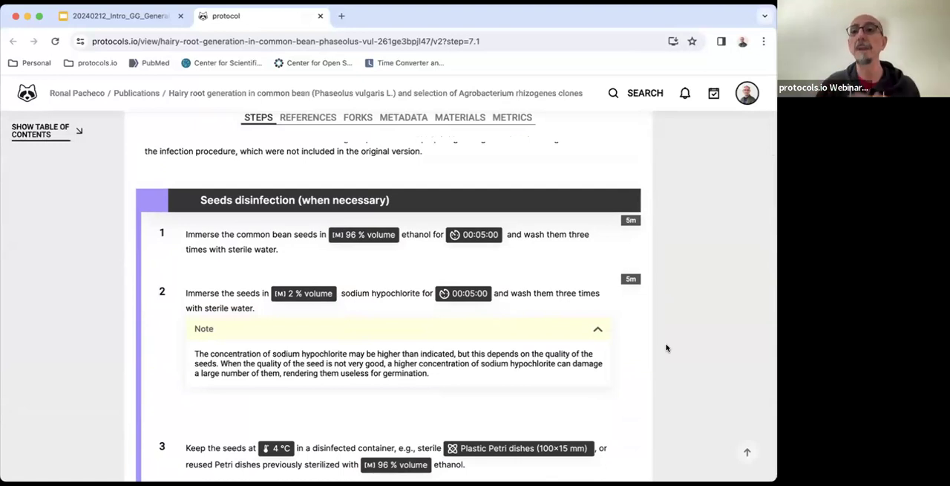
{"action": "scroll", "scroll_direction": "up", "scroll_amount": 3}
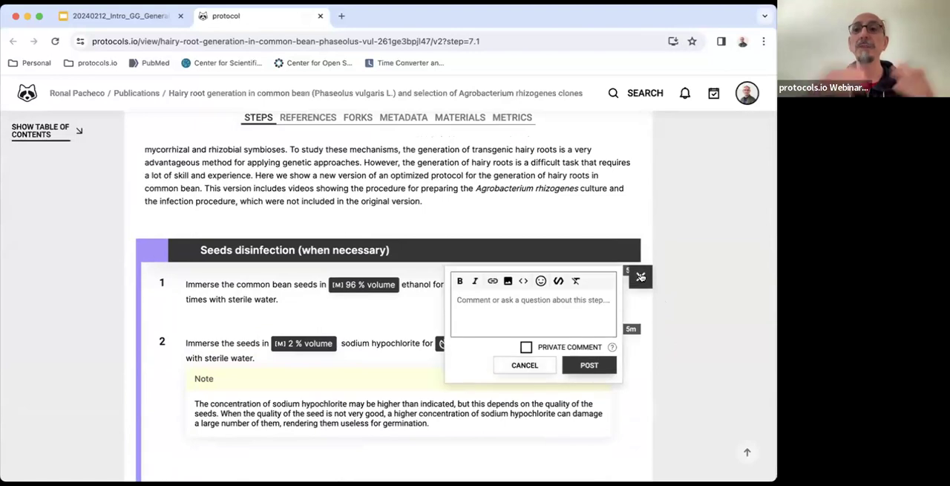
{"action": "mouse_move", "coordinate": [640, 277]}
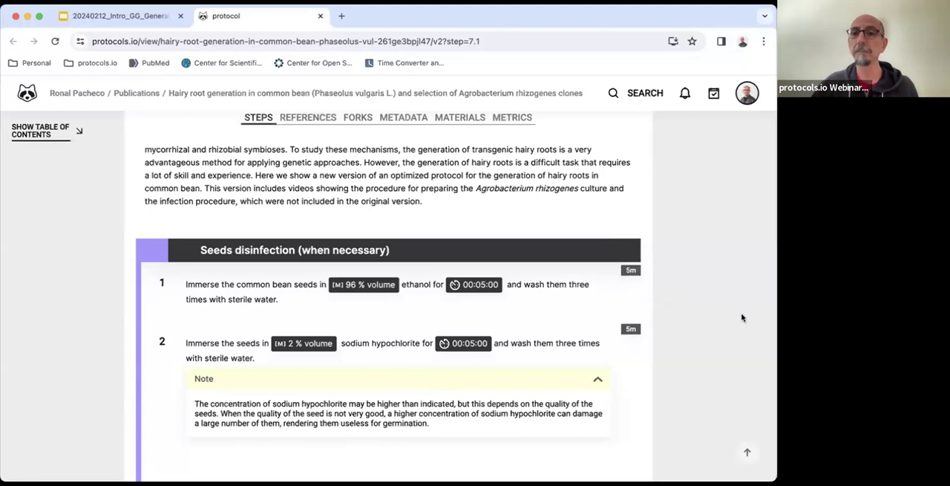
{"action": "scroll", "scroll_direction": "up", "scroll_amount": 3}
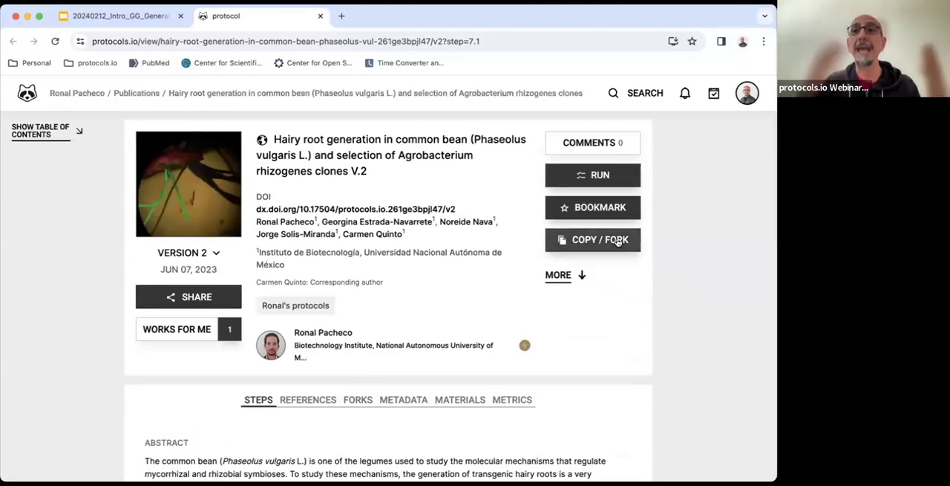
- View and dismiss the Copy/Fork options, then bring up the Start running dialog for the protocol
{"action": "left_click", "coordinate": [592, 239]}
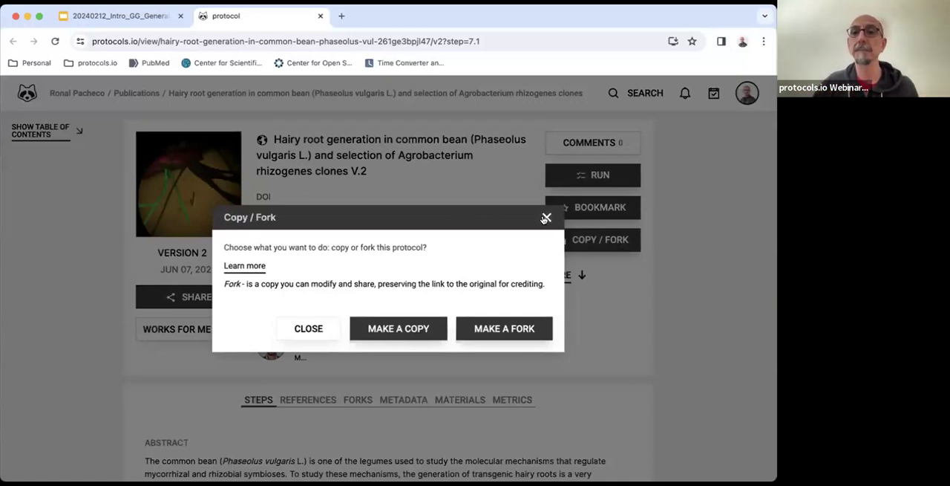
{"action": "left_click", "coordinate": [547, 217]}
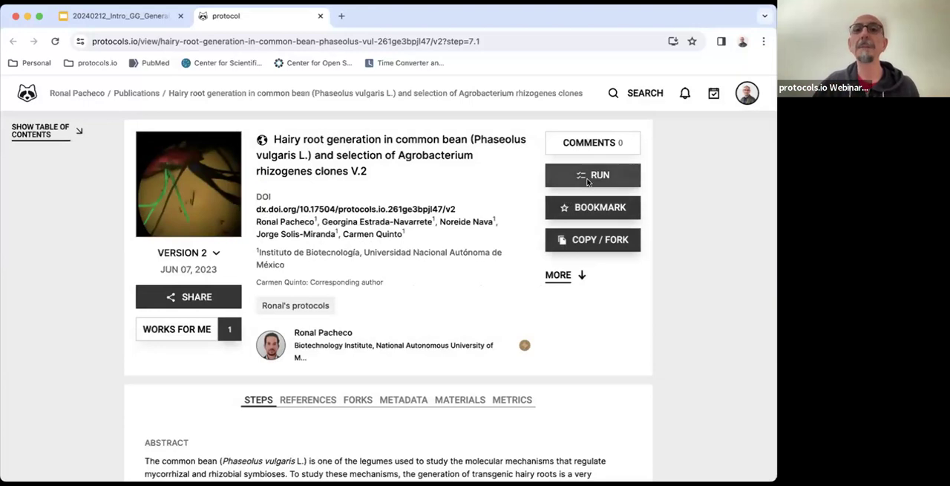
{"action": "left_click", "coordinate": [591, 174]}
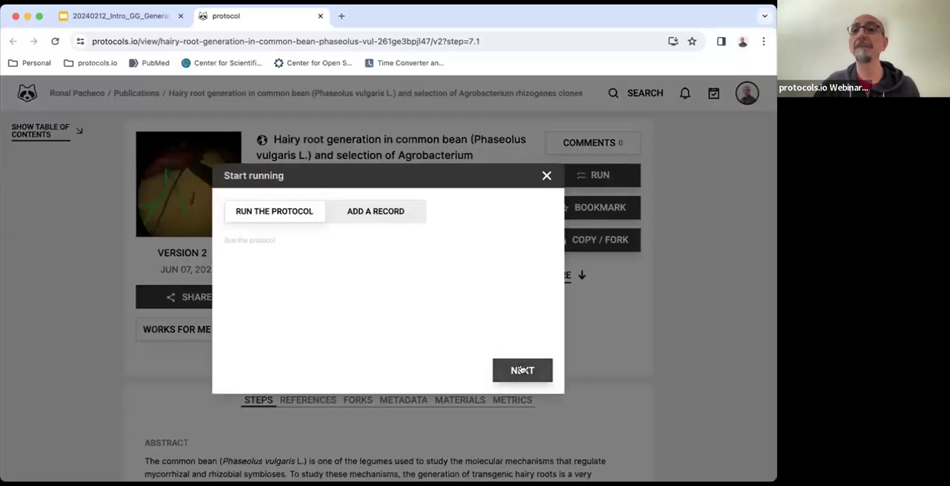
- Begin the run record, mark steps 1–4 done, and start a comment on step 5
{"action": "left_click", "coordinate": [522, 370]}
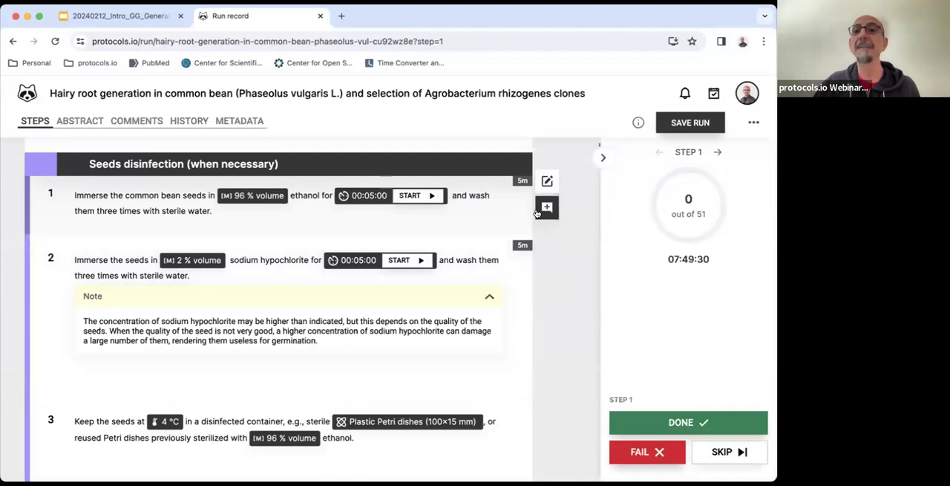
{"action": "left_click", "coordinate": [546, 208]}
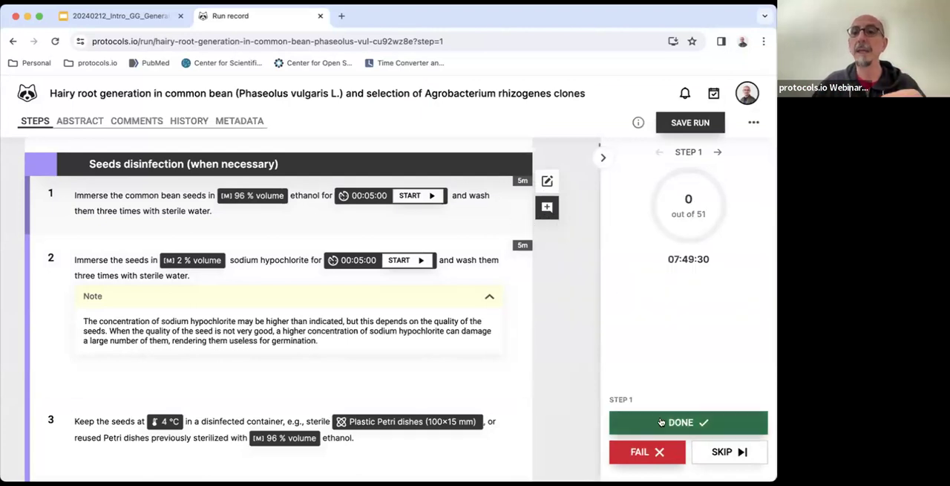
{"action": "left_click", "coordinate": [688, 422]}
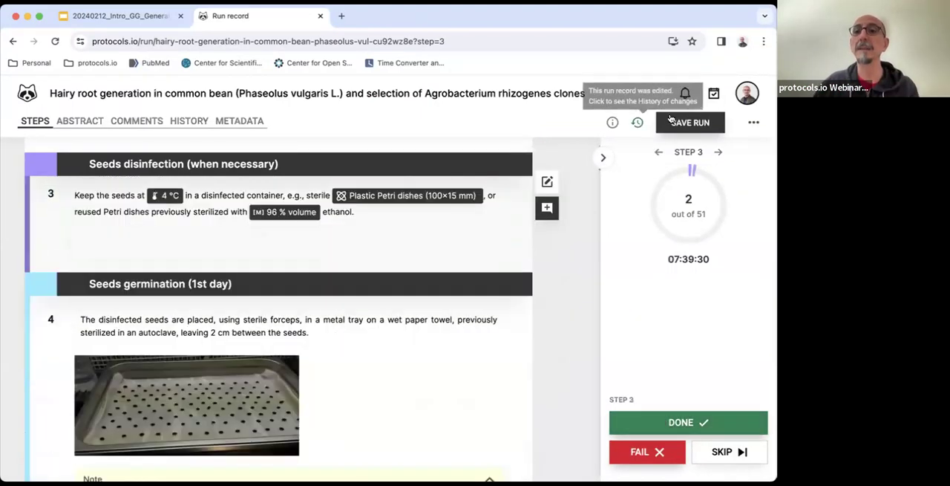
{"action": "left_click", "coordinate": [689, 422]}
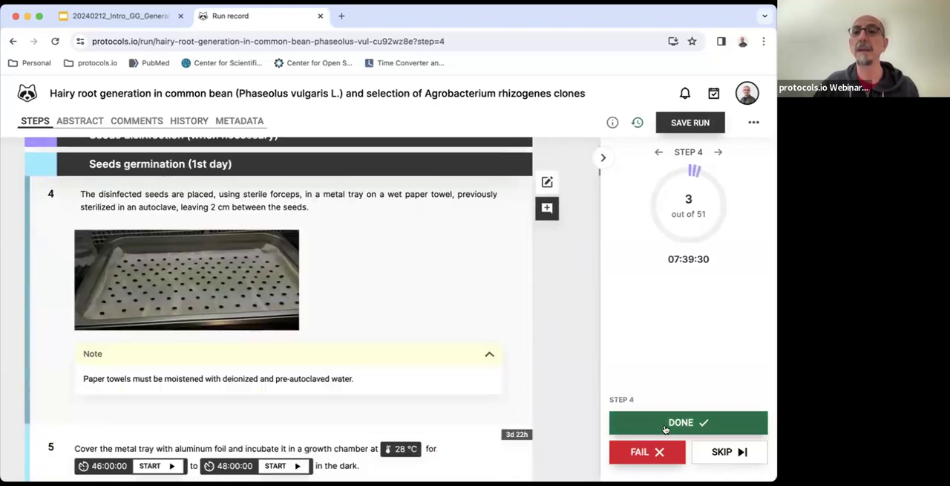
{"action": "left_click", "coordinate": [689, 422]}
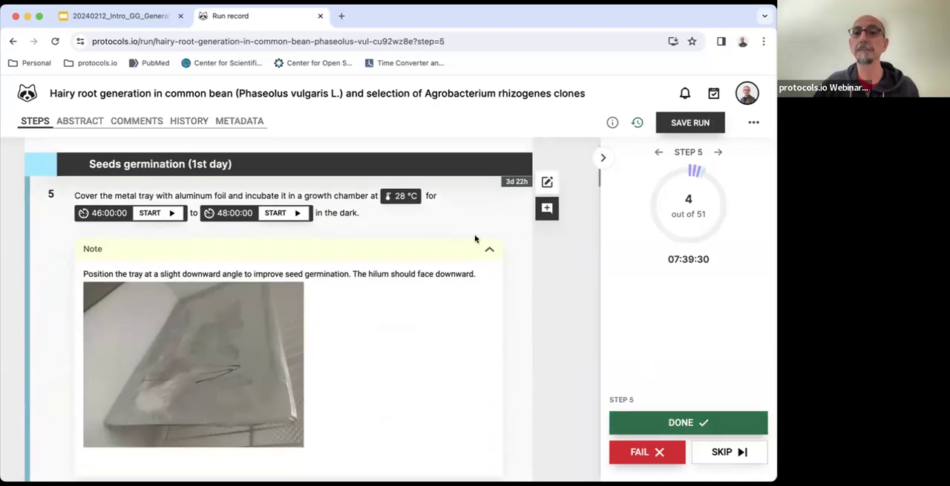
{"action": "left_click", "coordinate": [547, 208]}
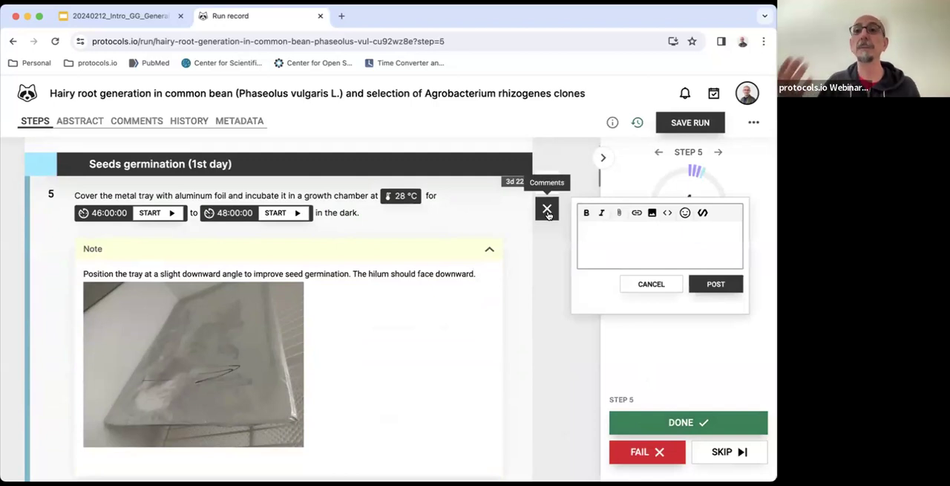
- Post a comment reading 'Comment' on step 5 and bring up the Save run record dialog
{"action": "left_click", "coordinate": [656, 232]}
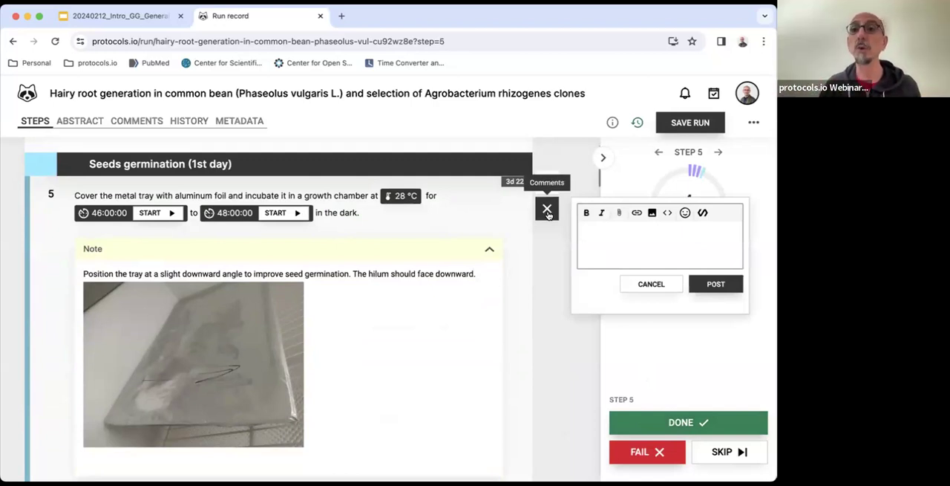
{"action": "type", "text": "ommec"}
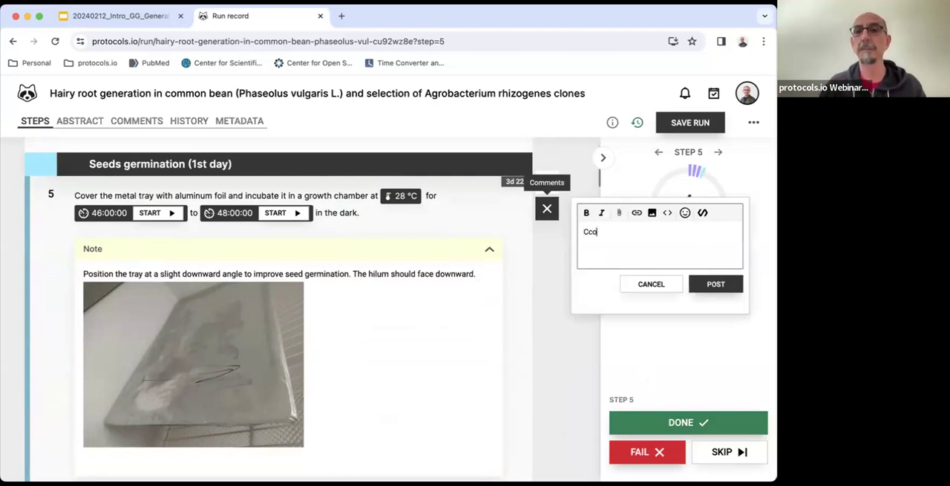
{"action": "key", "text": "Backspace"}
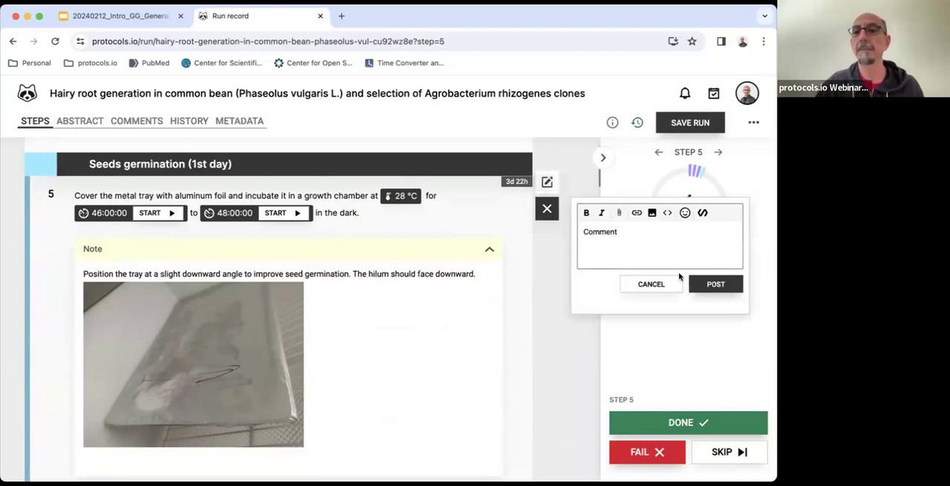
{"action": "left_click", "coordinate": [716, 284]}
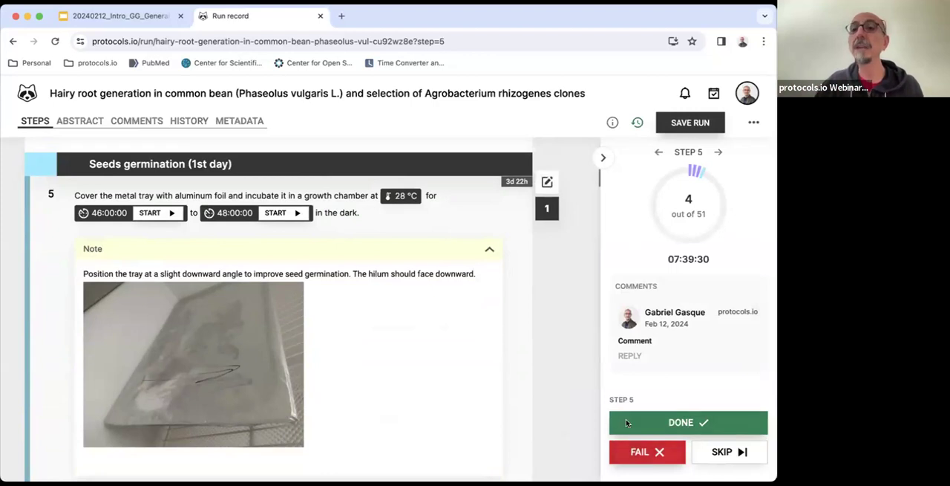
{"action": "mouse_move", "coordinate": [680, 30]}
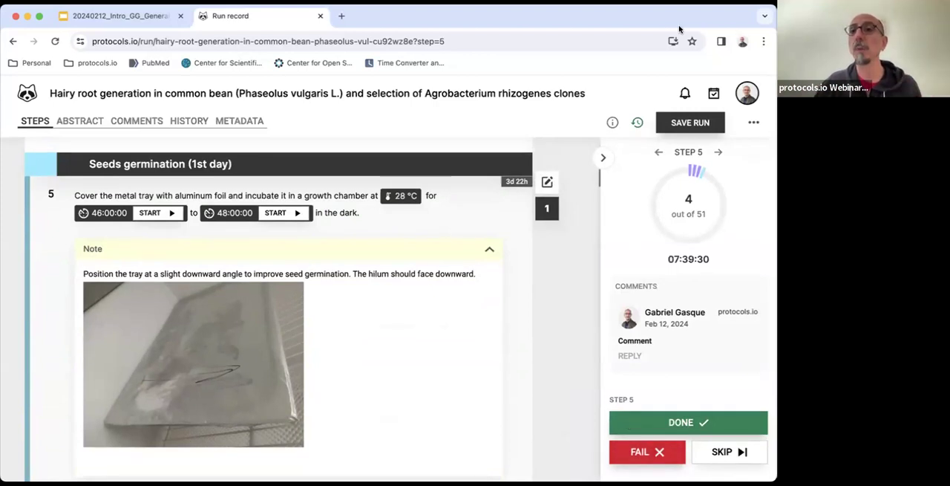
{"action": "left_click", "coordinate": [689, 122]}
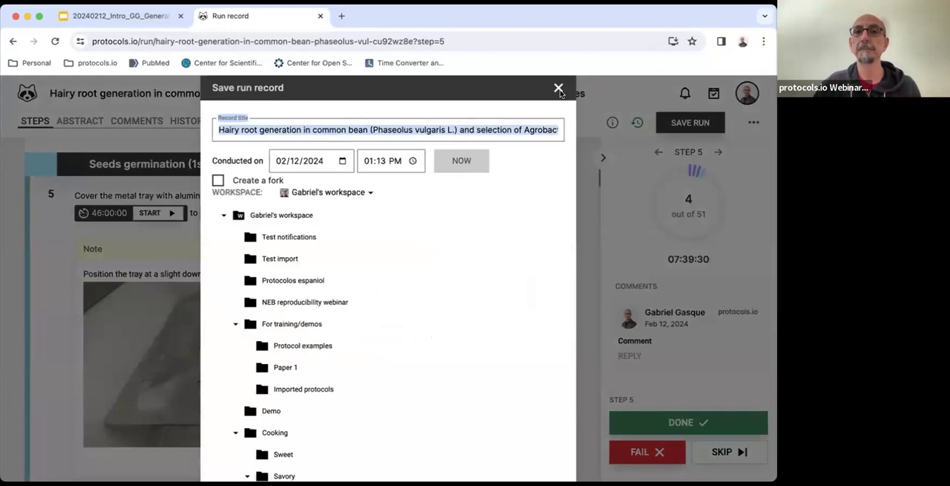
- Close the Save run record dialog and return to the webinar deck on slide 14
{"action": "left_click", "coordinate": [558, 88]}
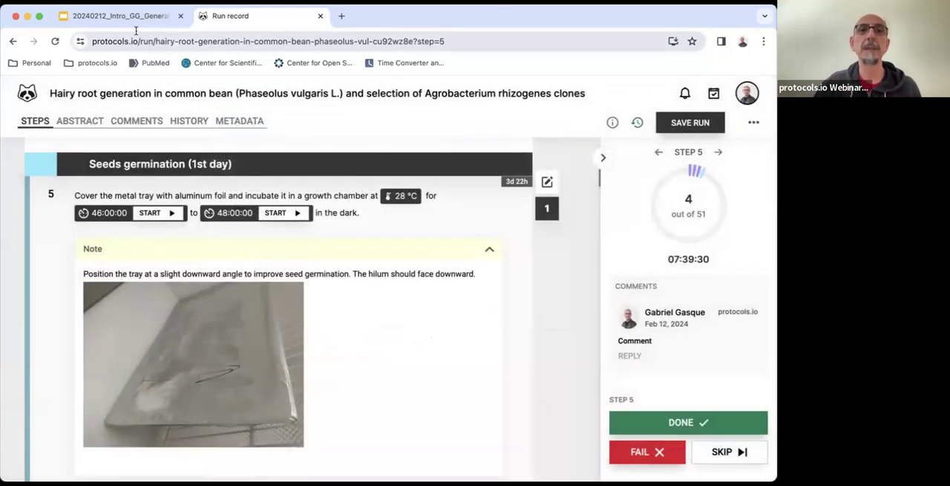
{"action": "left_click", "coordinate": [119, 21]}
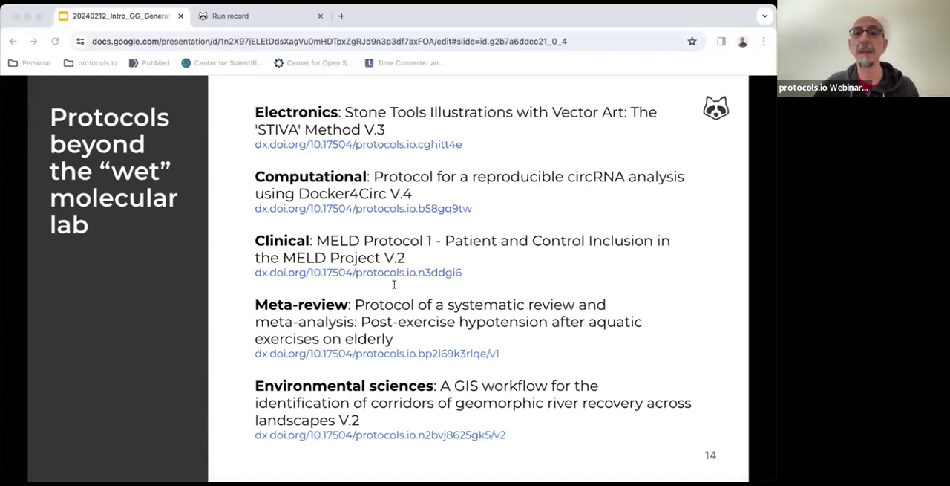
- Open the STIVA stone tools protocol, scroll through its photography and vector software steps, and return to the top
{"action": "left_click", "coordinate": [358, 144]}
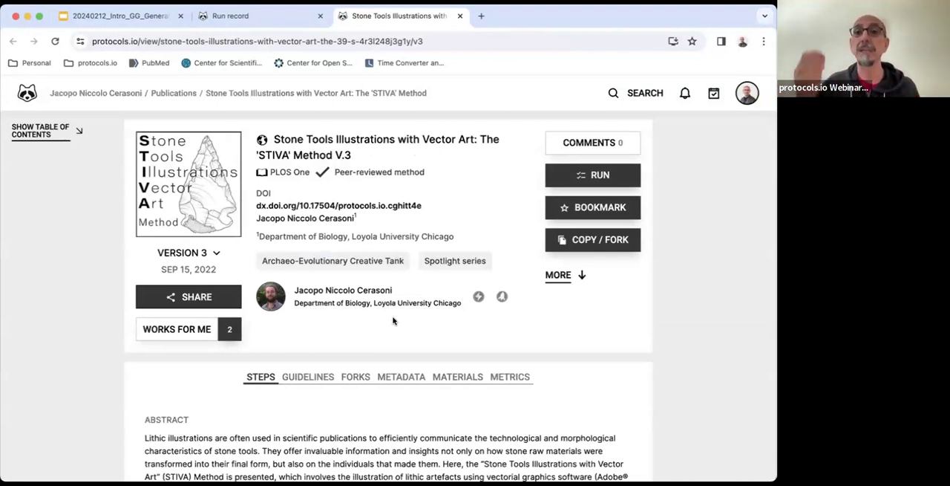
{"action": "scroll", "scroll_direction": "down", "scroll_amount": 3}
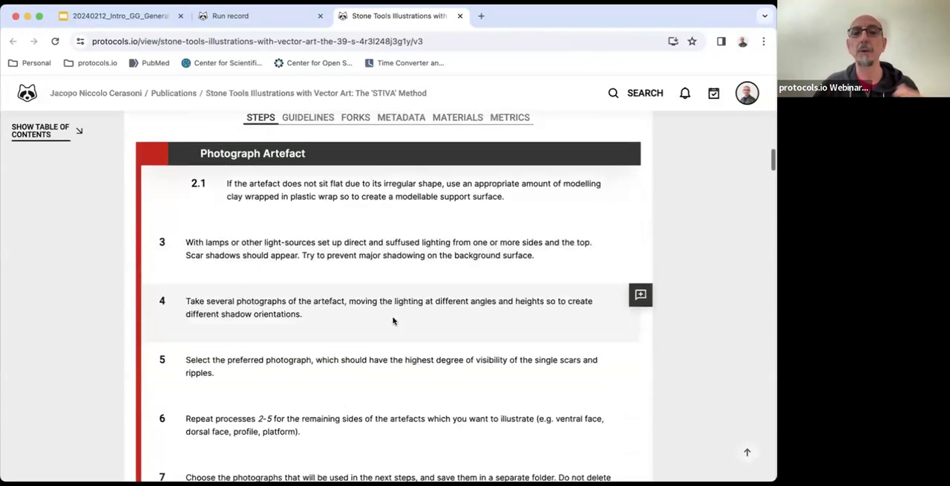
{"action": "scroll", "scroll_direction": "down", "scroll_amount": 3}
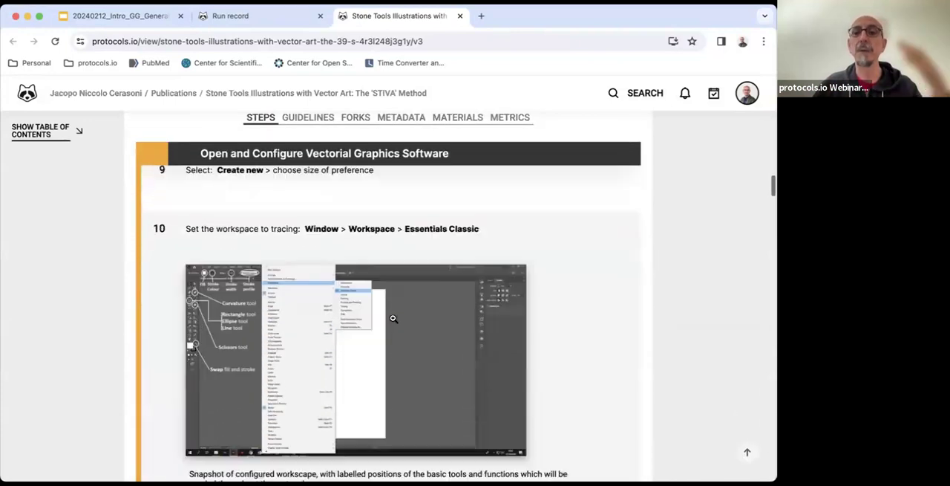
{"action": "scroll", "scroll_direction": "down", "scroll_amount": 3}
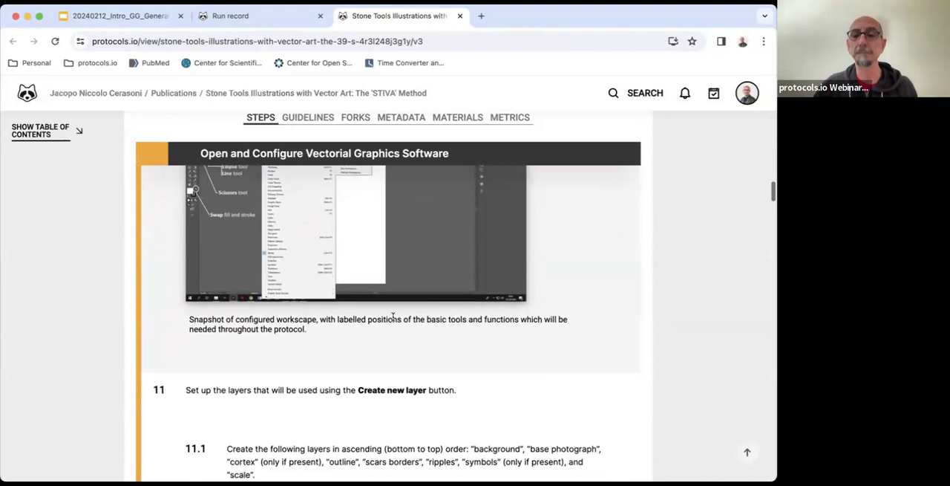
{"action": "scroll", "scroll_direction": "down", "scroll_amount": 3}
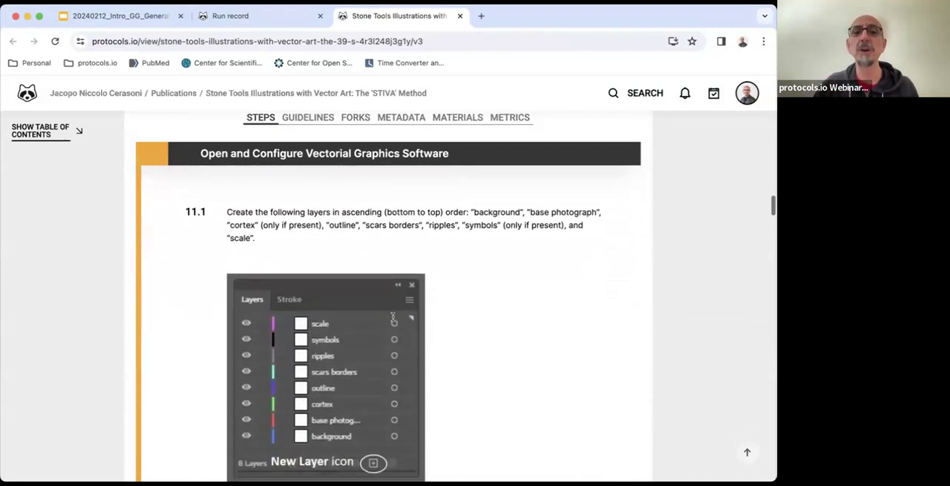
{"action": "scroll", "scroll_direction": "up", "scroll_amount": 3}
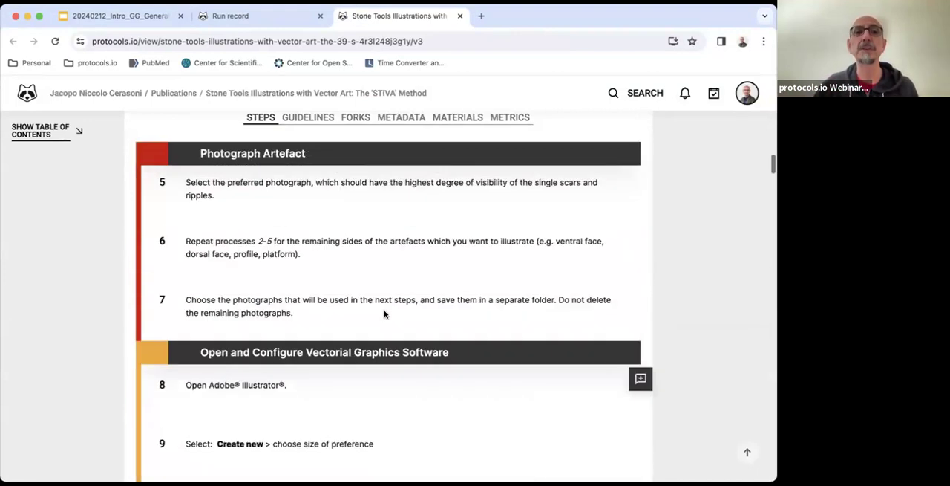
{"action": "left_click", "coordinate": [41, 131]}
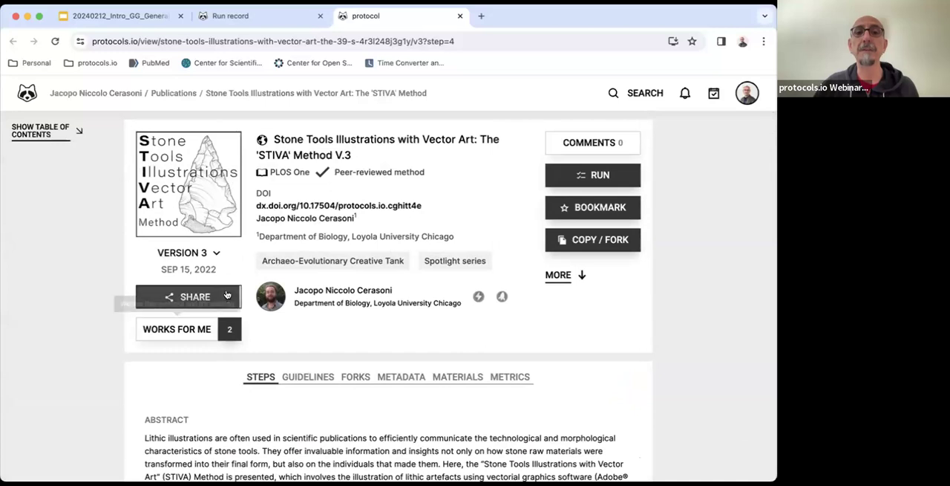
{"action": "left_click", "coordinate": [187, 252]}
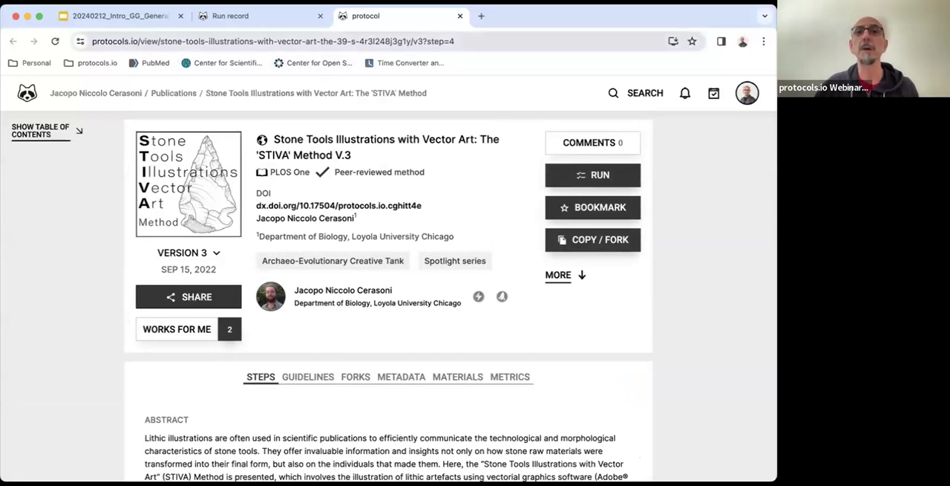
{"action": "left_click", "coordinate": [119, 15]}
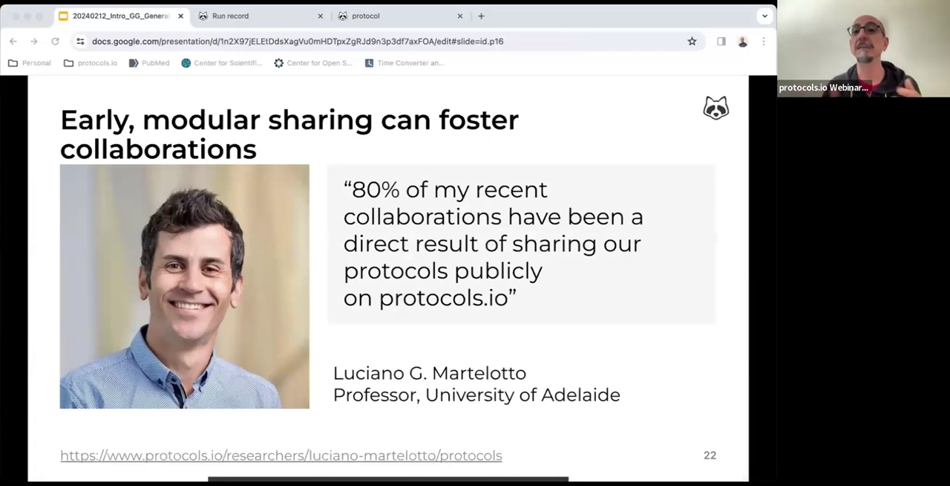
{"action": "mouse_move", "coordinate": [360, 297]}
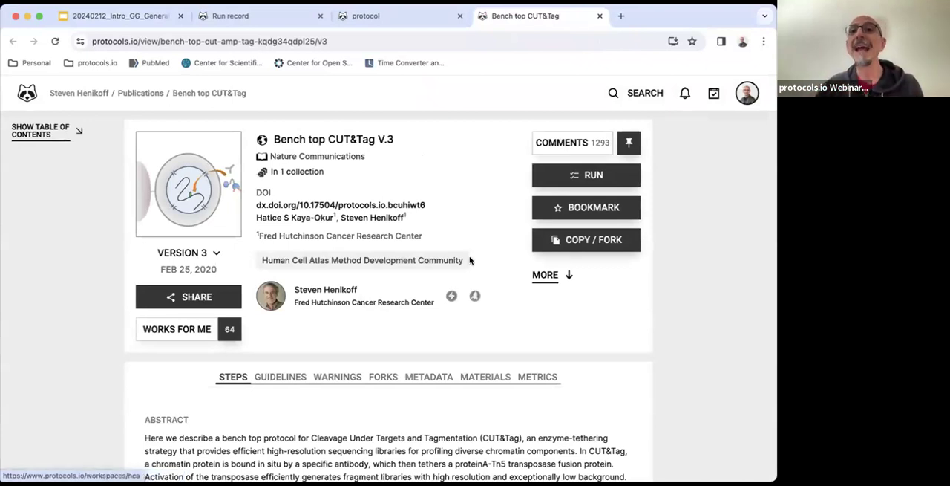
{"action": "mouse_move", "coordinate": [594, 147]}
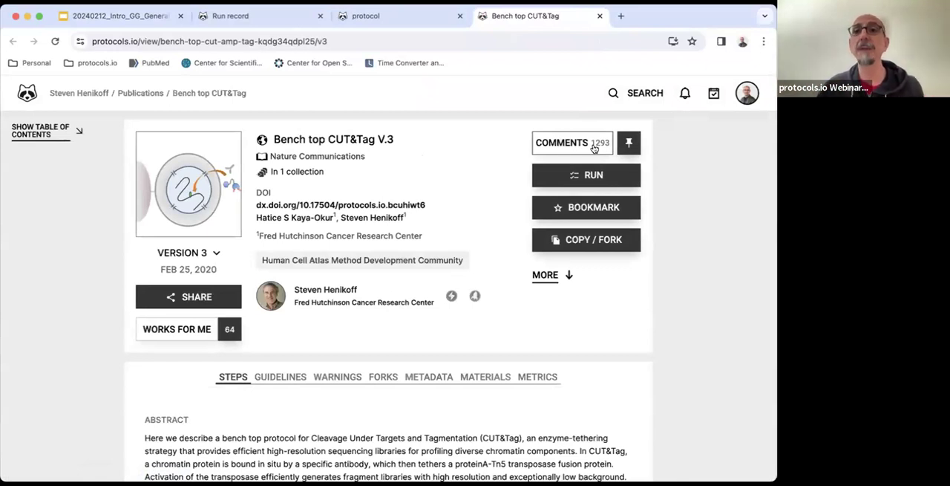
- Open the Bench top CUT&Tag V.3 comments page and scroll through the Q&A threads with Steven Henikoff
{"action": "left_click", "coordinate": [571, 143]}
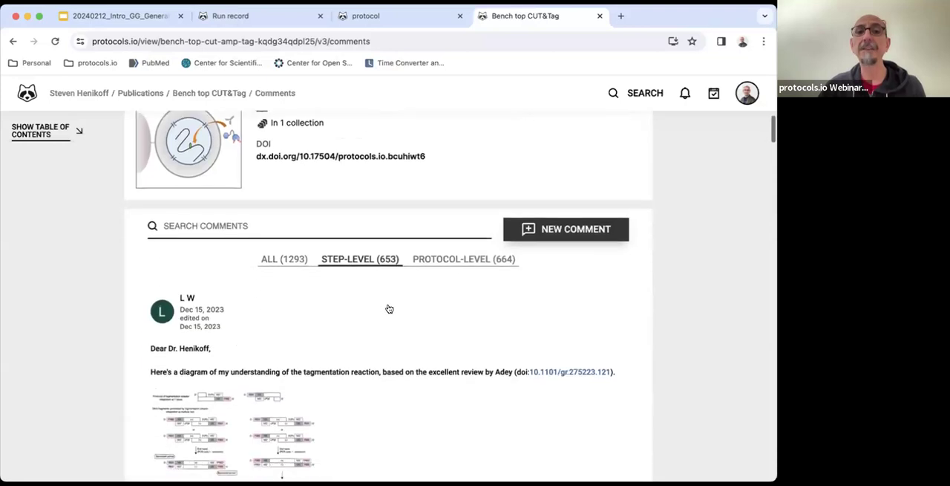
{"action": "scroll", "scroll_direction": "down", "scroll_amount": 3}
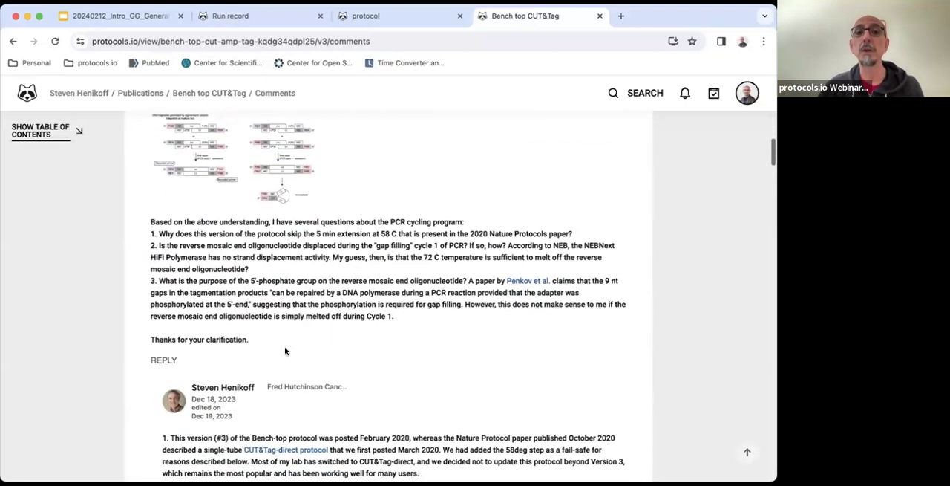
{"action": "scroll", "scroll_direction": "down", "scroll_amount": 3}
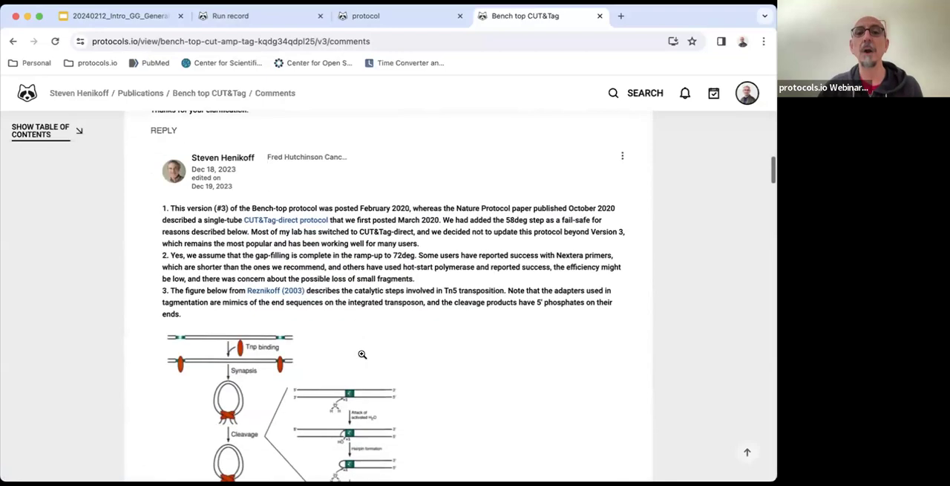
{"action": "scroll", "scroll_direction": "up", "scroll_amount": 3}
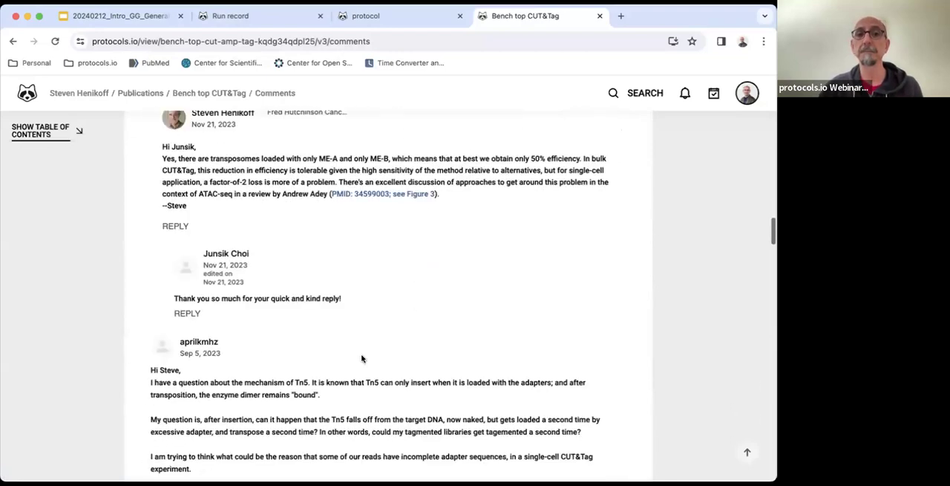
{"action": "scroll", "scroll_direction": "down", "scroll_amount": 3}
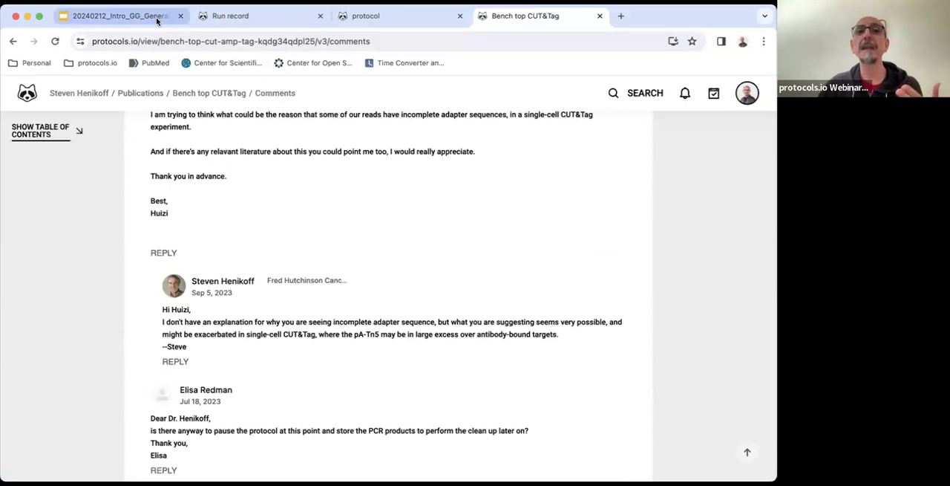
{"action": "left_click", "coordinate": [119, 15]}
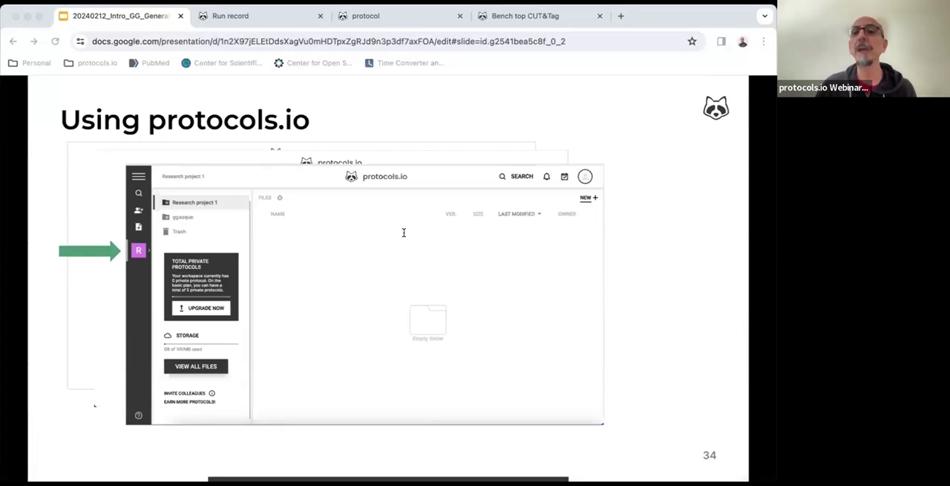
{"action": "left_click", "coordinate": [647, 229]}
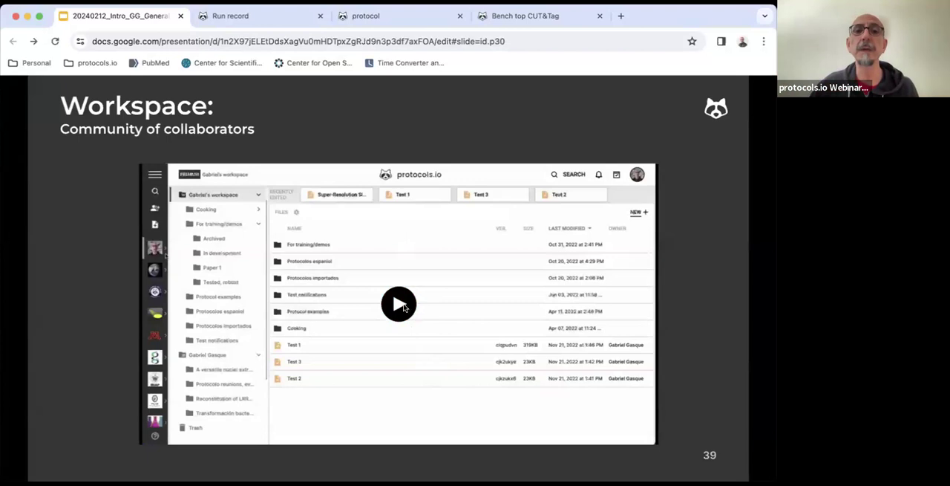
- Play slide 39's workspace demo video through its workspace menu and members pages
{"action": "left_click", "coordinate": [398, 303]}
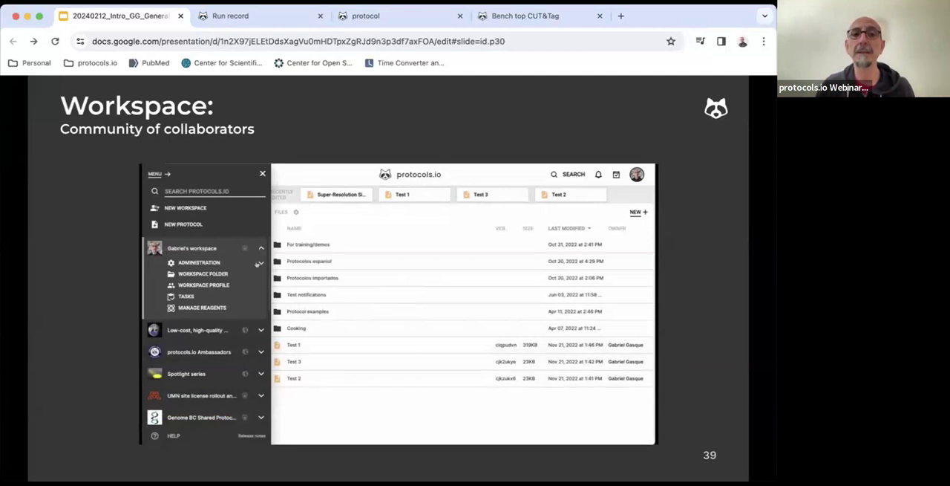
{"action": "left_click", "coordinate": [199, 261]}
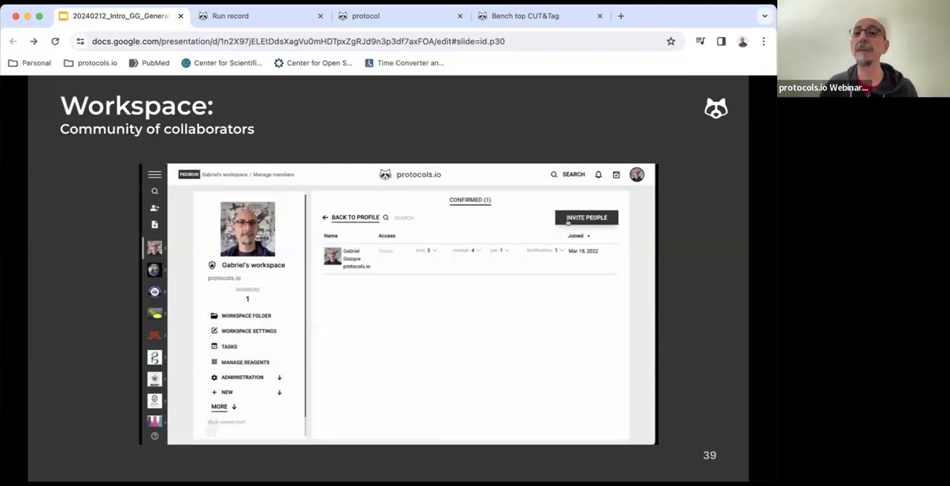
{"action": "left_click", "coordinate": [587, 216]}
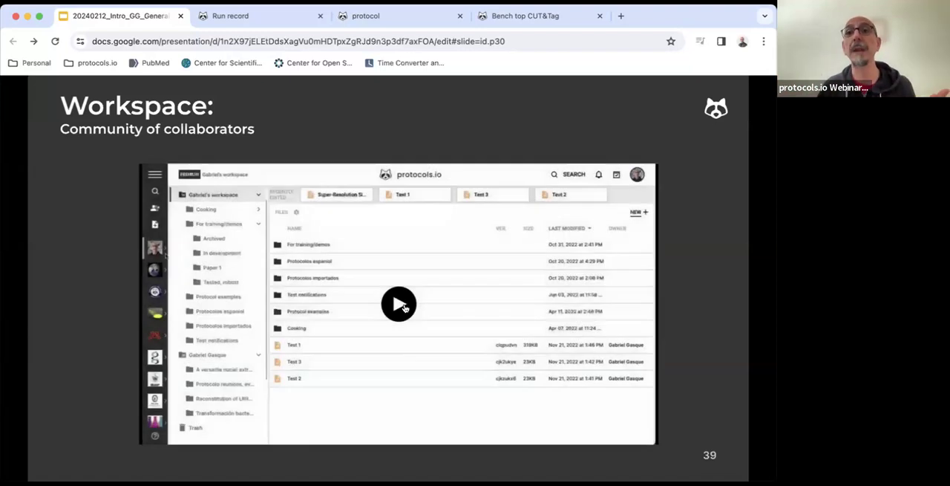
{"action": "mouse_move", "coordinate": [400, 305]}
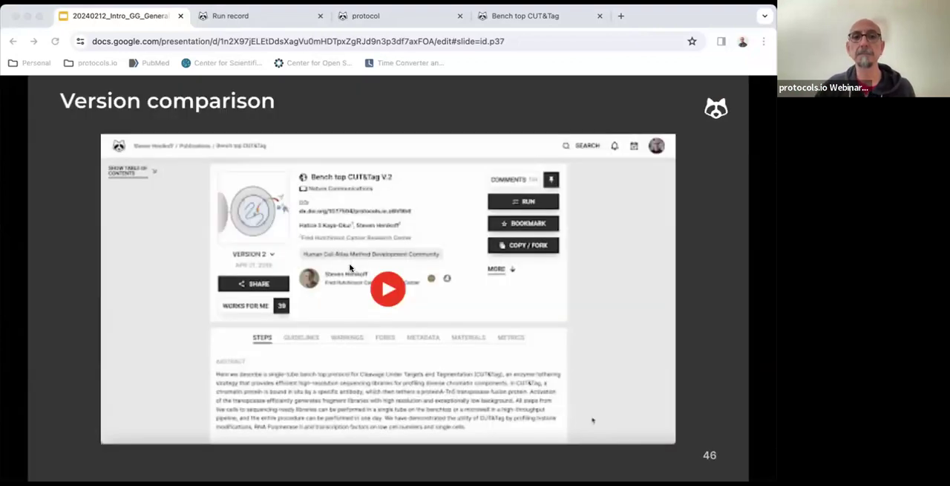
{"action": "mouse_move", "coordinate": [609, 315]}
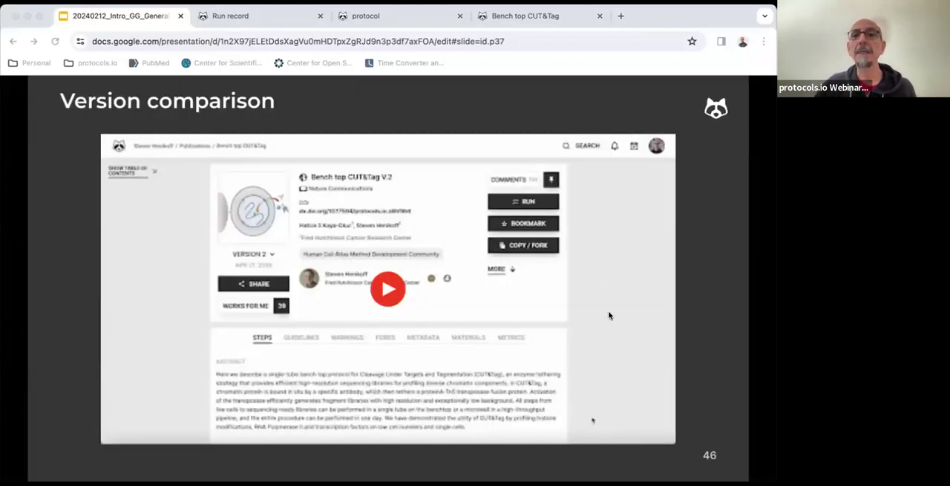
- Play slide 46's version comparison video and advance to slide 48 on exporting or printing protocols
{"action": "left_click", "coordinate": [387, 288]}
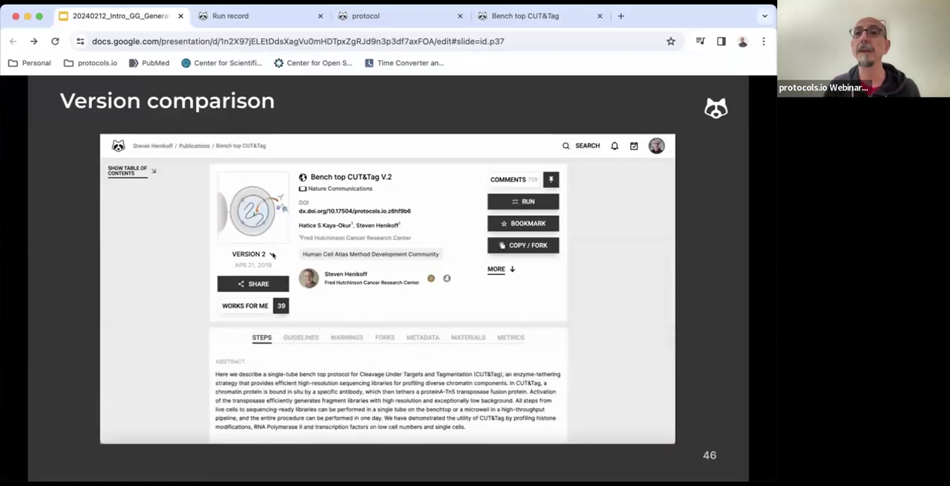
{"action": "left_click", "coordinate": [253, 252]}
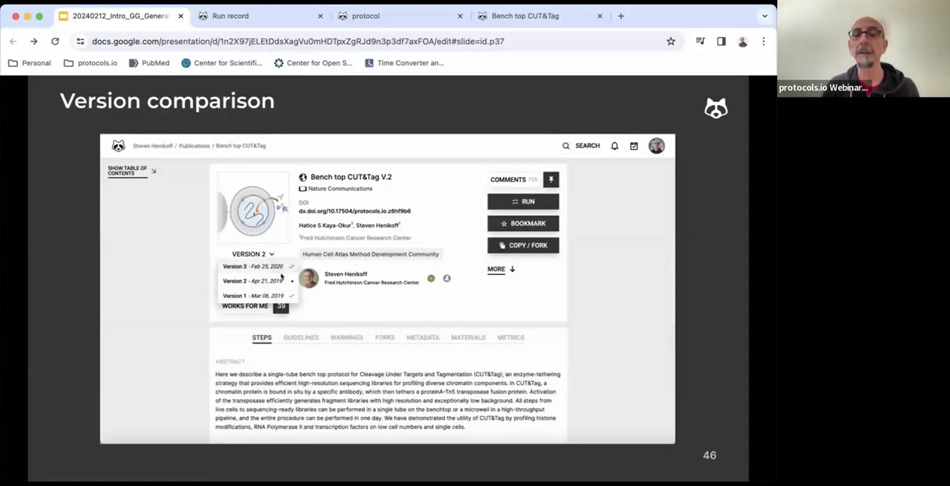
{"action": "mouse_move", "coordinate": [291, 281]}
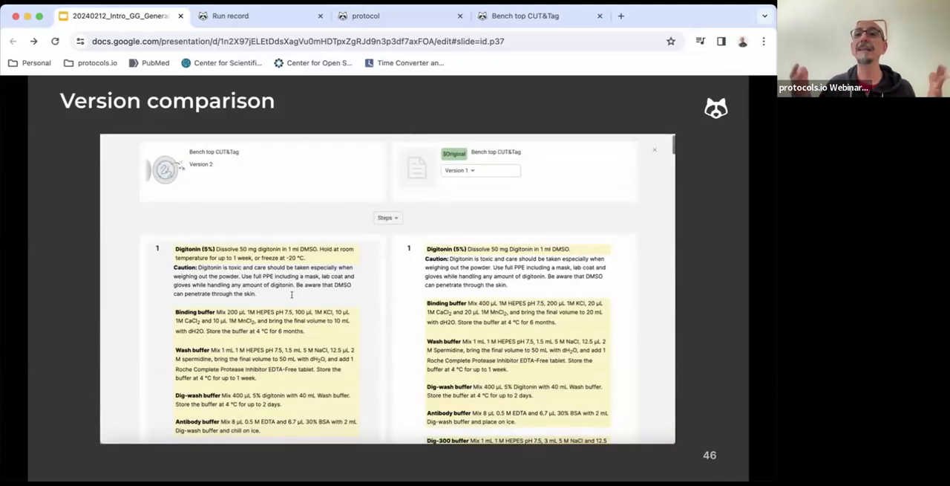
{"action": "scroll", "scroll_direction": "down", "scroll_amount": 3}
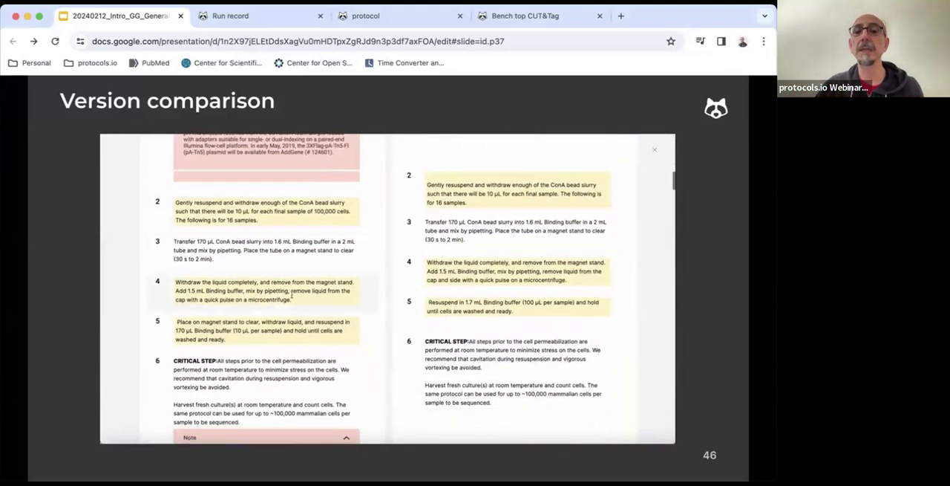
{"action": "scroll", "scroll_direction": "down", "scroll_amount": 3}
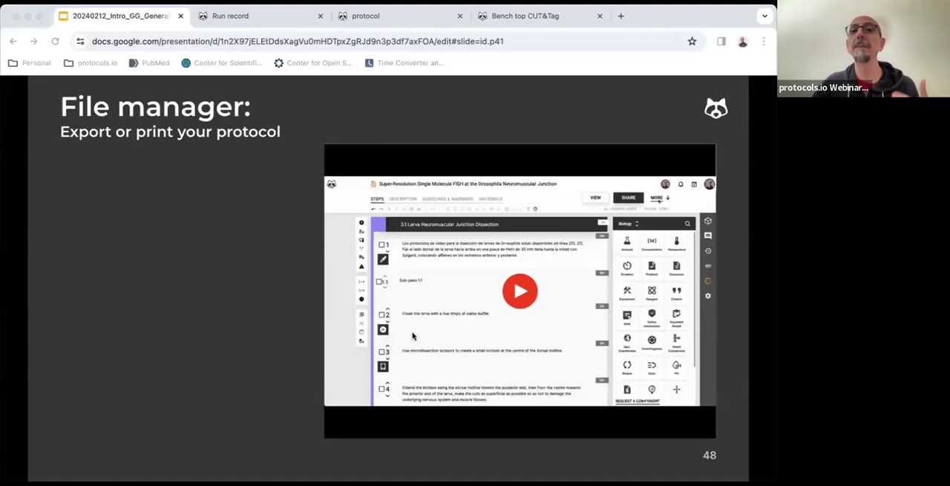
{"action": "mouse_move", "coordinate": [445, 260]}
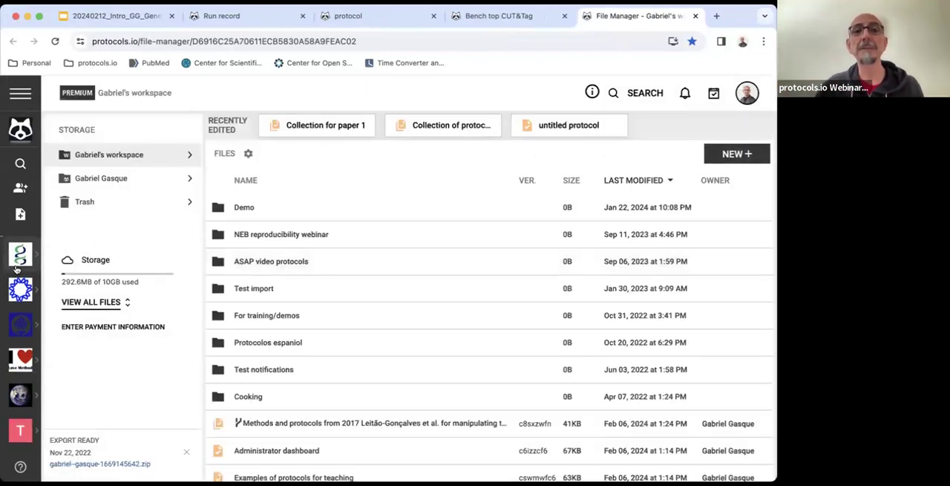
{"action": "mouse_move", "coordinate": [20, 290]}
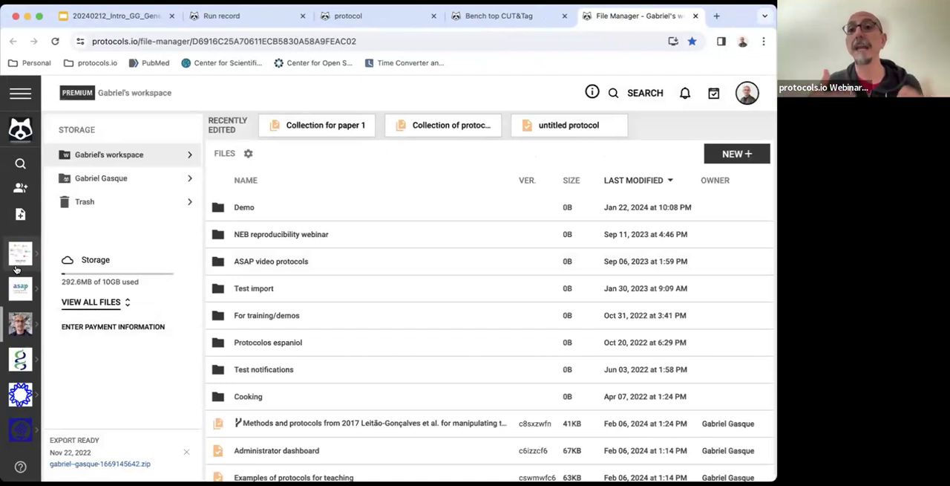
{"action": "mouse_move", "coordinate": [21, 323]}
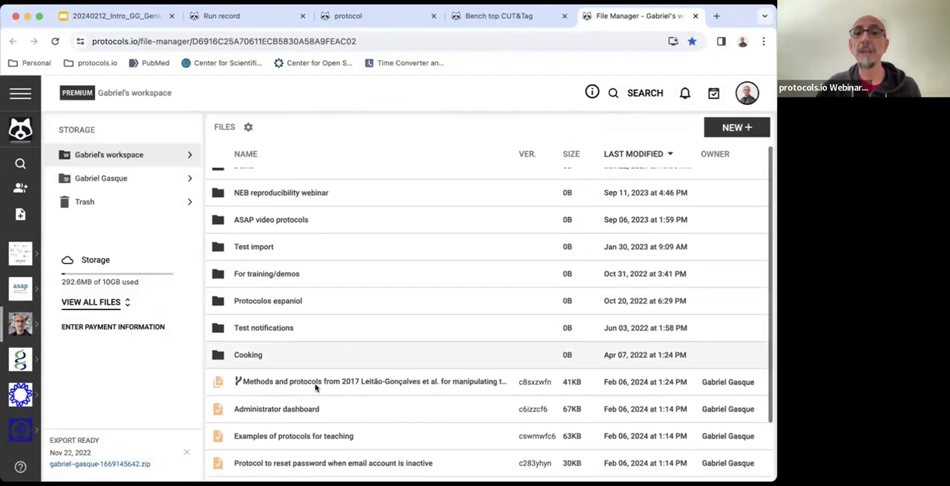
- Scroll through the workspace folder list in the file manager
{"action": "scroll", "scroll_direction": "up", "scroll_amount": 3}
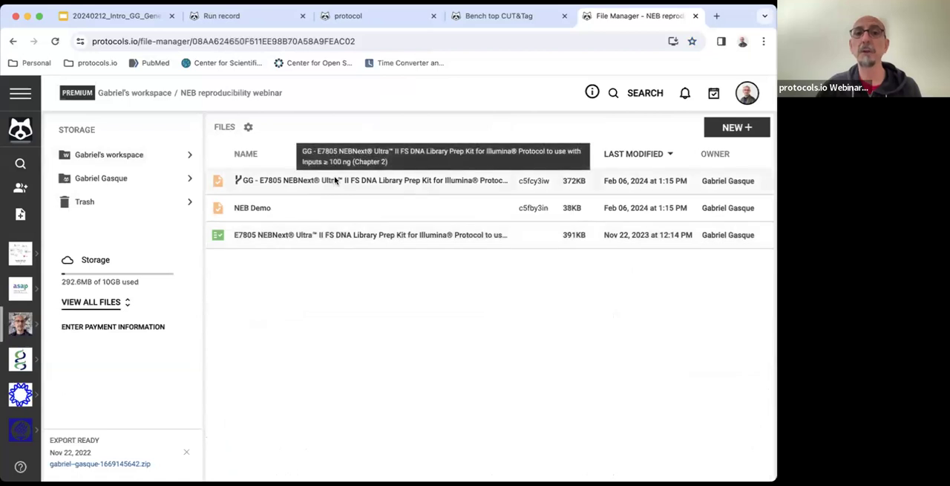
- Export the E7805 NEBNext protocol in compact view from its right-click menu
{"action": "right_click", "coordinate": [334, 181]}
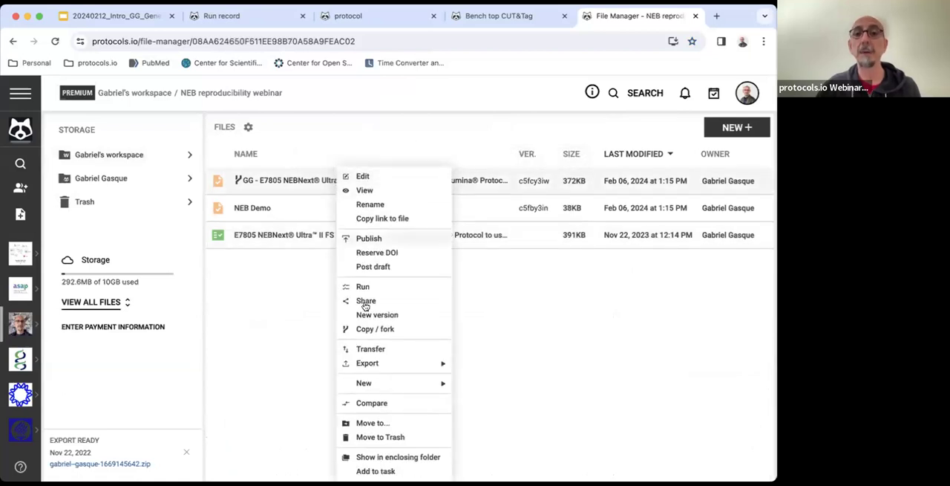
{"action": "left_click", "coordinate": [369, 362]}
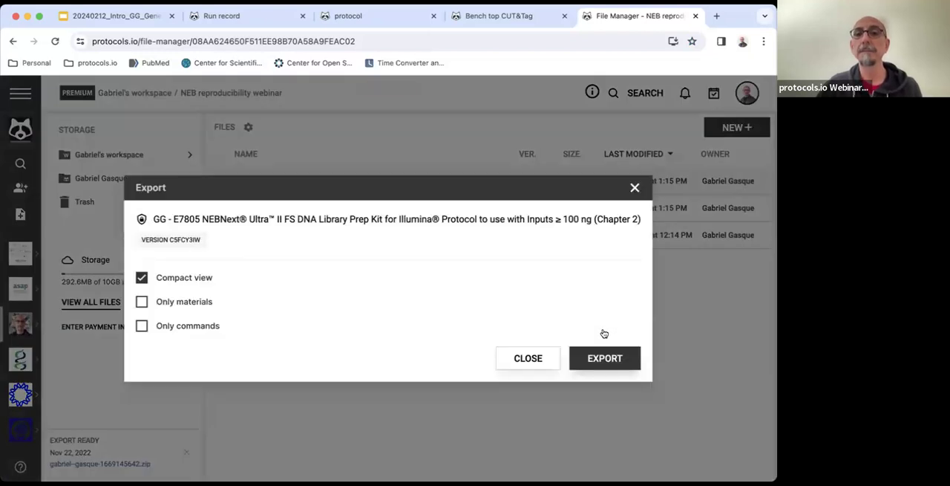
{"action": "left_click", "coordinate": [604, 358]}
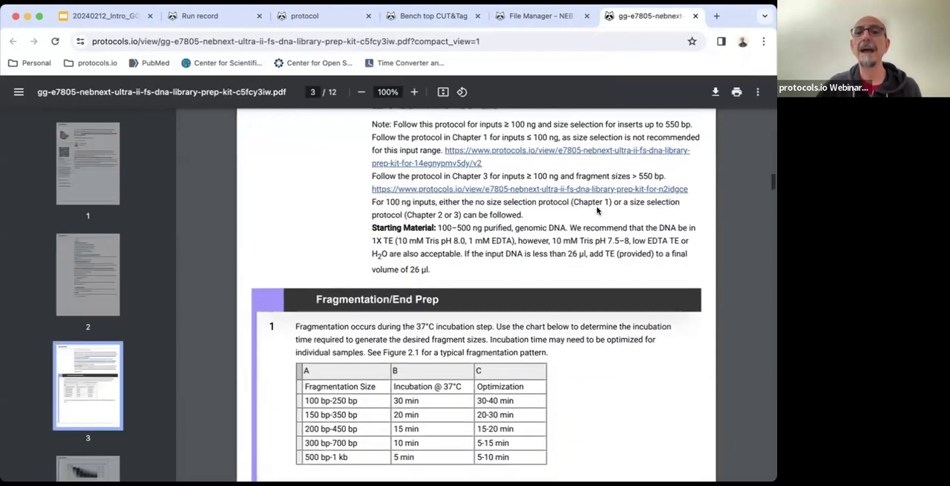
- Page through the exported PDF's fragmentation and end prep steps, then return to the file manager
{"action": "scroll", "scroll_direction": "down", "scroll_amount": 3}
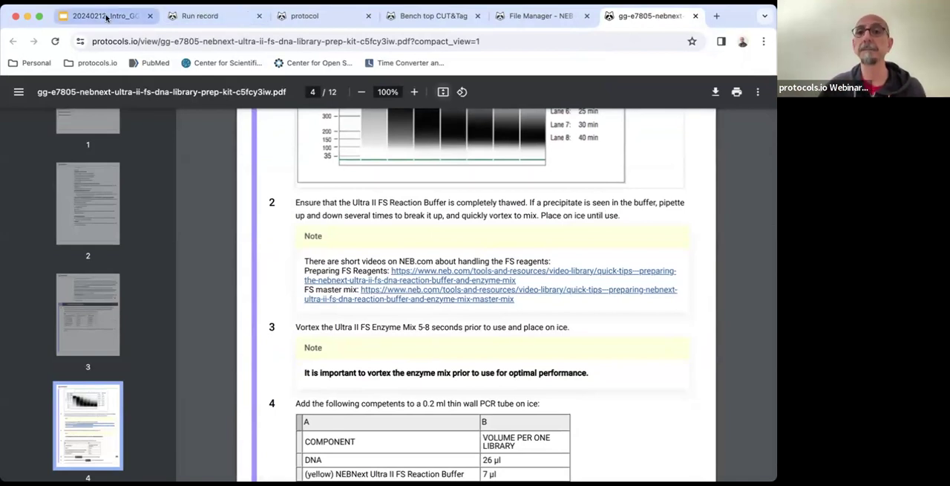
{"action": "left_click", "coordinate": [104, 15]}
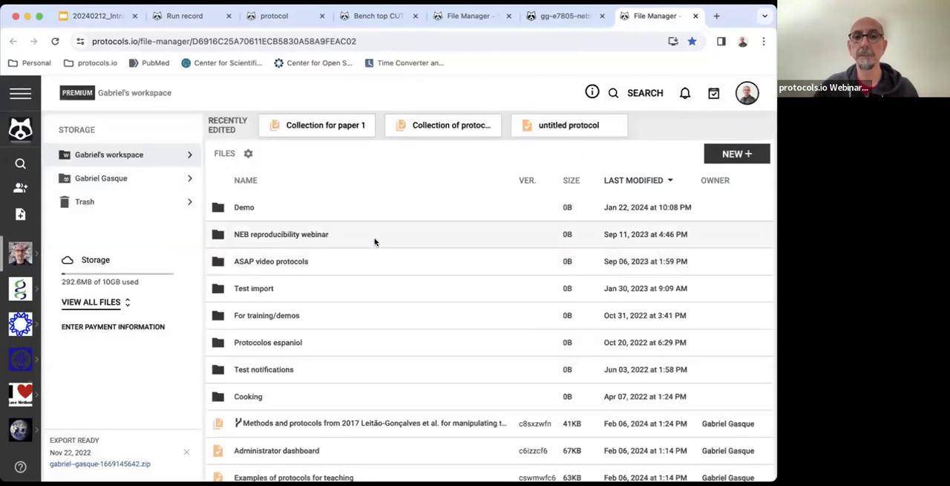
- Open a workspace protocol's Share dialog and focus the 'Share with email' field
{"action": "scroll", "scroll_direction": "down", "scroll_amount": 3}
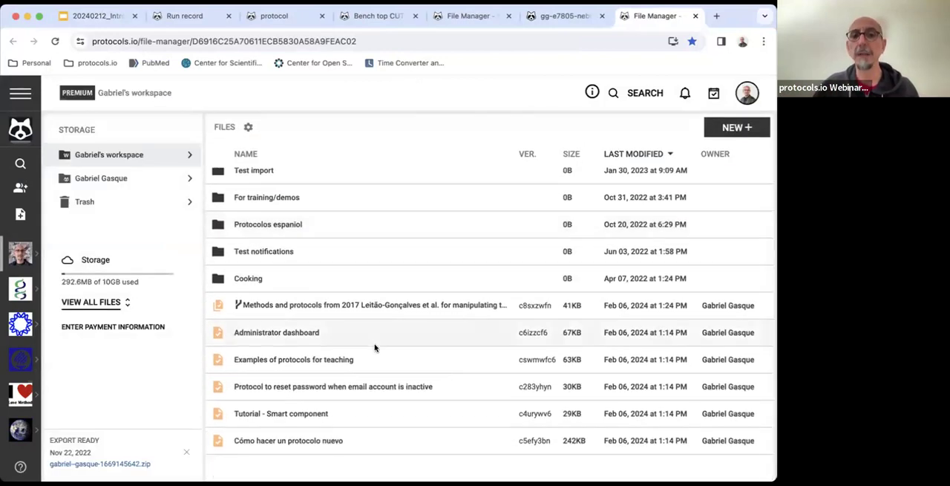
{"action": "right_click", "coordinate": [295, 359]}
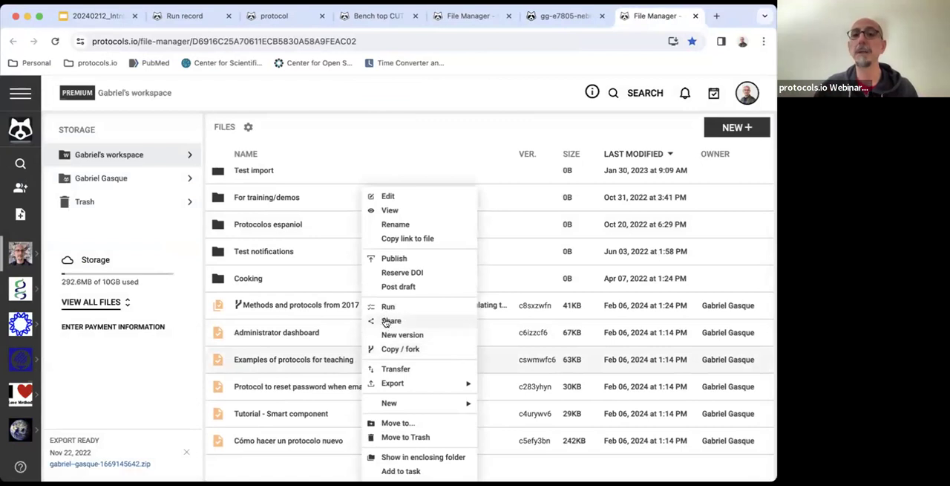
{"action": "left_click", "coordinate": [392, 320]}
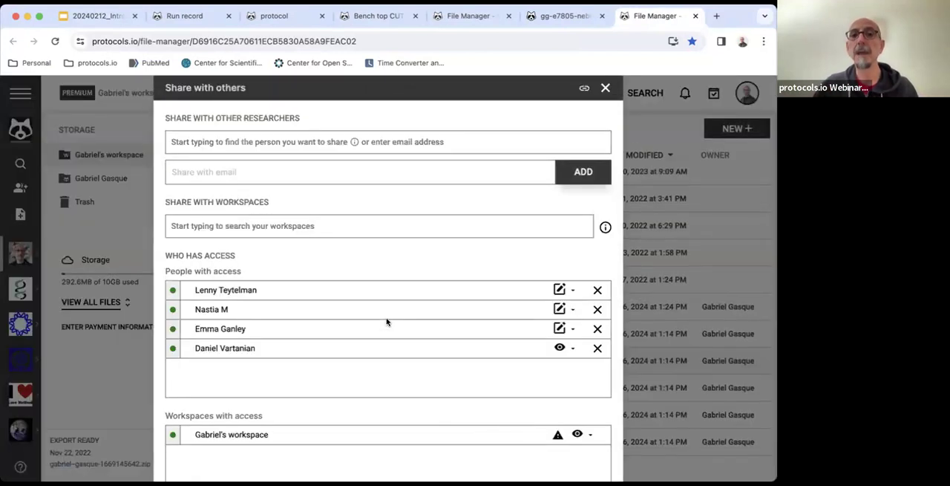
{"action": "left_click", "coordinate": [360, 172]}
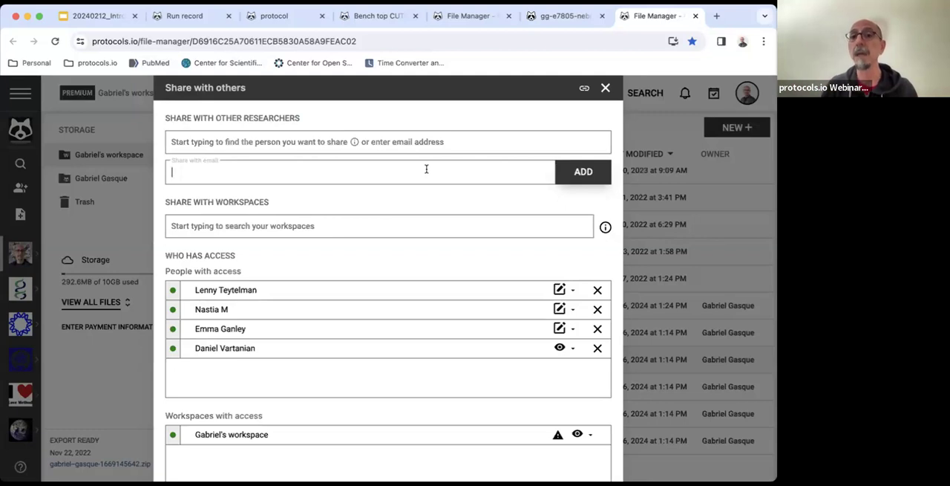
{"action": "mouse_move", "coordinate": [324, 303]}
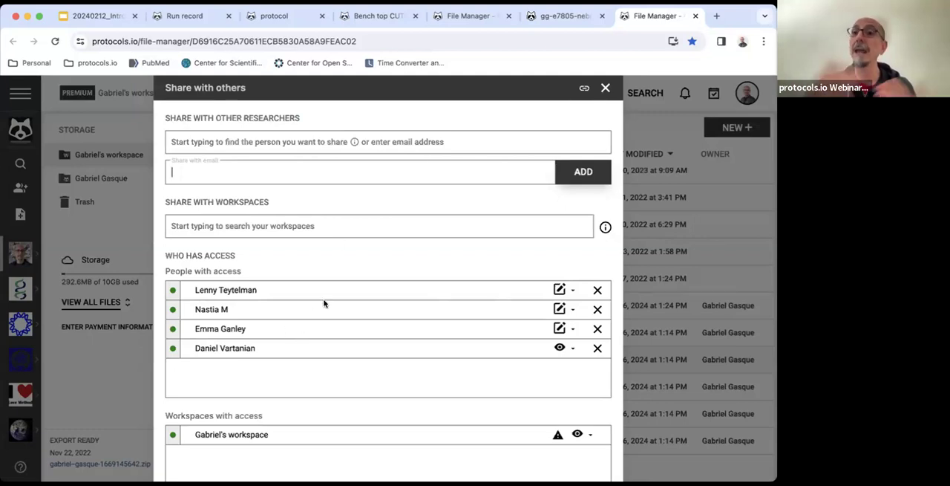
{"action": "mouse_move", "coordinate": [549, 333]}
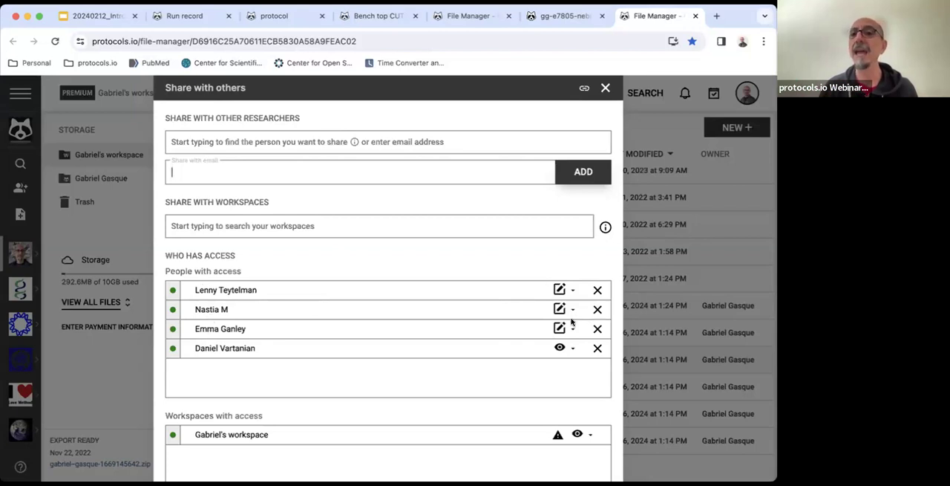
{"action": "mouse_move", "coordinate": [510, 364]}
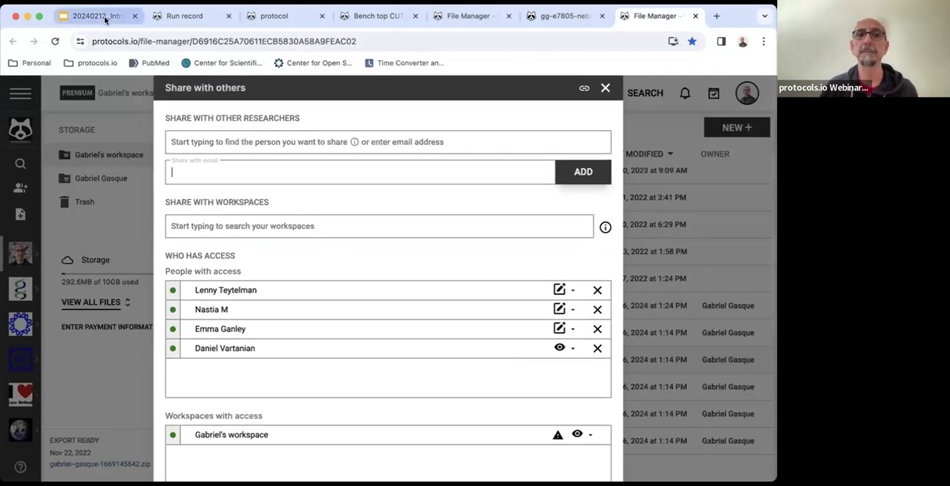
{"action": "left_click", "coordinate": [89, 15]}
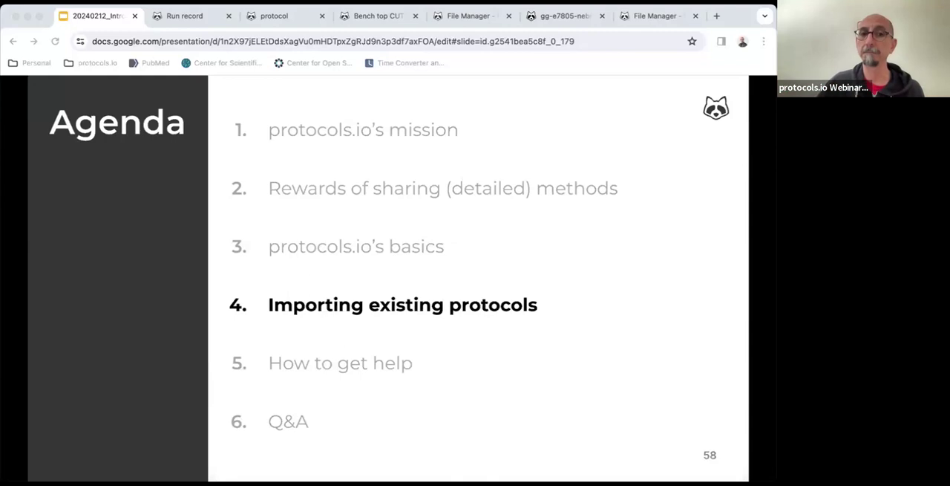
- Advance to the Agenda slide highlighting 'Importing existing protocols'
{"action": "key", "text": "Right"}
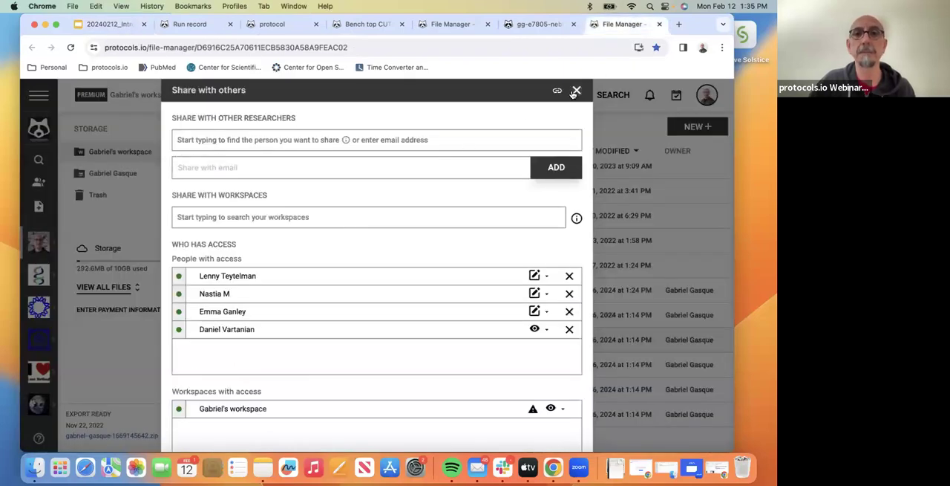
{"action": "left_click", "coordinate": [577, 90]}
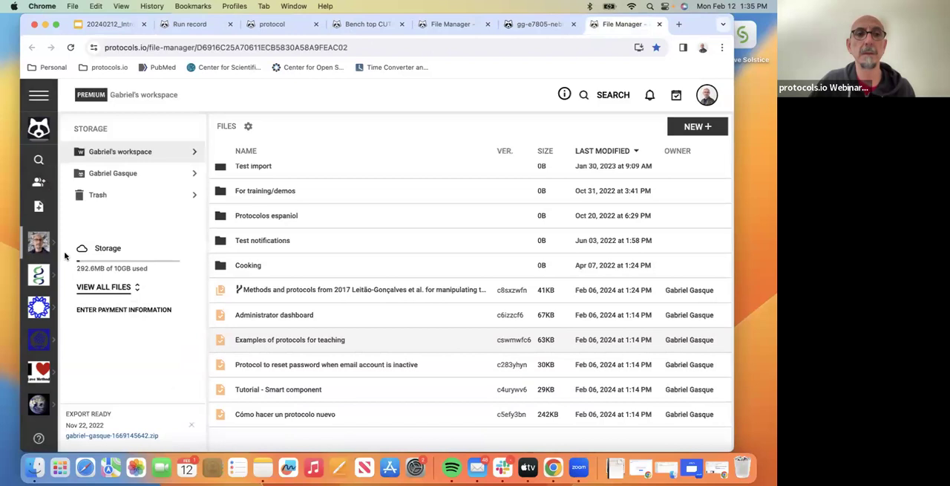
{"action": "scroll", "scroll_direction": "down", "scroll_amount": 3}
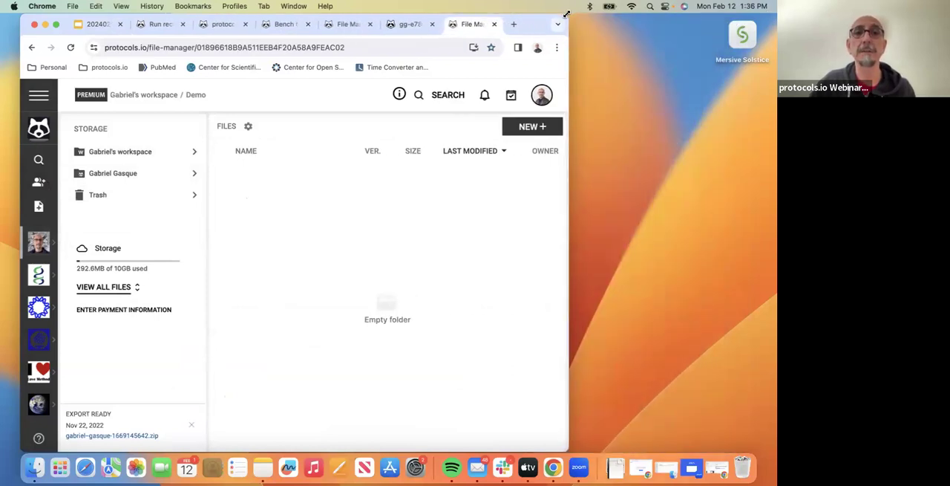
{"action": "mouse_move", "coordinate": [290, 104]}
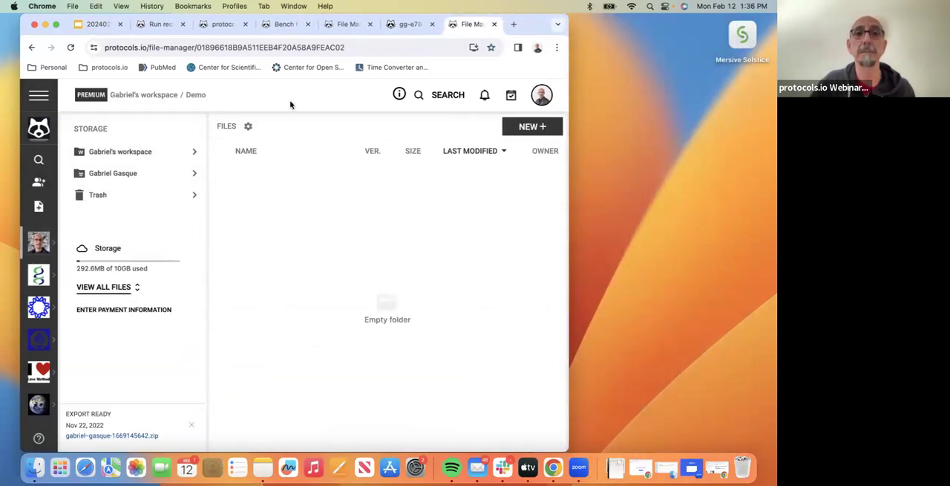
{"action": "mouse_move", "coordinate": [666, 468]}
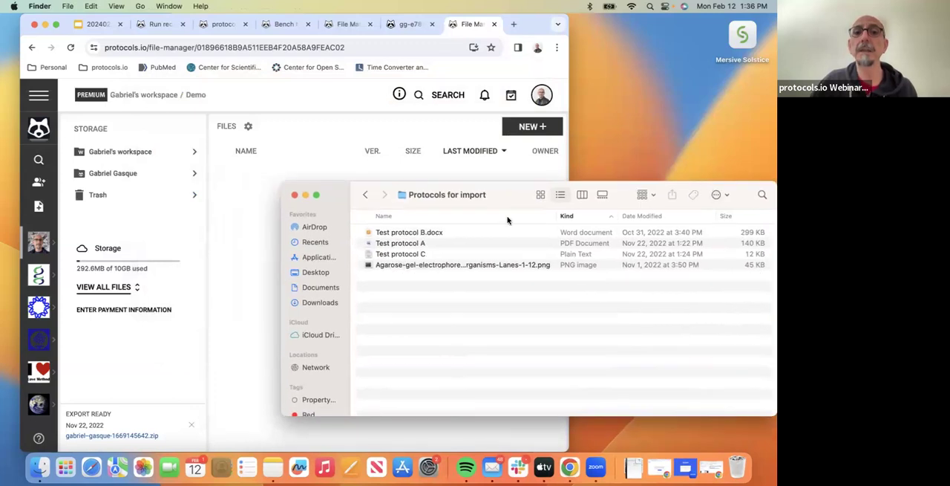
{"action": "mouse_move", "coordinate": [419, 255]}
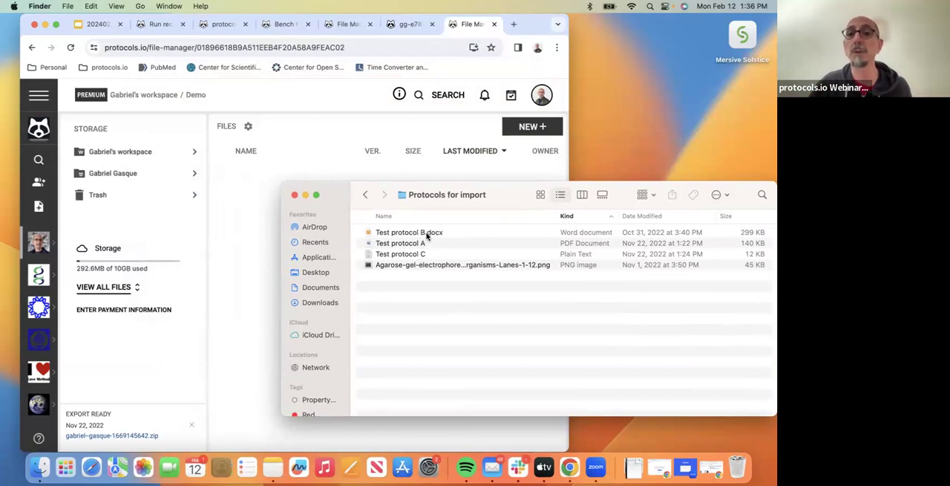
{"action": "mouse_move", "coordinate": [428, 249]}
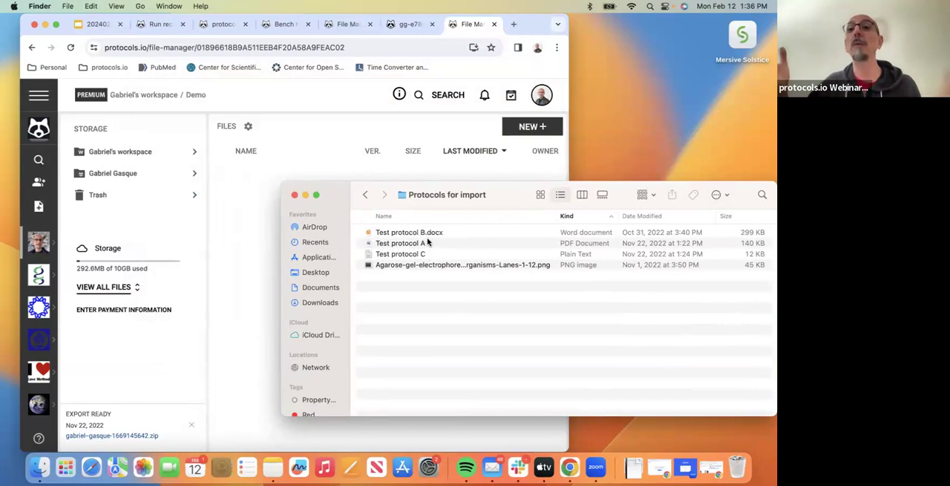
- Select the test protocol files in the Protocols for import Finder folder
{"action": "left_click", "coordinate": [409, 232]}
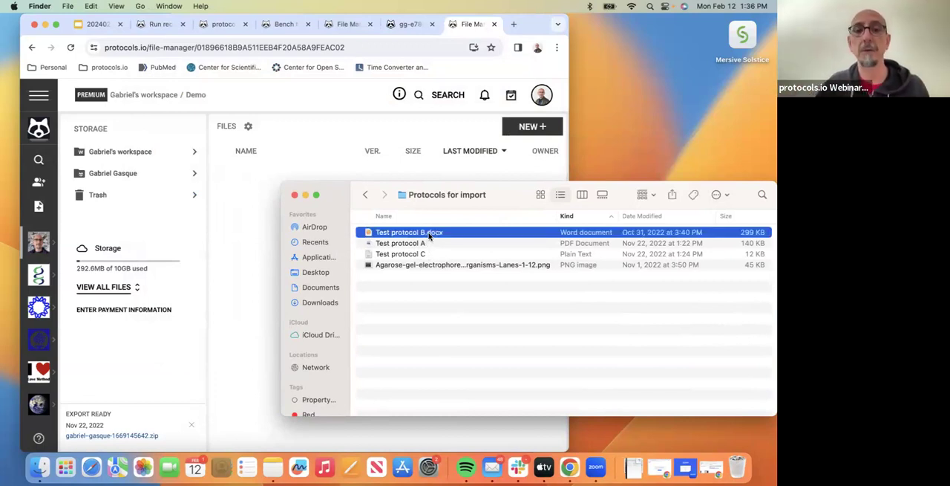
- Drag Test protocol A.pdf, B.docx and C.txt into the Demo folder to upload them
{"action": "left_click_drag", "start_coordinate": [409, 232], "coordinate": [252, 233]}
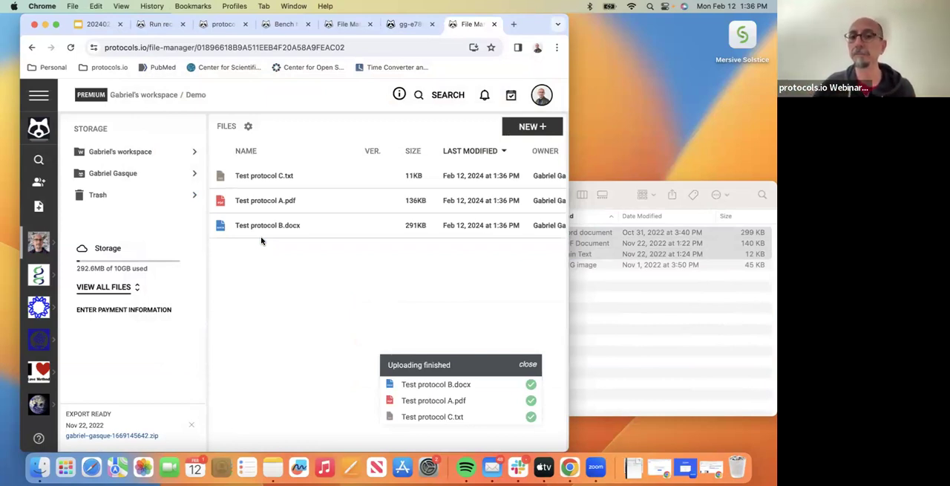
{"action": "right_click", "coordinate": [264, 199]}
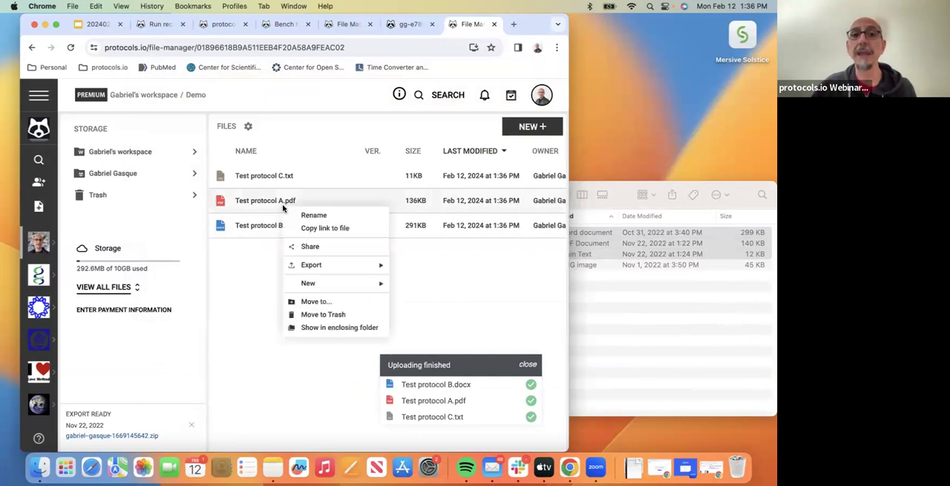
{"action": "left_click", "coordinate": [309, 247]}
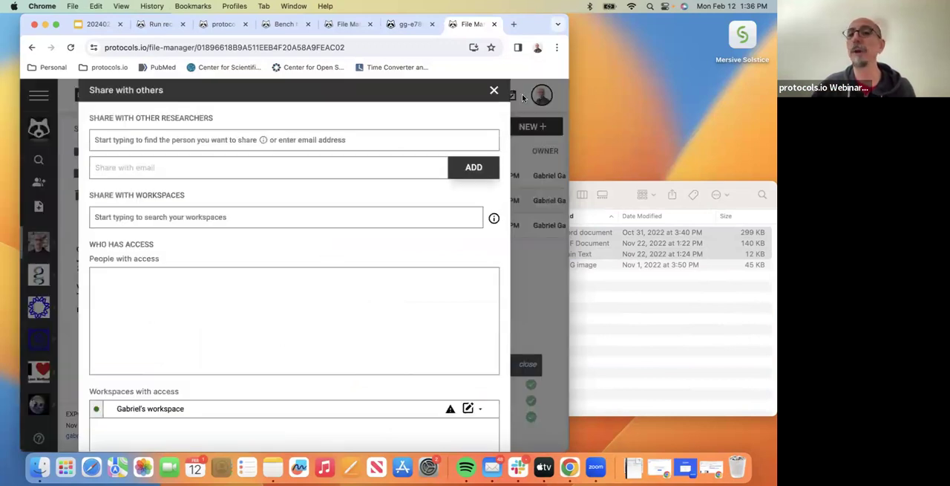
{"action": "left_click", "coordinate": [493, 89]}
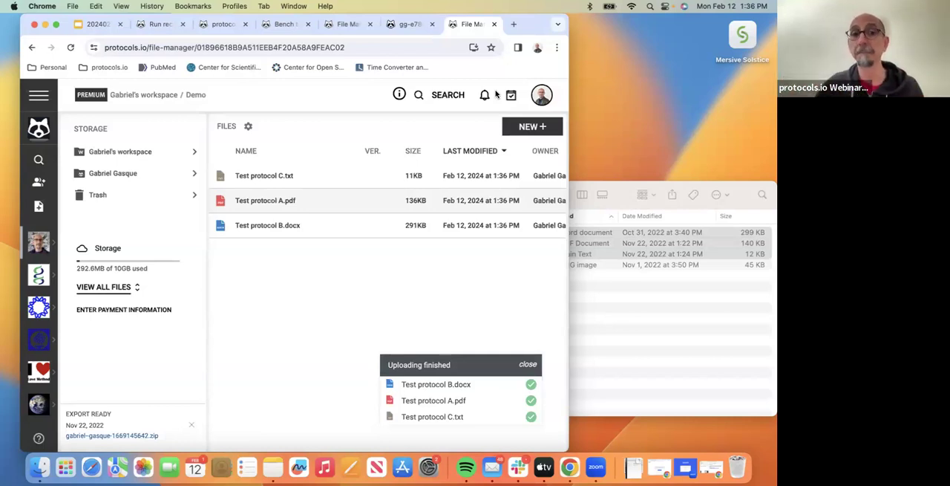
{"action": "mouse_move", "coordinate": [502, 126]}
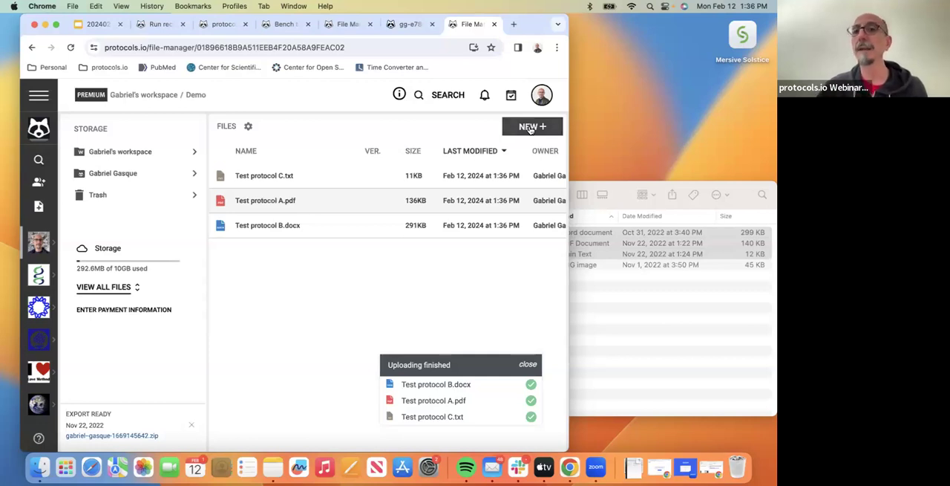
- Create a new generic protocol in the Demo folder via NEW +
{"action": "left_click", "coordinate": [532, 126]}
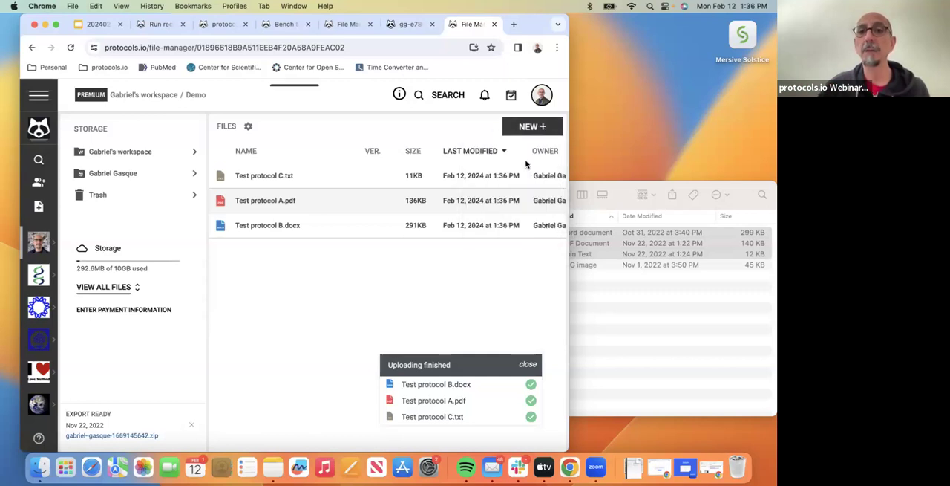
{"action": "left_click", "coordinate": [532, 127]}
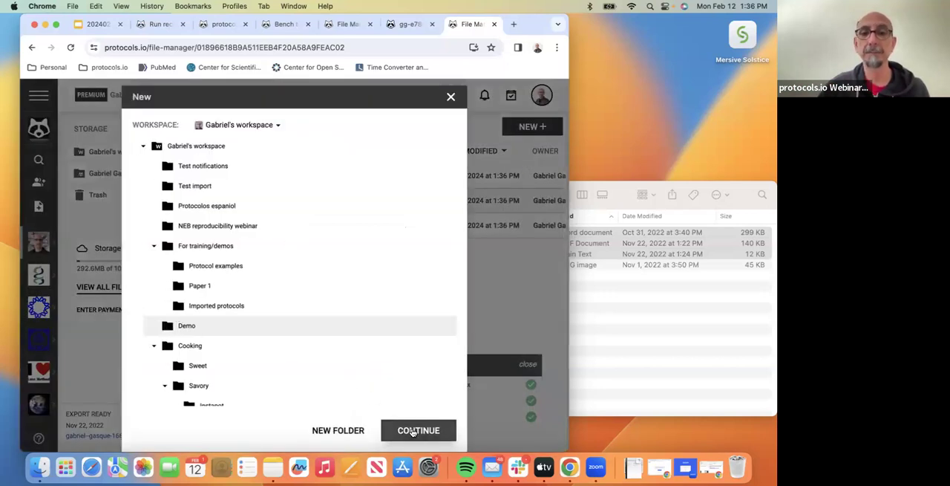
{"action": "left_click", "coordinate": [419, 431]}
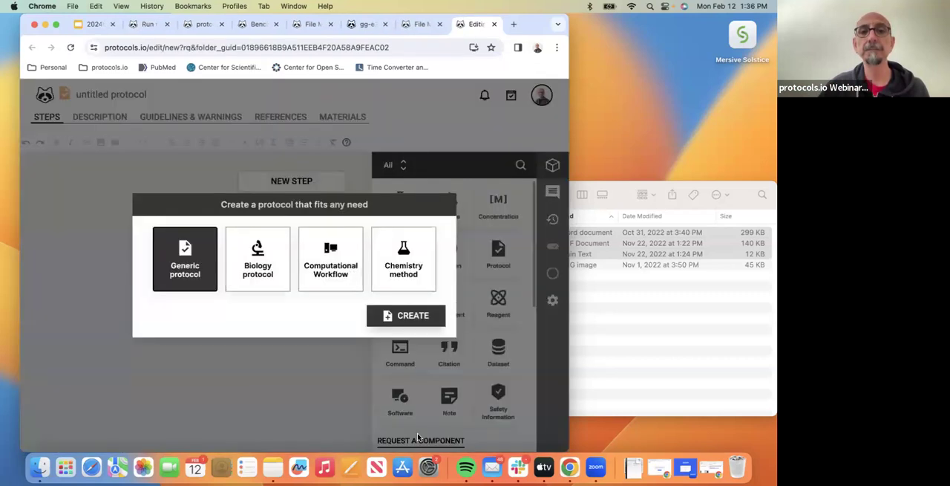
{"action": "mouse_move", "coordinate": [413, 315]}
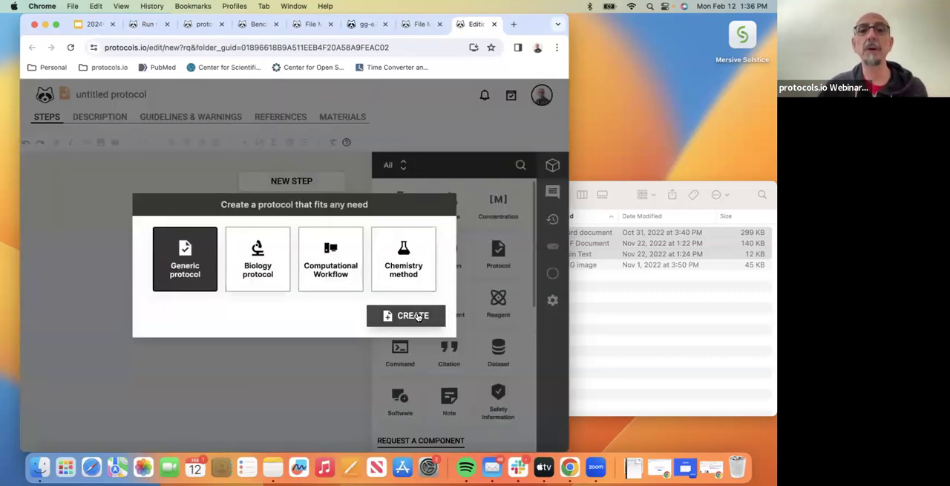
{"action": "left_click", "coordinate": [407, 315]}
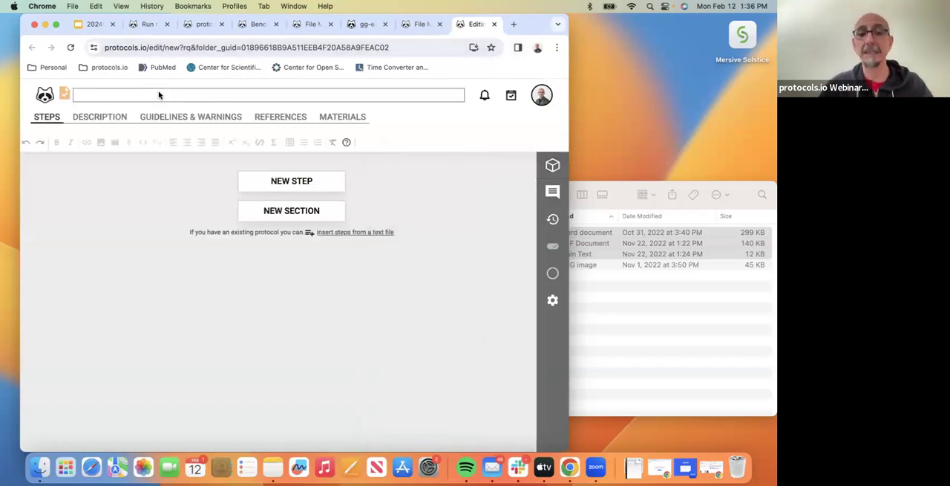
- Title the new protocol 'Protocol A'
{"action": "type", "text": "Protocol"}
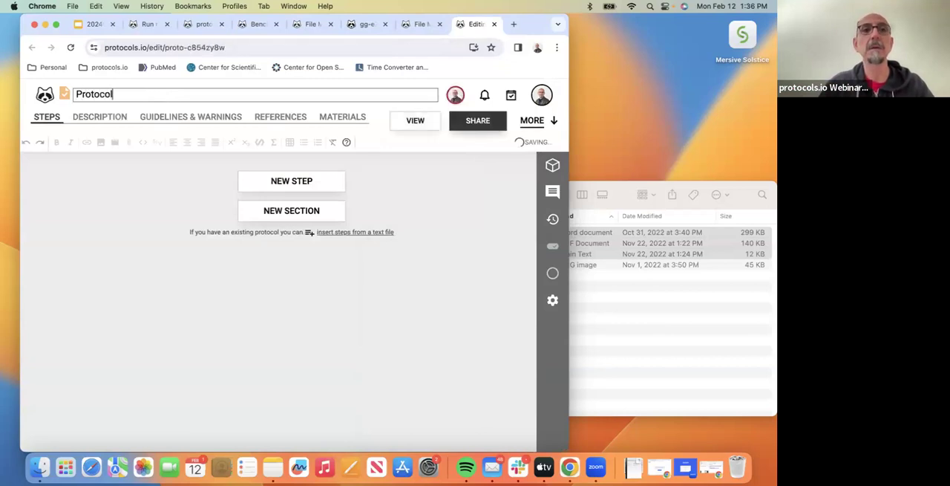
{"action": "type", "text": "A"}
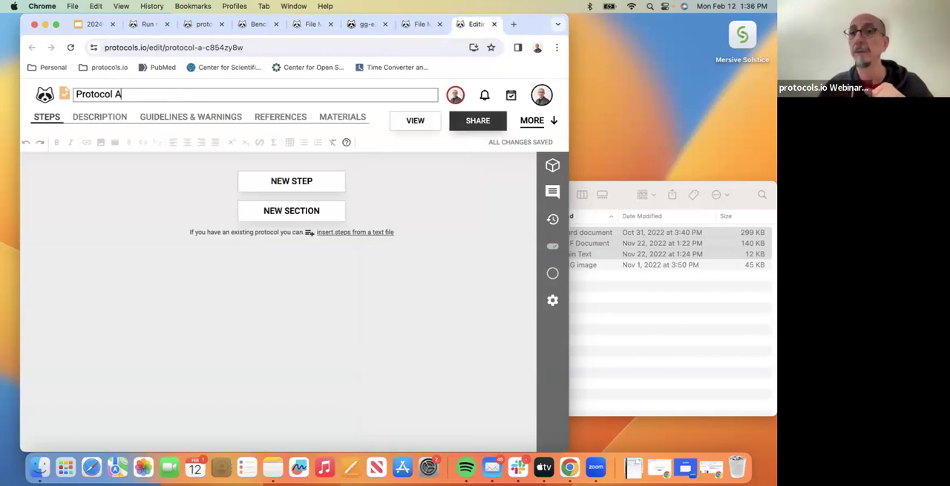
- Enter filler text 'Akjhalkjshfsa.SFNB.bsf.' into the Description abstract
{"action": "left_click", "coordinate": [99, 116]}
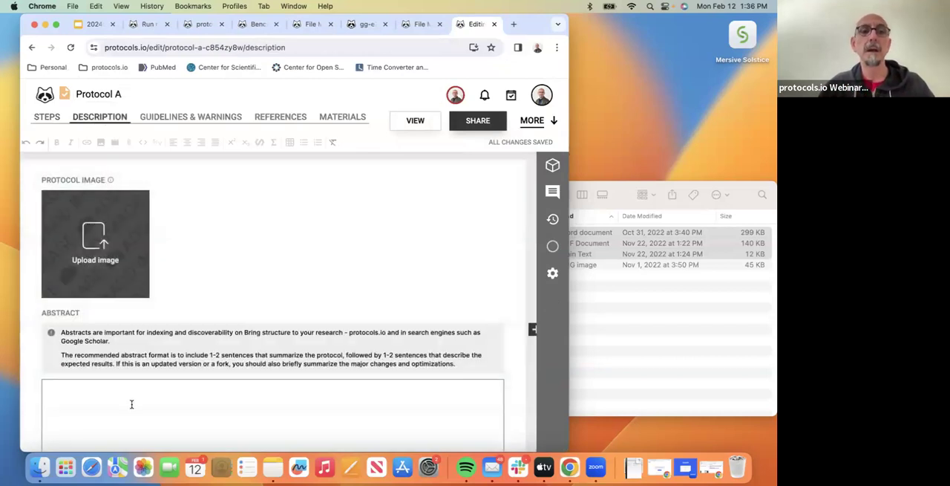
{"action": "type", "text": "Akjhalkjshfsa"}
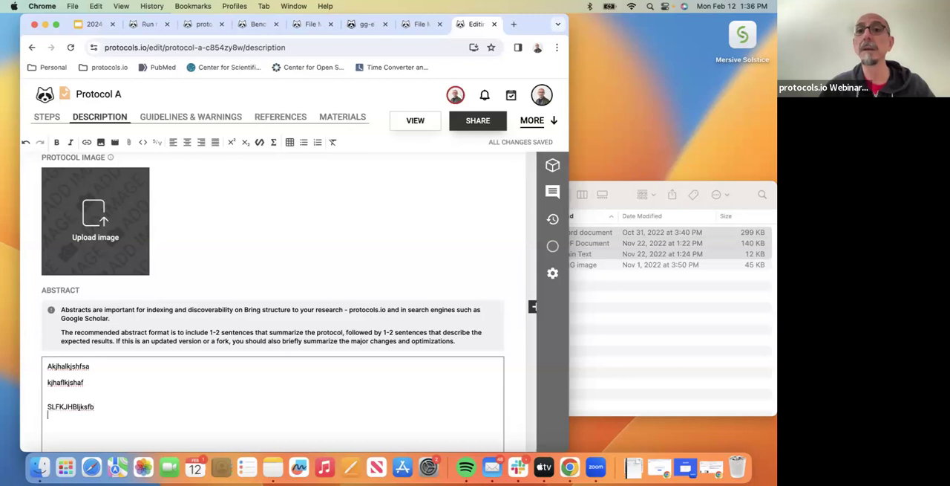
{"action": "type", "text": ".SFNB.bsf."}
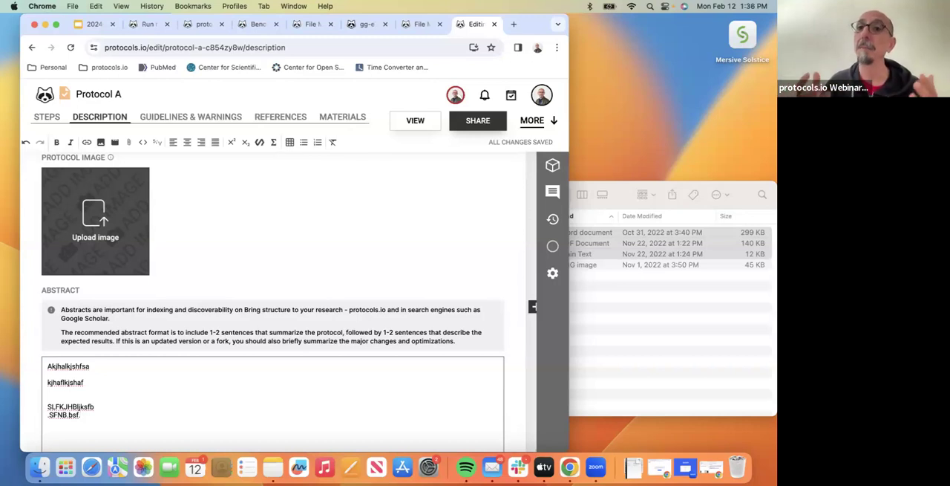
{"action": "scroll", "scroll_direction": "down", "scroll_amount": 3}
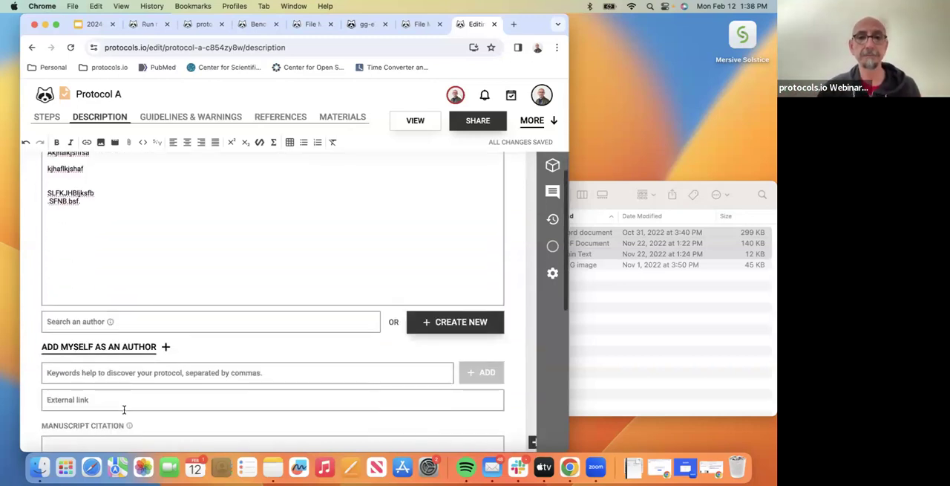
- Attach the test protocol PDF in the Drag&Drop area below the funders in Protocol A's description
{"action": "scroll", "scroll_direction": "up", "scroll_amount": 3}
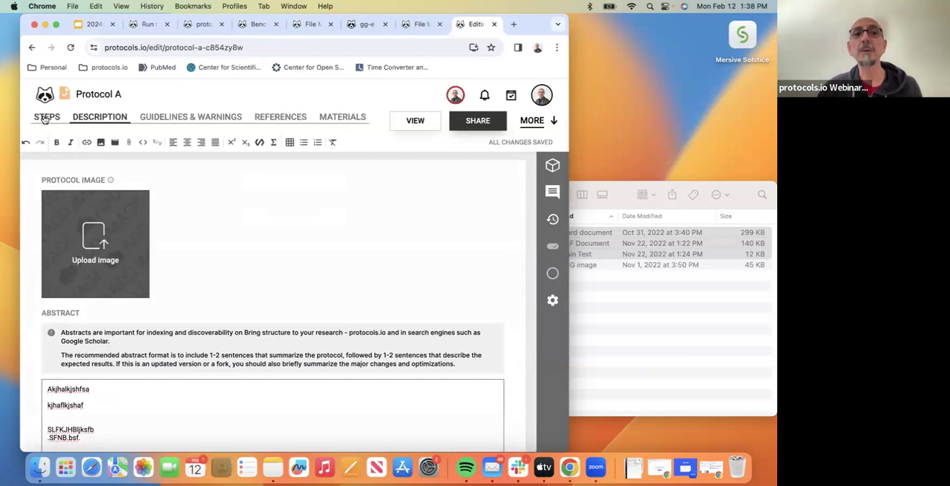
{"action": "left_click", "coordinate": [47, 116]}
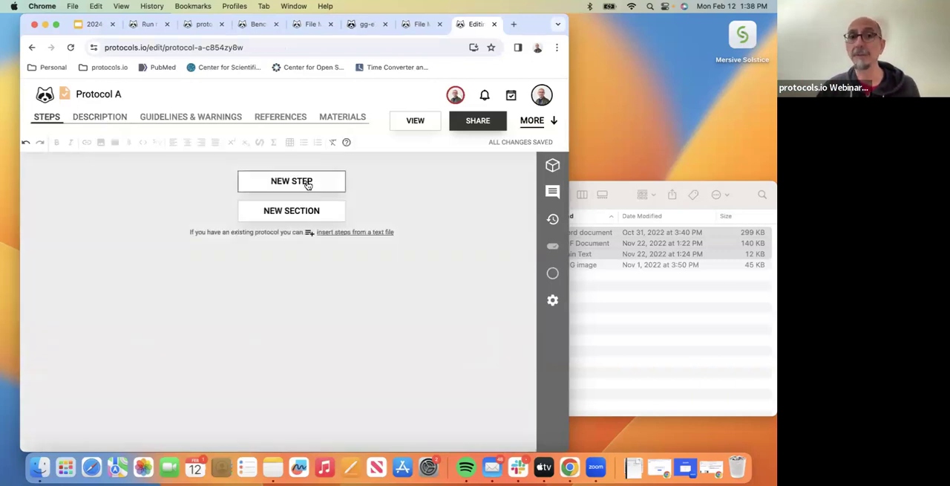
{"action": "left_click", "coordinate": [100, 116]}
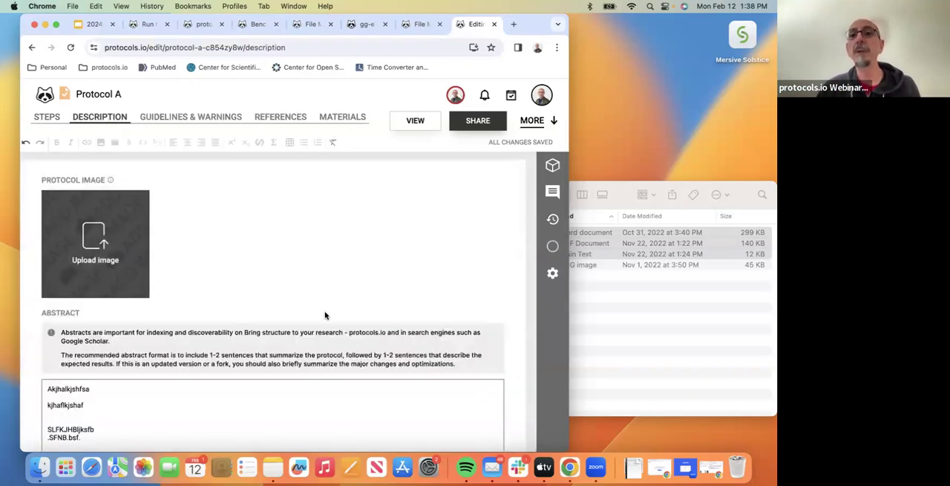
{"action": "scroll", "scroll_direction": "down", "scroll_amount": 3}
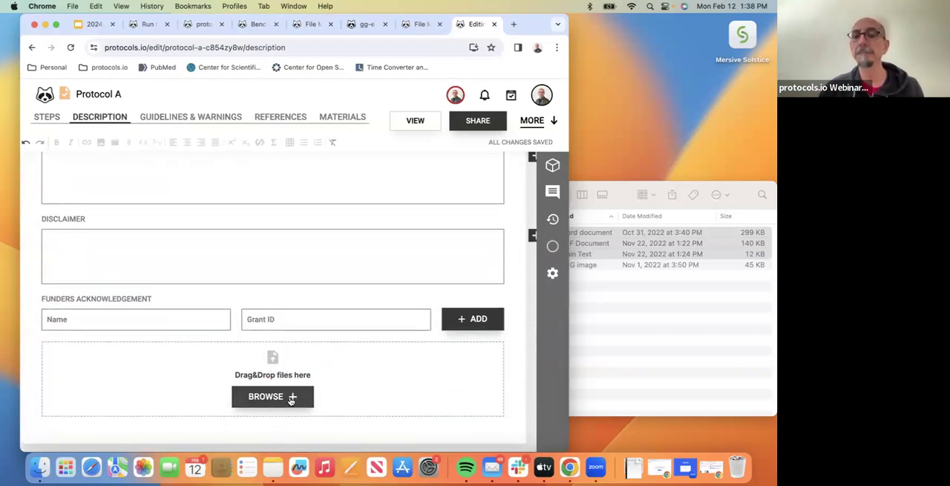
{"action": "mouse_move", "coordinate": [669, 321]}
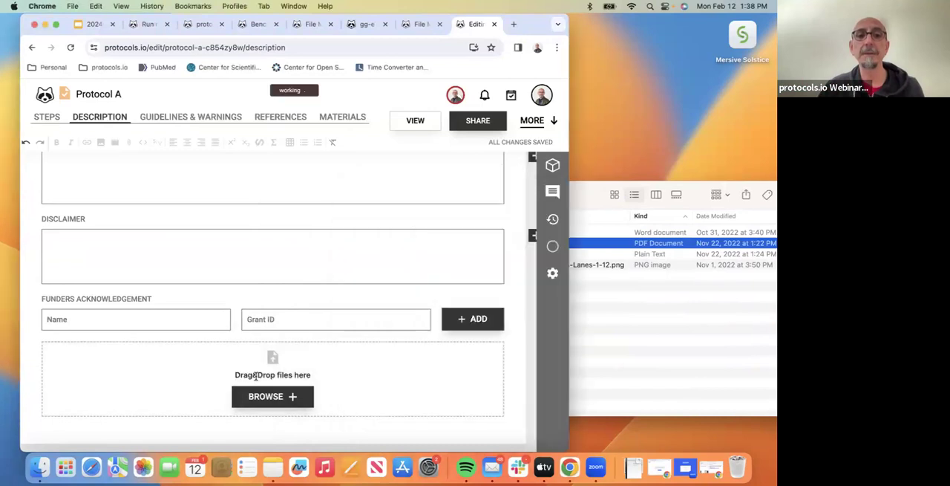
{"action": "left_click", "coordinate": [273, 395]}
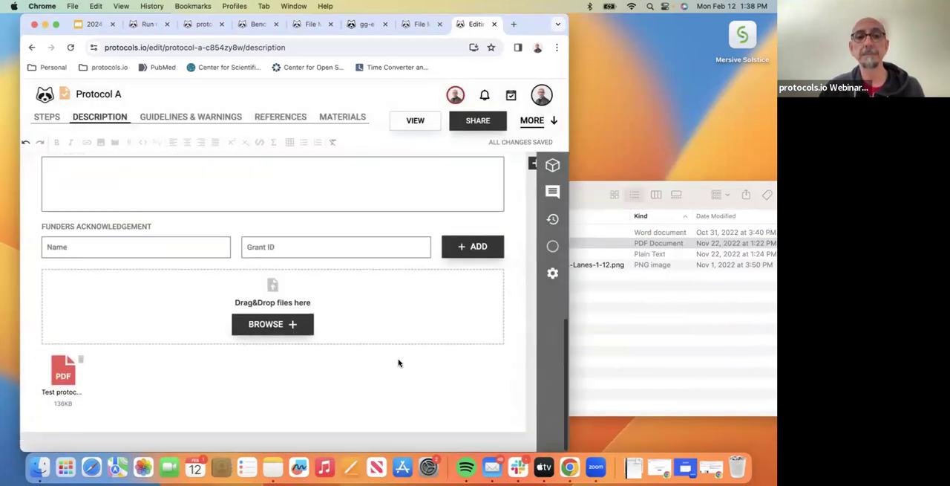
{"action": "scroll", "scroll_direction": "up", "scroll_amount": 3}
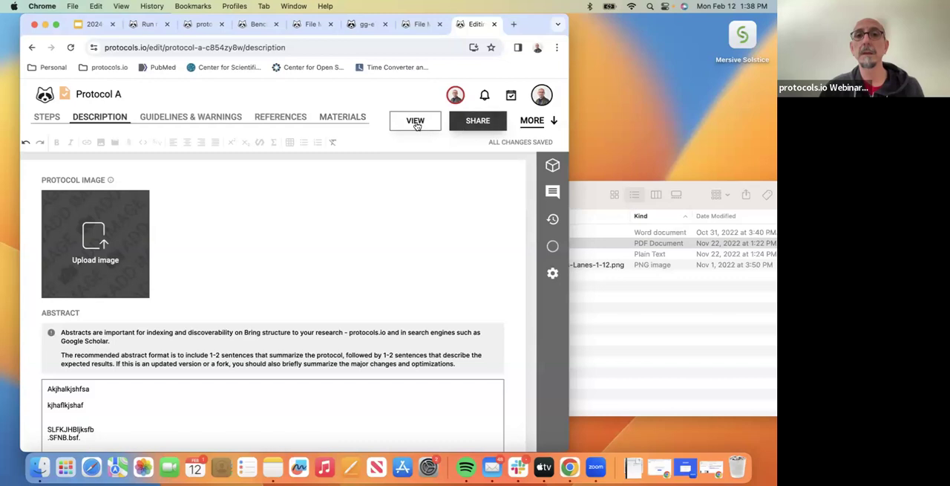
- Switch Protocol A to view mode, dismiss the rating survey and review the abstract and attached PDF
{"action": "left_click", "coordinate": [416, 120]}
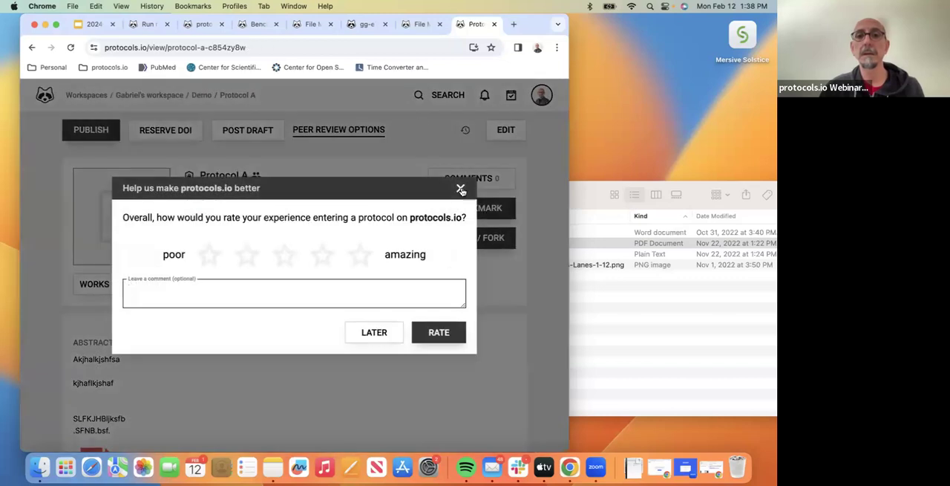
{"action": "left_click", "coordinate": [461, 189]}
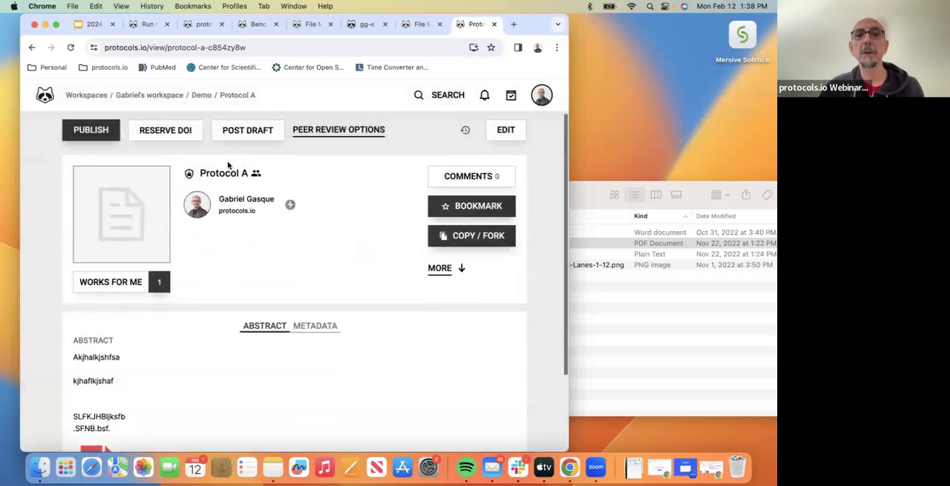
{"action": "scroll", "scroll_direction": "down", "scroll_amount": 3}
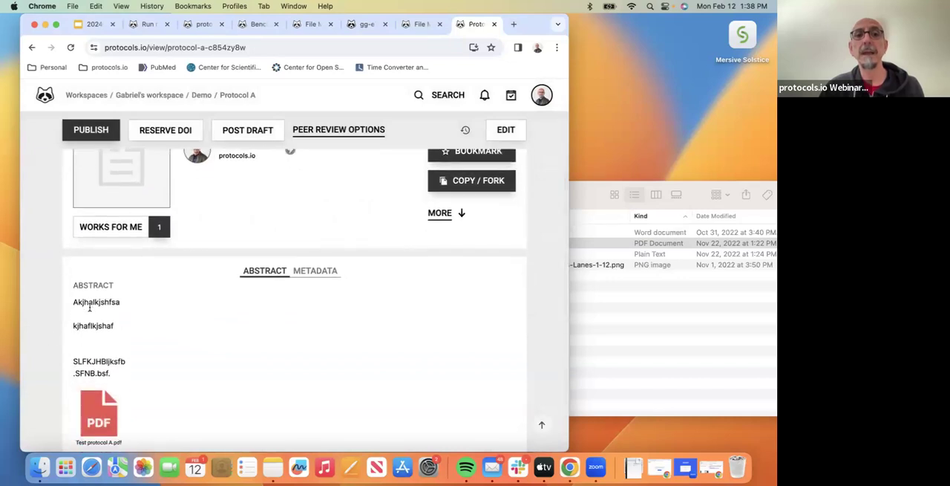
{"action": "scroll", "scroll_direction": "down", "scroll_amount": 3}
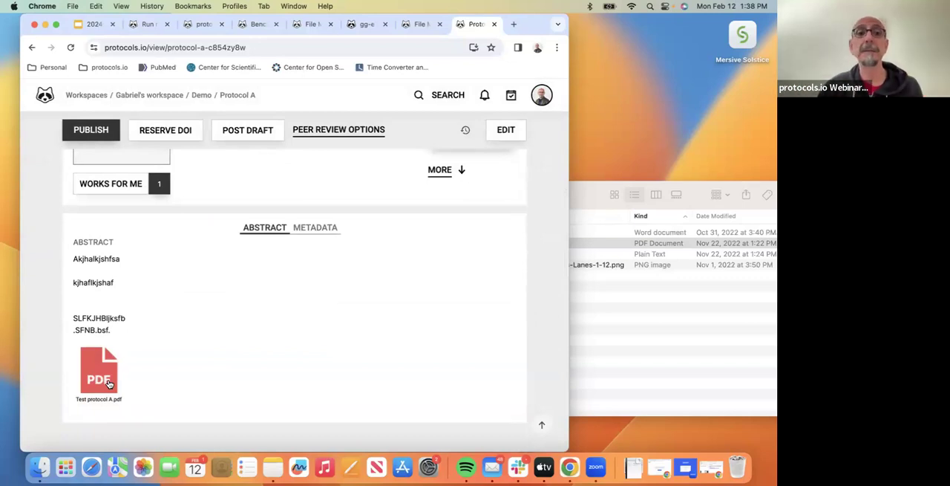
{"action": "scroll", "scroll_direction": "up", "scroll_amount": 3}
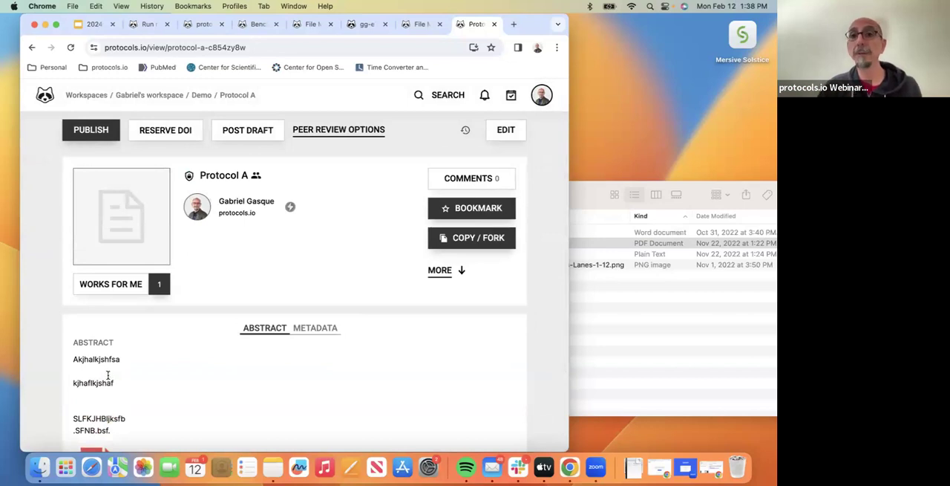
{"action": "mouse_move", "coordinate": [122, 151]}
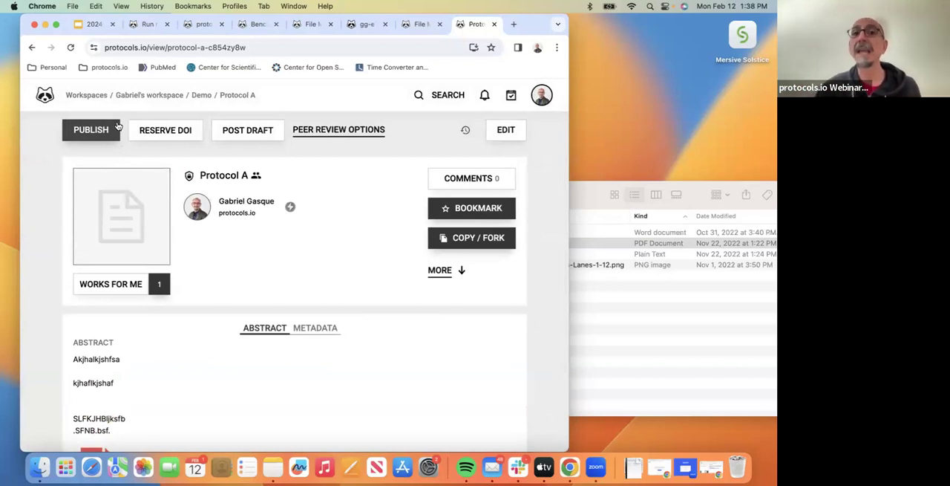
{"action": "mouse_move", "coordinate": [339, 131]}
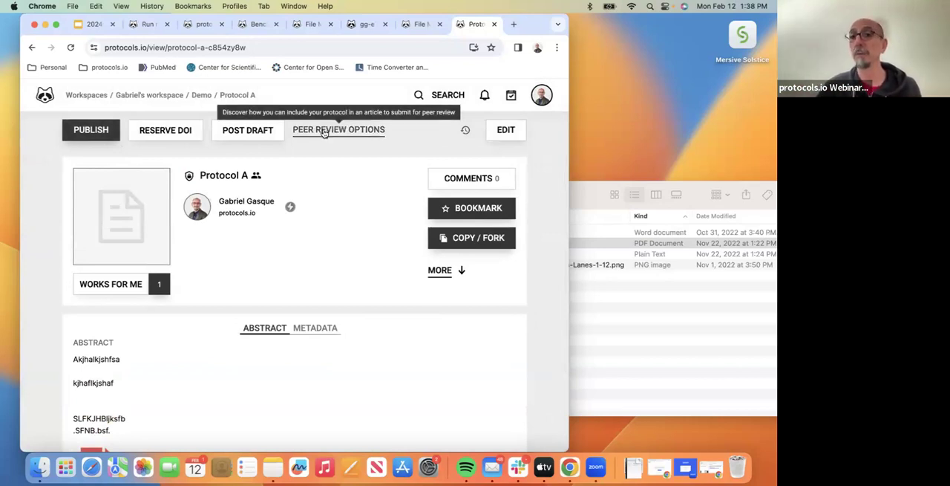
{"action": "left_click", "coordinate": [338, 130]}
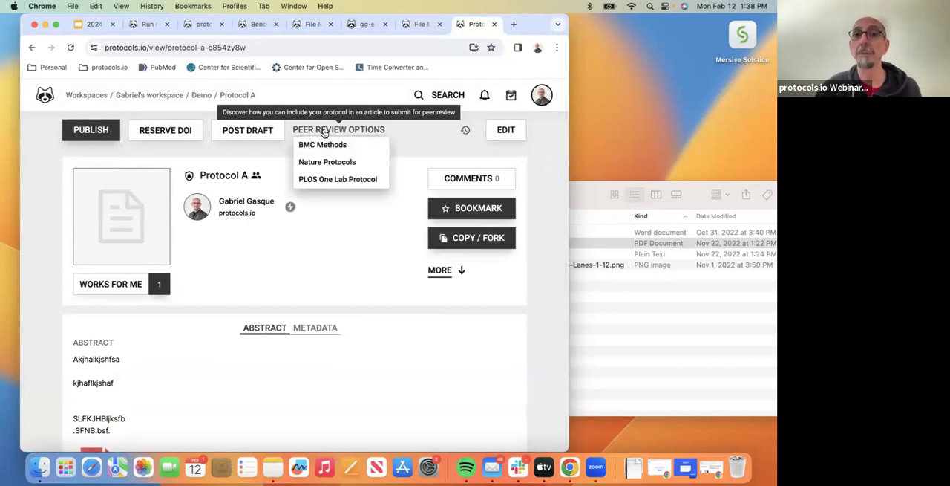
{"action": "mouse_move", "coordinate": [316, 165]}
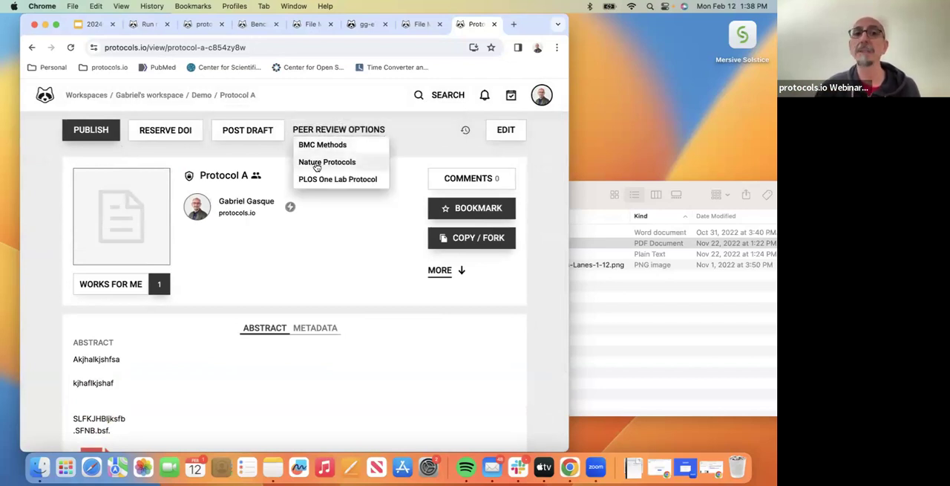
{"action": "mouse_move", "coordinate": [333, 187]}
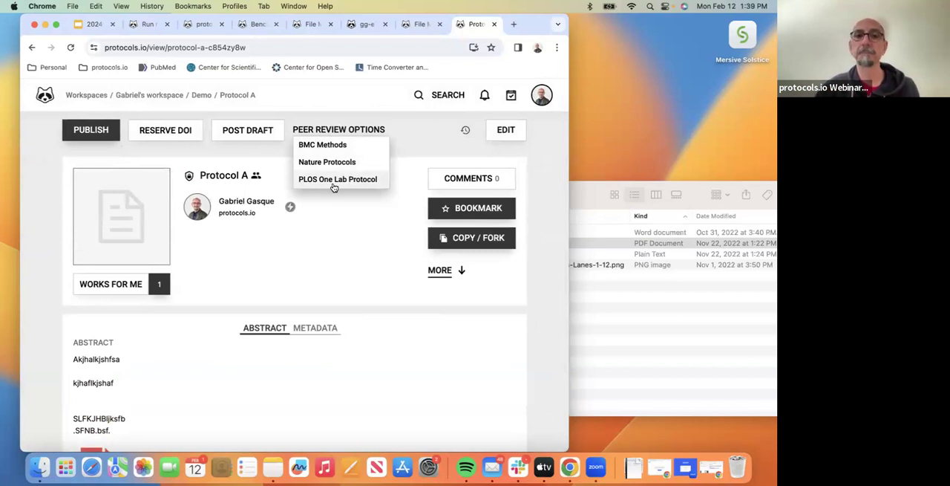
{"action": "left_click", "coordinate": [431, 145]}
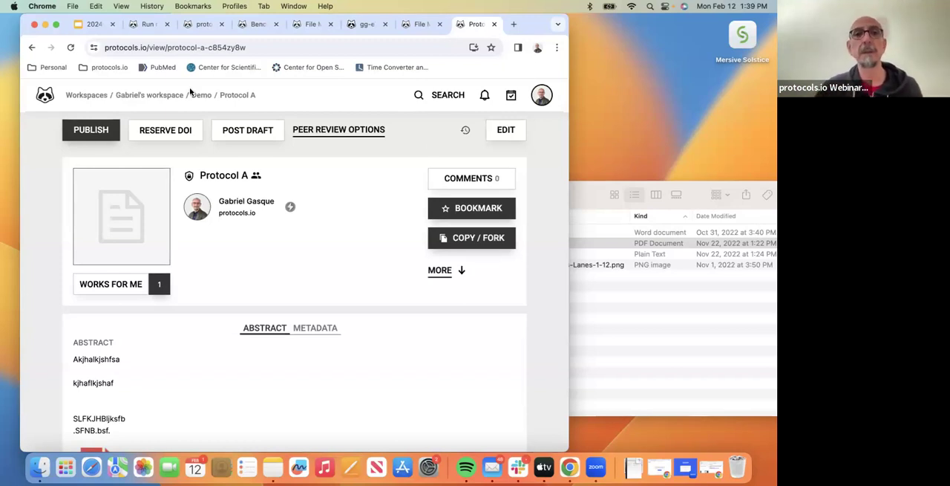
{"action": "mouse_move", "coordinate": [383, 155]}
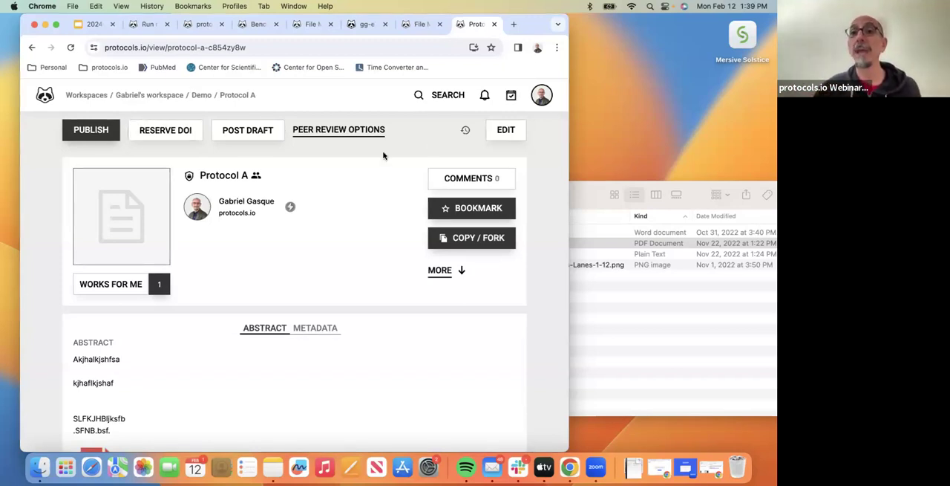
{"action": "mouse_move", "coordinate": [505, 129]}
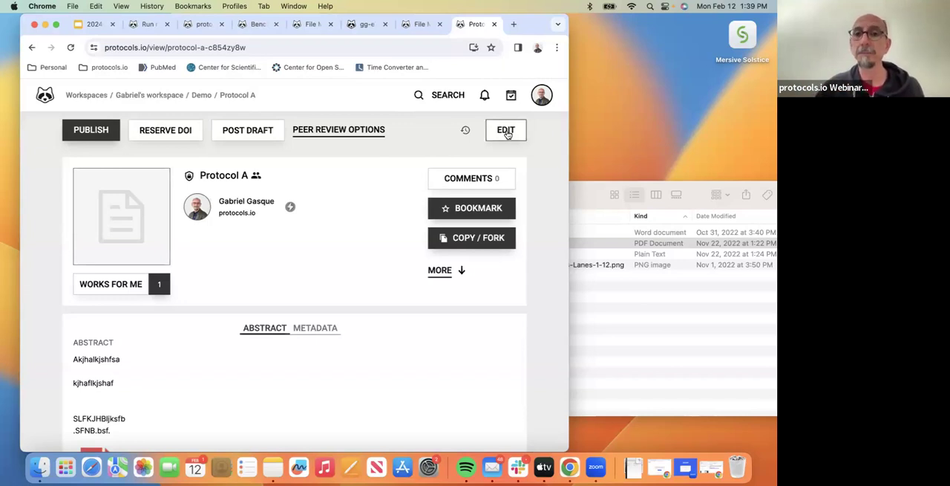
- Return to editing Protocol A and bring up the 'Protocols for import' Finder folder, opening Test protocol C
{"action": "left_click", "coordinate": [505, 129]}
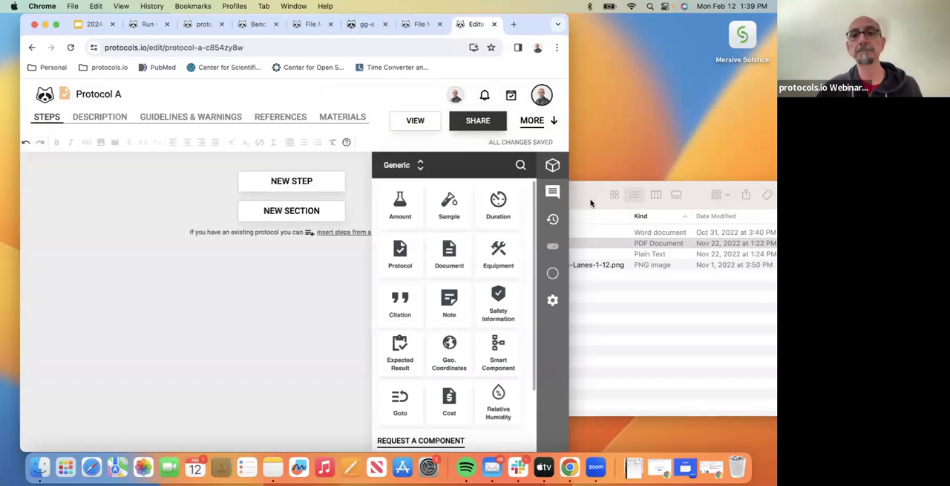
{"action": "left_click", "coordinate": [475, 243]}
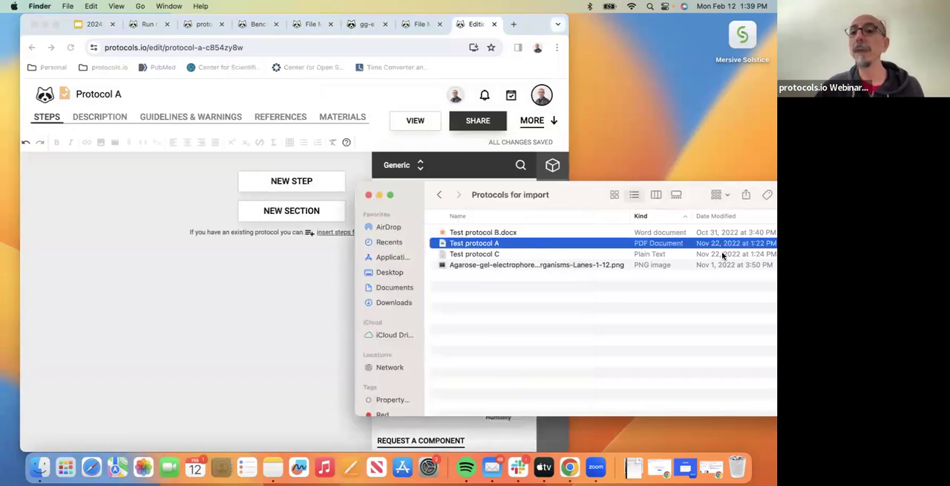
{"action": "mouse_move", "coordinate": [696, 371]}
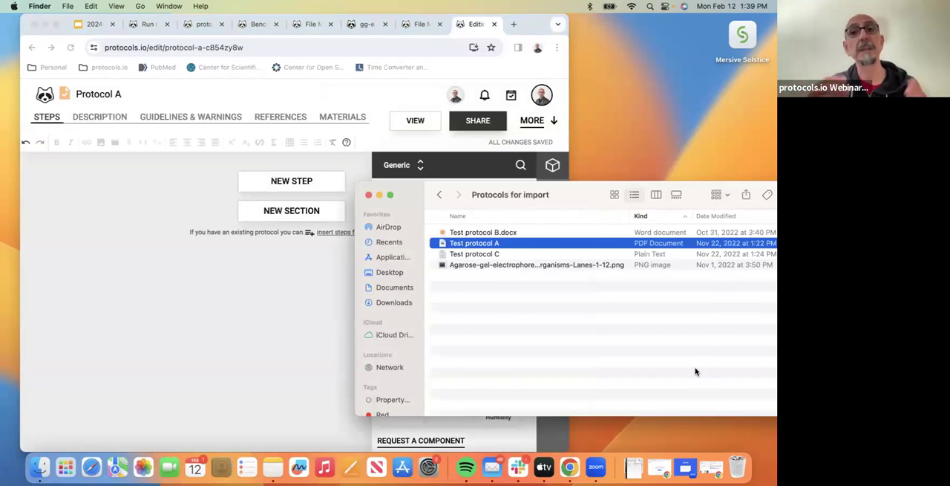
{"action": "mouse_move", "coordinate": [537, 274]}
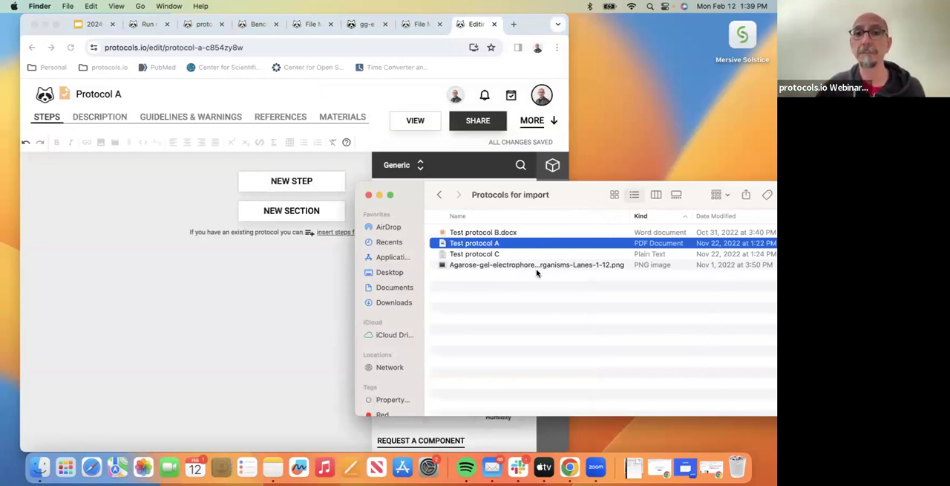
{"action": "left_click", "coordinate": [475, 253]}
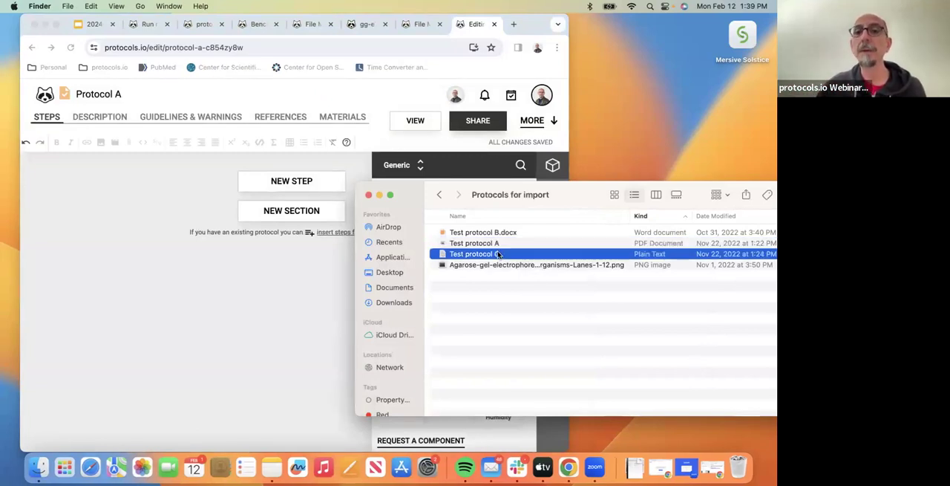
{"action": "double_click", "coordinate": [473, 253]}
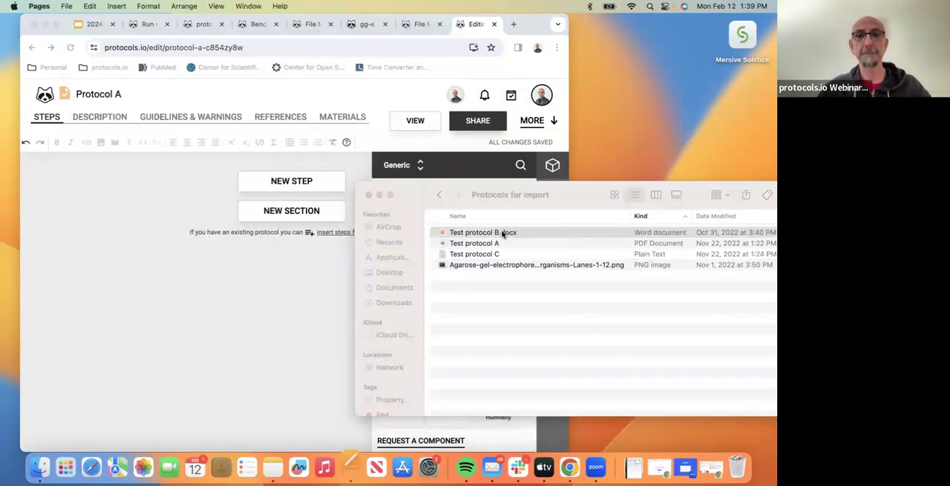
- Open Test protocol B.docx in Pages and scroll to its Step 1 section to copy the steps
{"action": "double_click", "coordinate": [483, 231]}
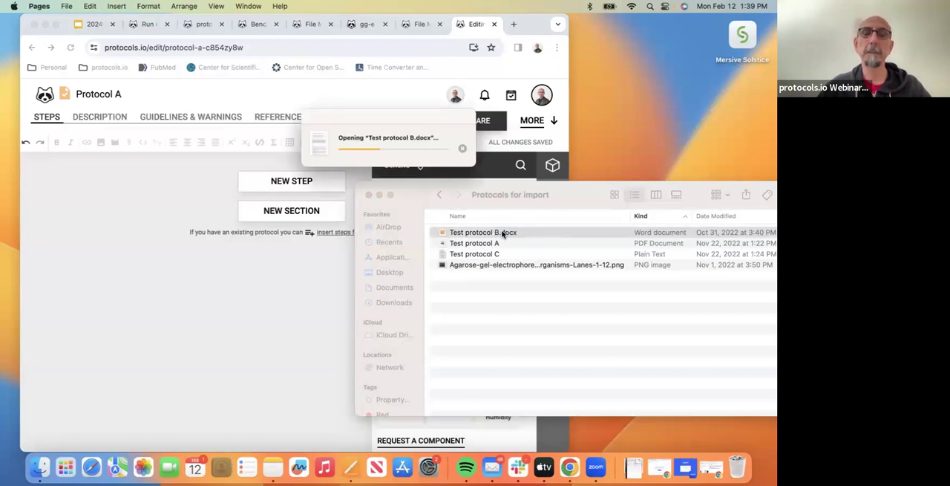
{"action": "double_click", "coordinate": [483, 231]}
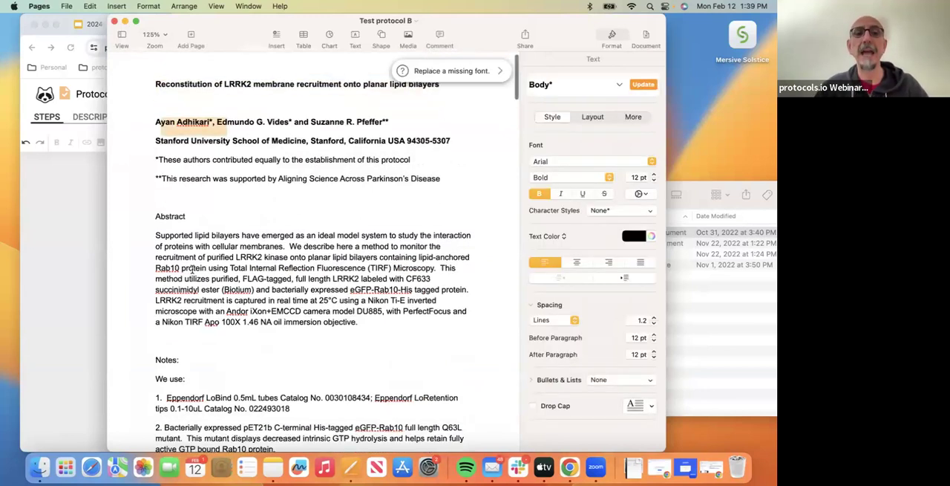
{"action": "scroll", "scroll_direction": "down", "scroll_amount": 3}
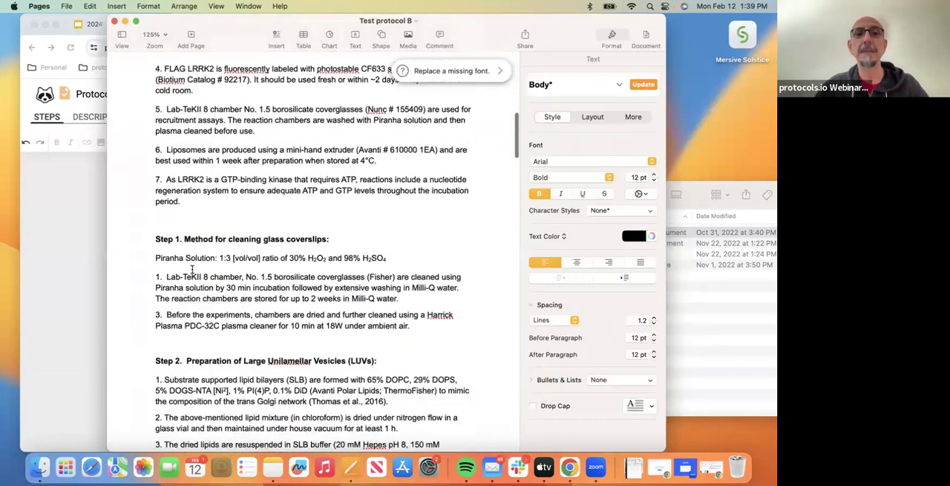
{"action": "scroll", "scroll_direction": "down", "scroll_amount": 3}
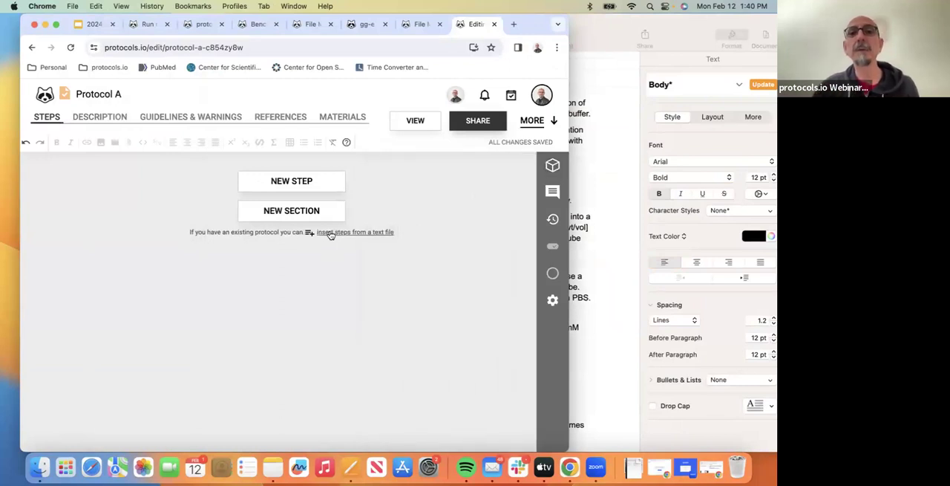
{"action": "mouse_move", "coordinate": [355, 232]}
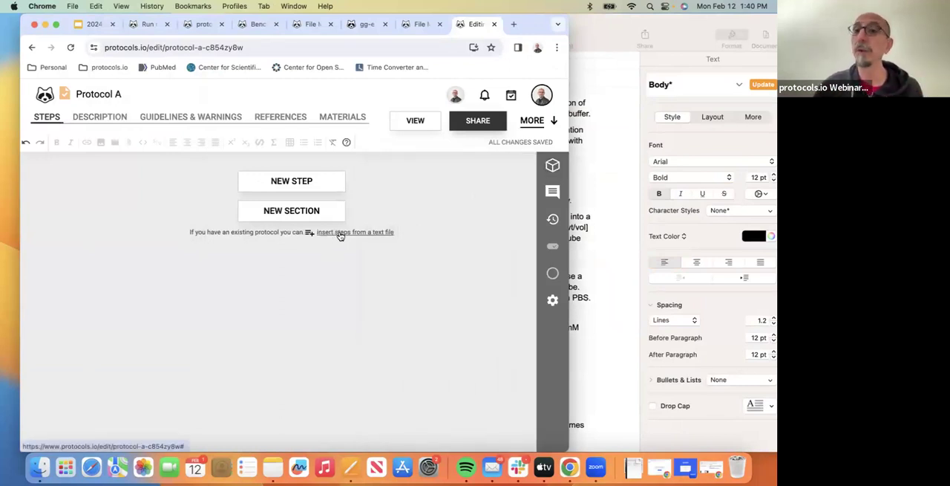
{"action": "mouse_move", "coordinate": [356, 236]}
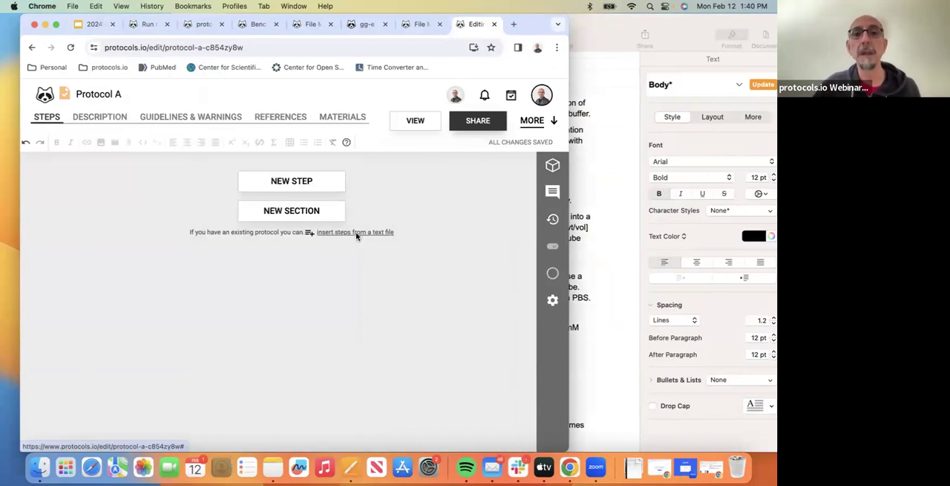
- Import the pasted text as numbered steps, preview them and add the two cleaning steps to Protocol A
{"action": "left_click", "coordinate": [355, 231]}
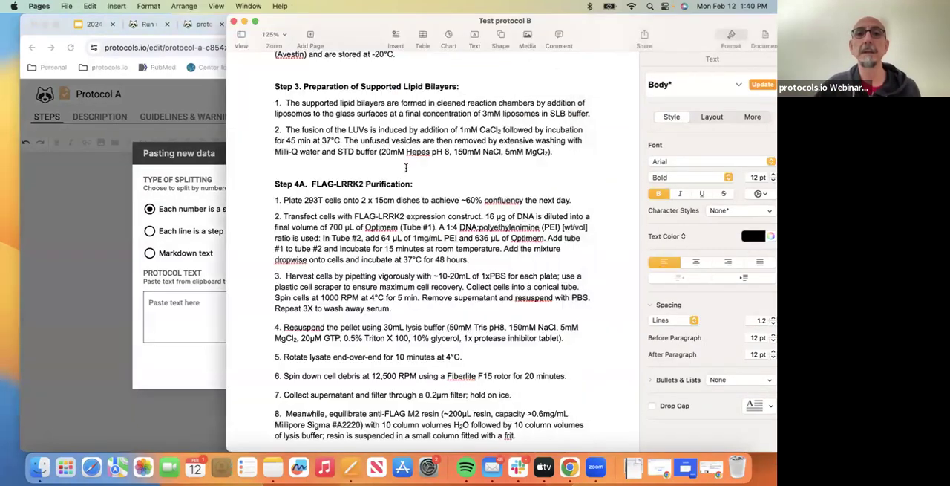
{"action": "scroll", "scroll_direction": "up", "scroll_amount": 3}
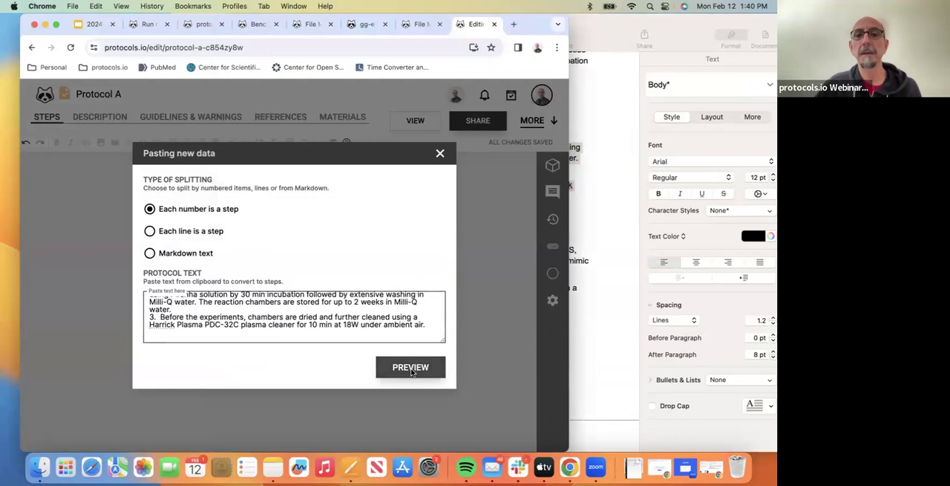
{"action": "left_click", "coordinate": [410, 367]}
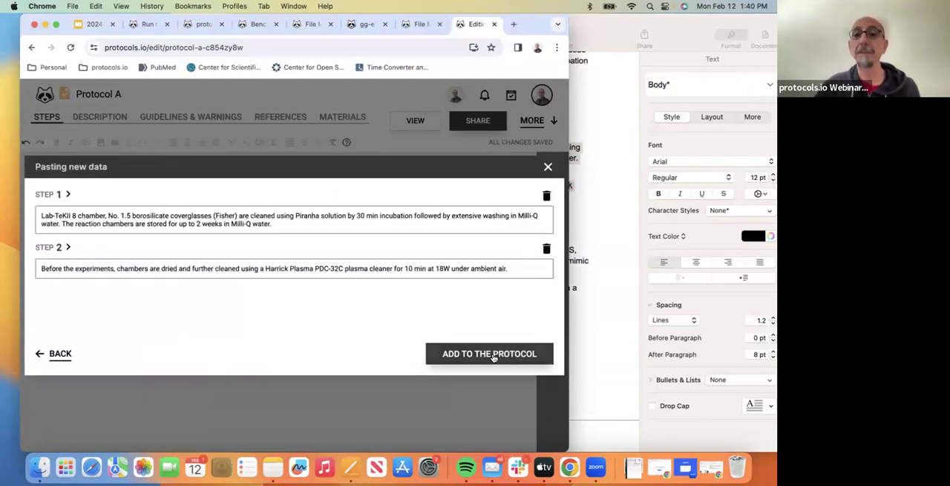
{"action": "left_click", "coordinate": [490, 353]}
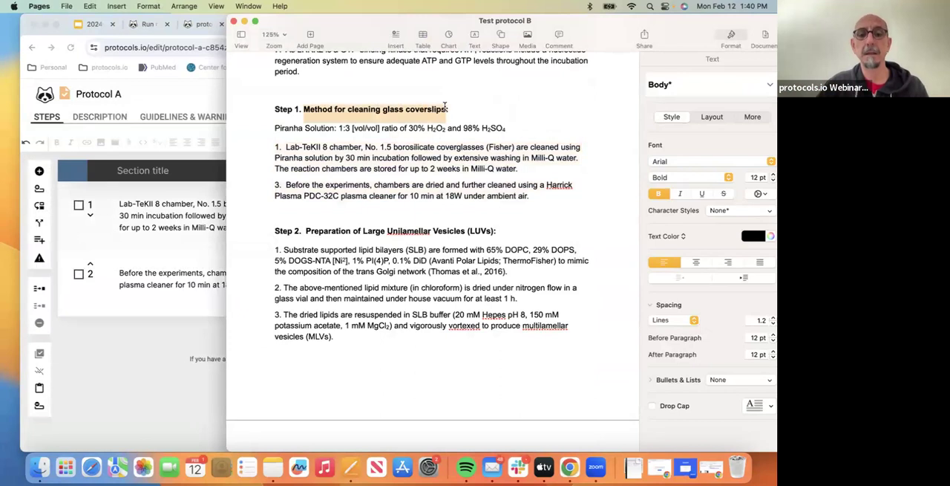
- Title the sections for coverslip cleaning and LUV preparation, then show Protocol A's view page
{"action": "left_click", "coordinate": [567, 466]}
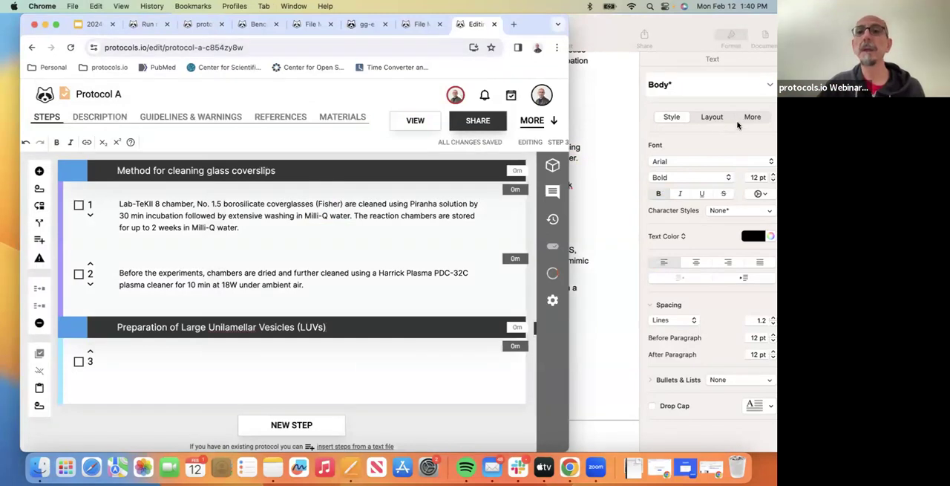
{"action": "left_click", "coordinate": [416, 120]}
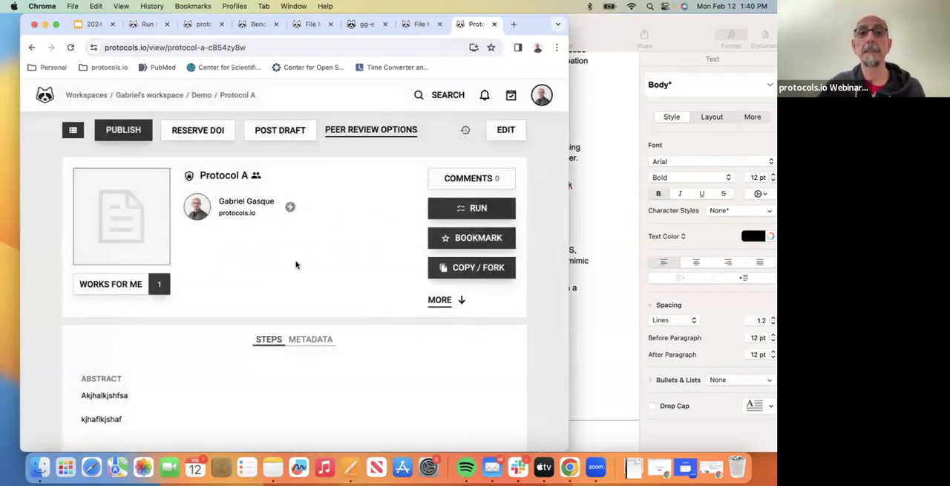
{"action": "scroll", "scroll_direction": "down", "scroll_amount": 3}
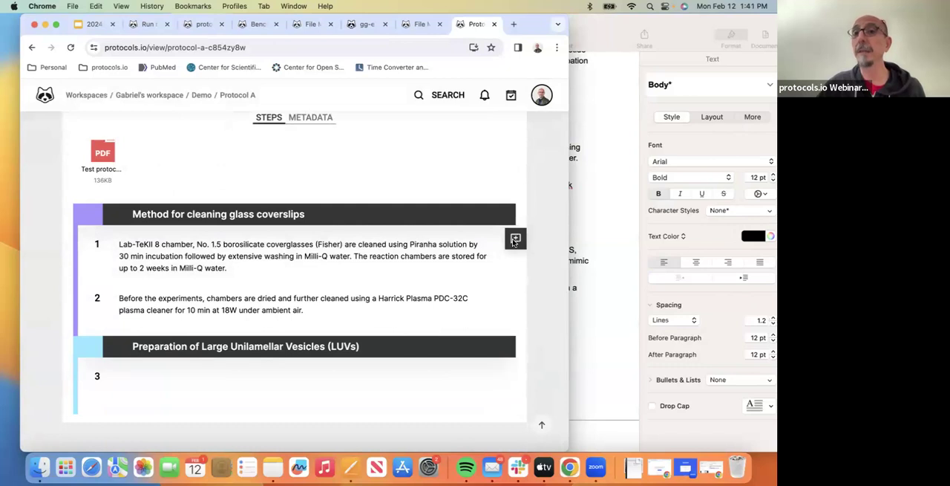
{"action": "scroll", "scroll_direction": "up", "scroll_amount": 3}
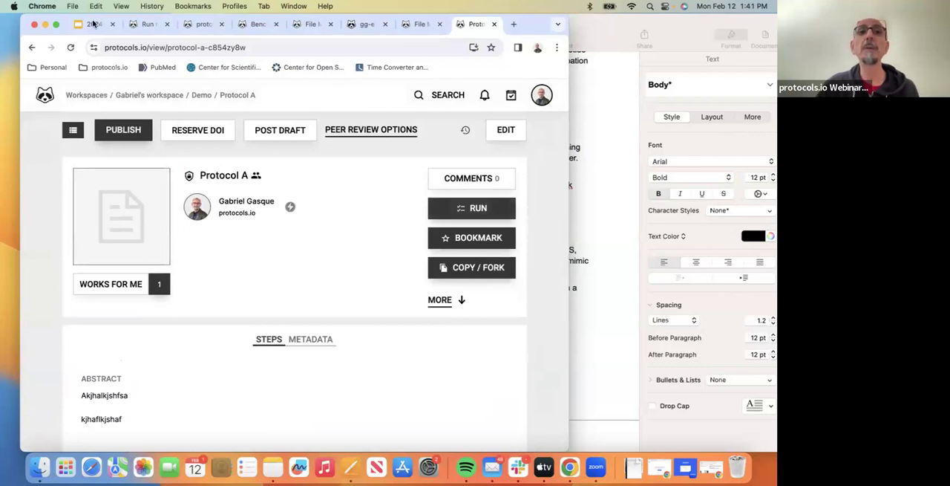
{"action": "mouse_move", "coordinate": [92, 24]}
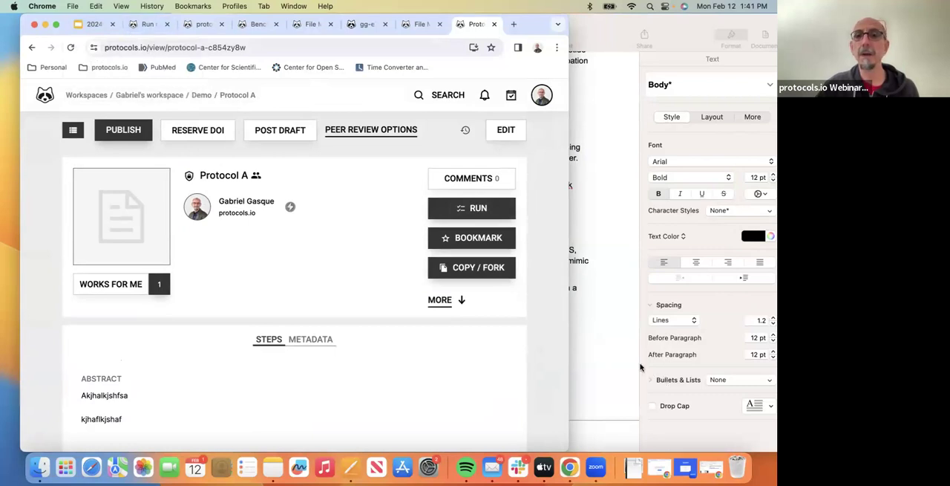
{"action": "mouse_move", "coordinate": [601, 321]}
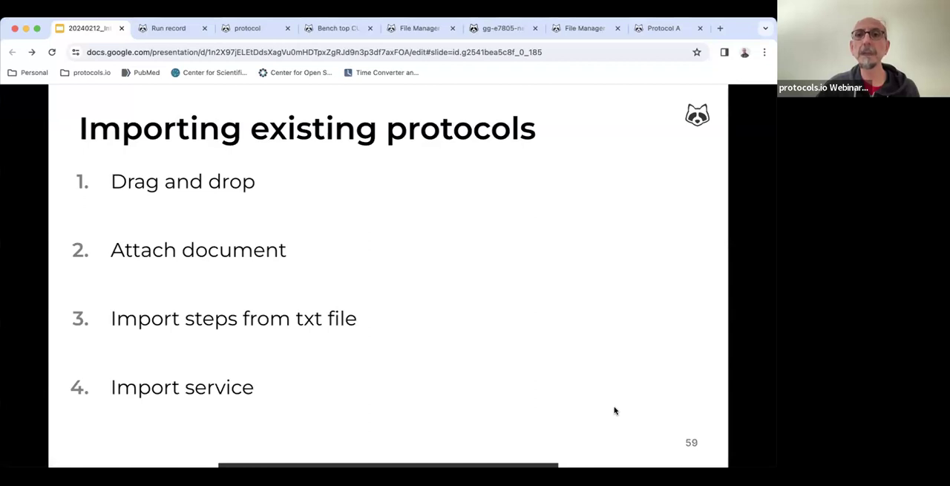
{"action": "mouse_move", "coordinate": [415, 211]}
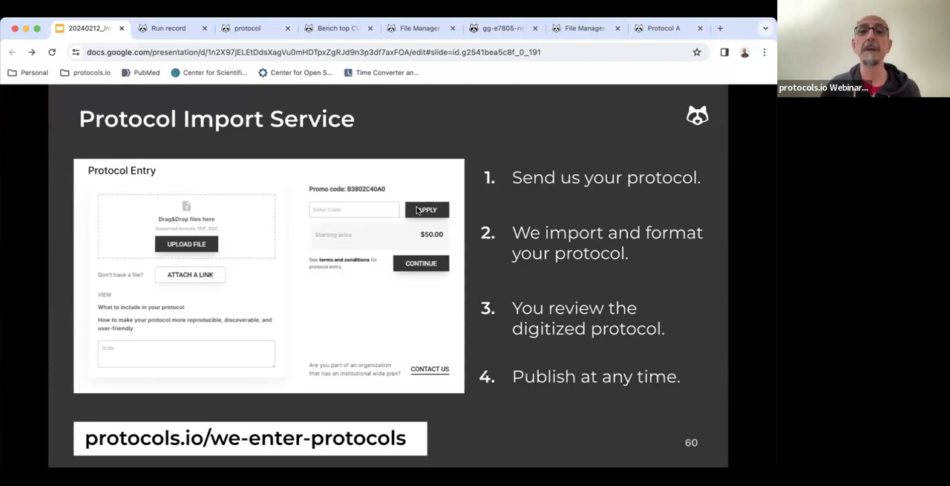
{"action": "mouse_move", "coordinate": [448, 148]}
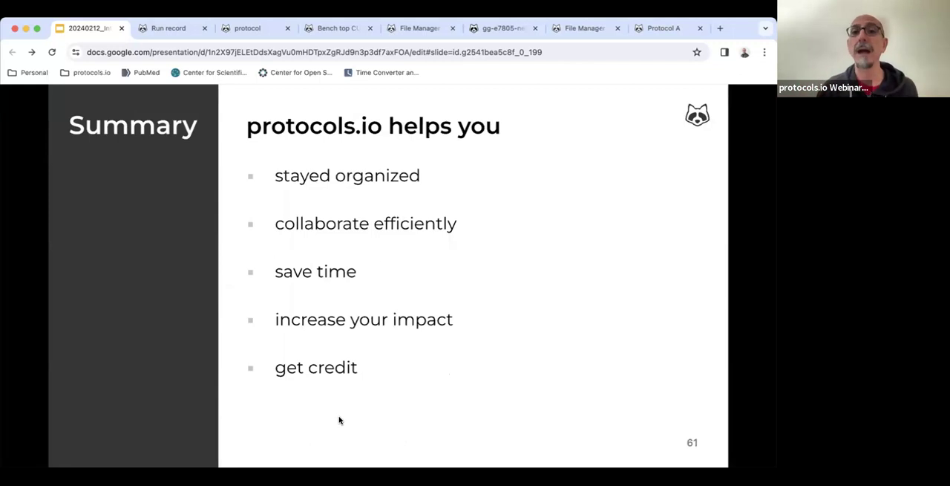
{"action": "mouse_move", "coordinate": [735, 269]}
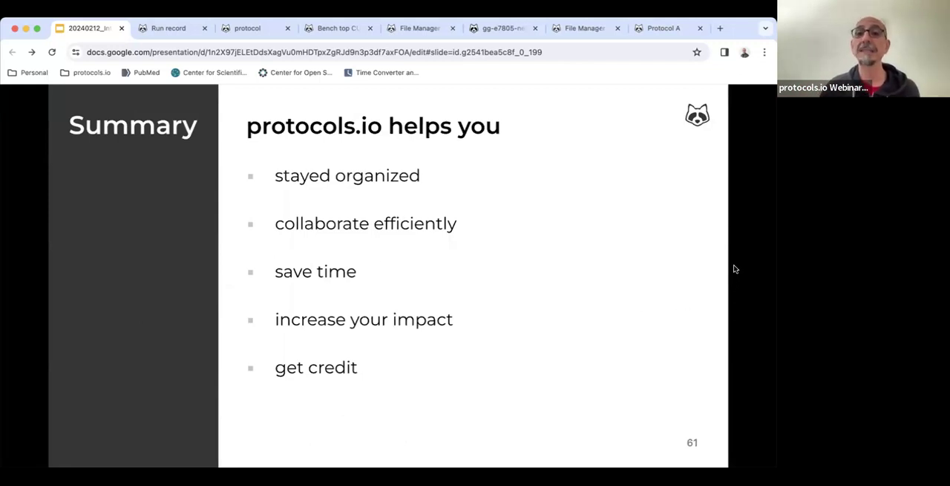
{"action": "mouse_move", "coordinate": [740, 241]}
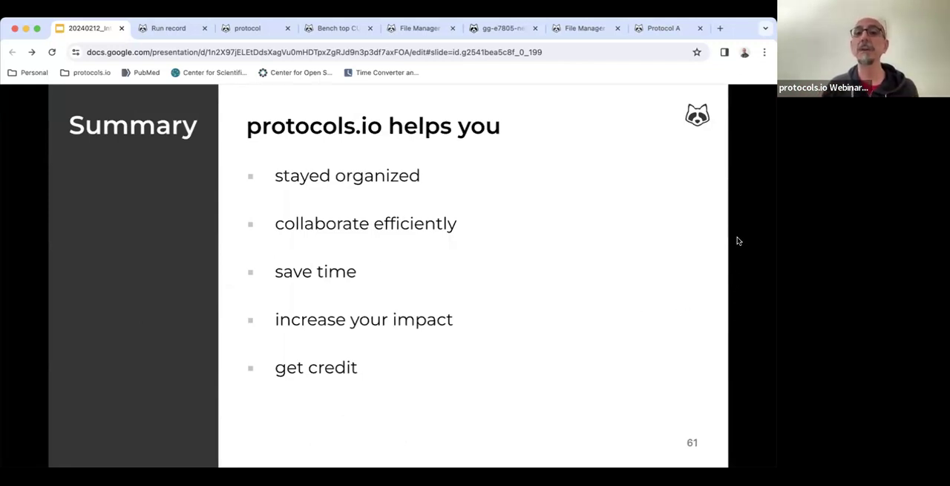
{"action": "mouse_move", "coordinate": [668, 343]}
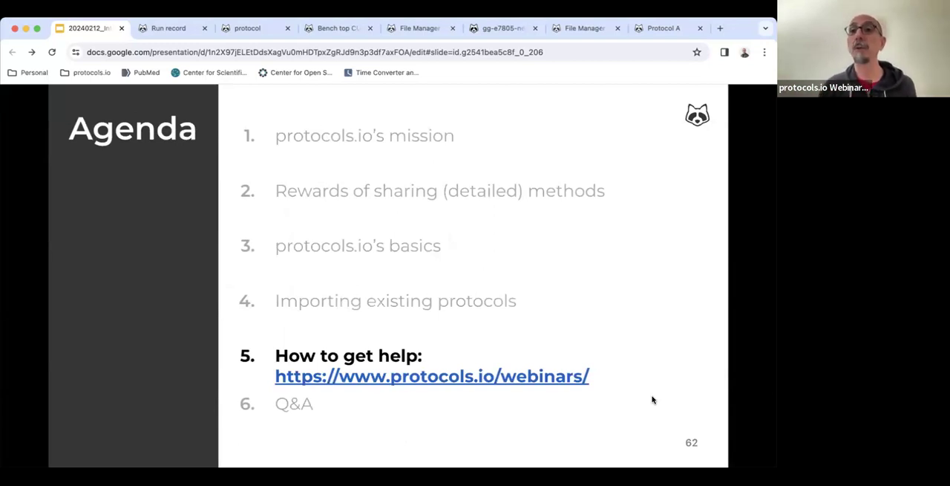
{"action": "mouse_move", "coordinate": [557, 381]}
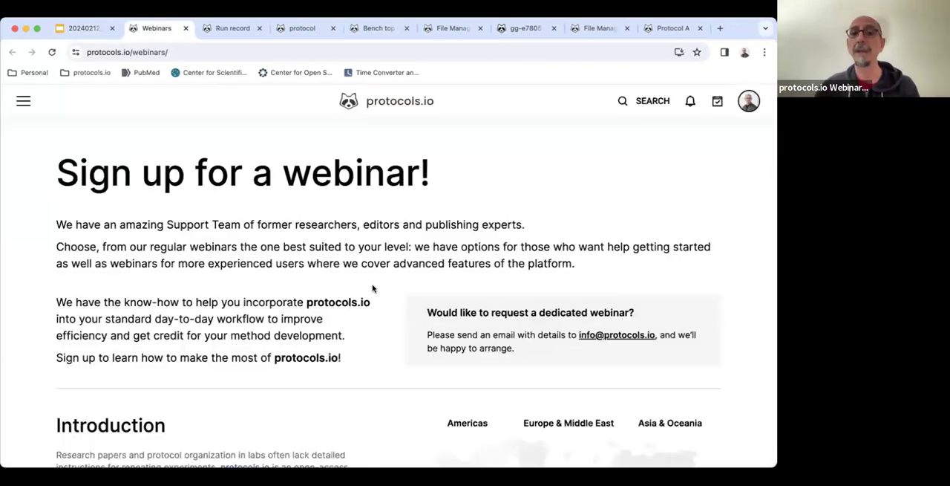
- Scroll through the upcoming webinars like Tips and Tricks and Getting Credit down to the footer
{"action": "scroll", "scroll_direction": "down", "scroll_amount": 3}
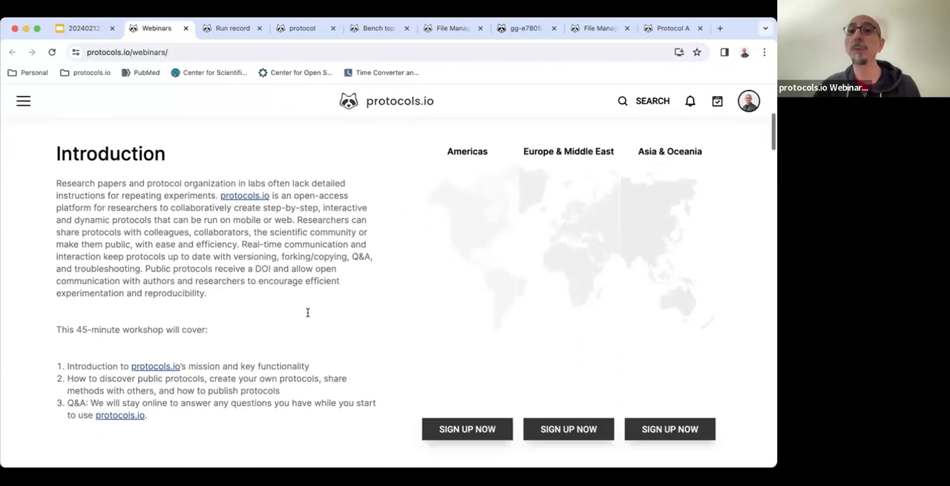
{"action": "scroll", "scroll_direction": "down", "scroll_amount": 3}
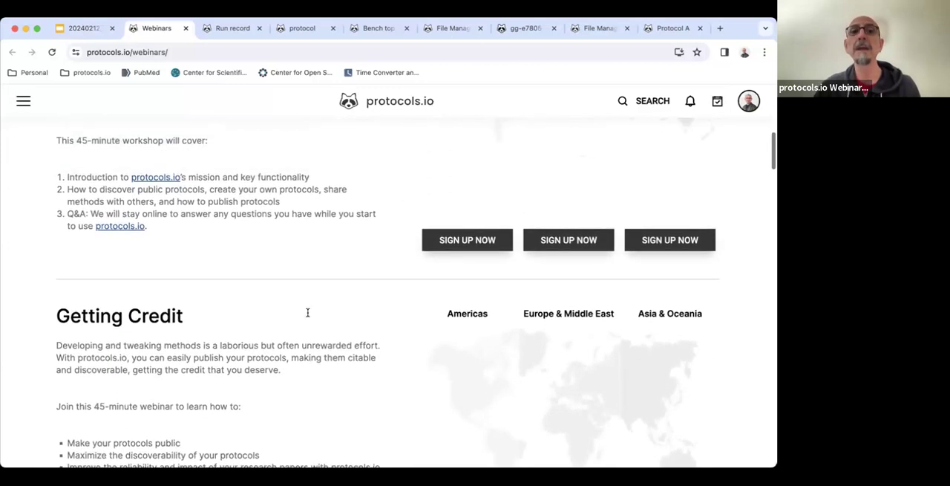
{"action": "scroll", "scroll_direction": "down", "scroll_amount": 3}
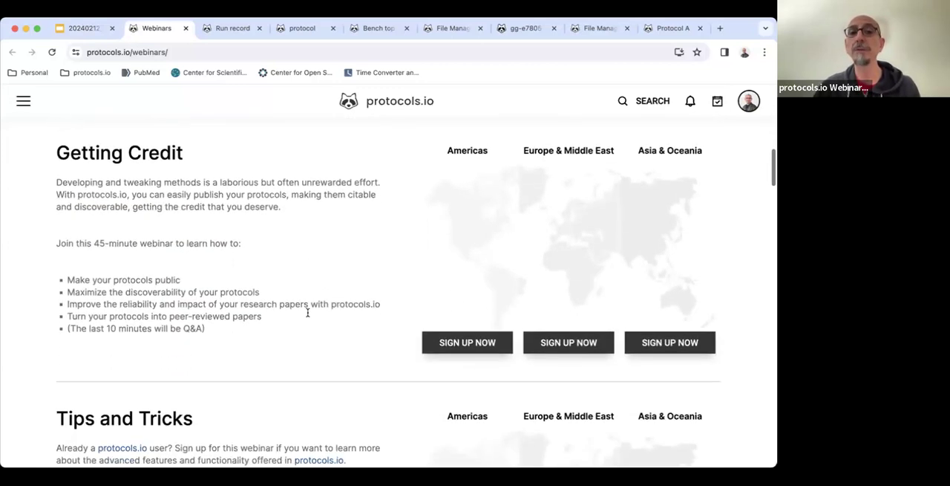
{"action": "scroll", "scroll_direction": "down", "scroll_amount": 3}
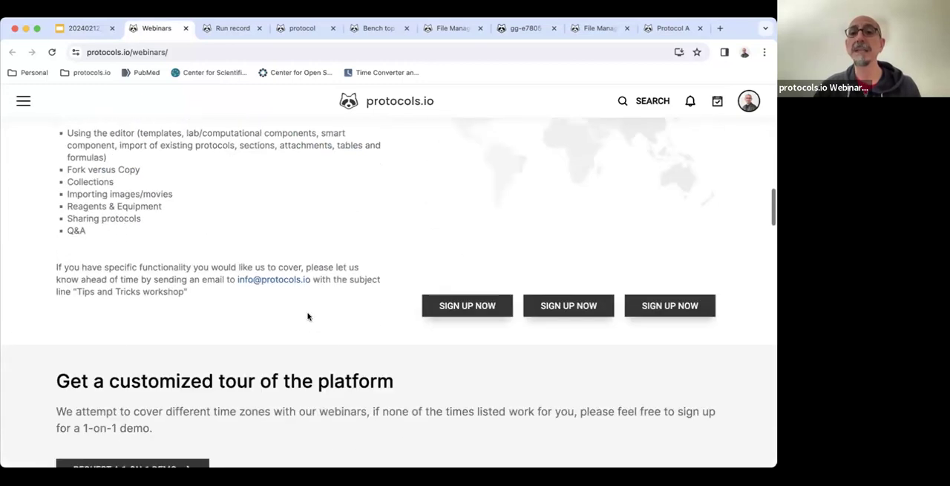
{"action": "scroll", "scroll_direction": "up", "scroll_amount": 3}
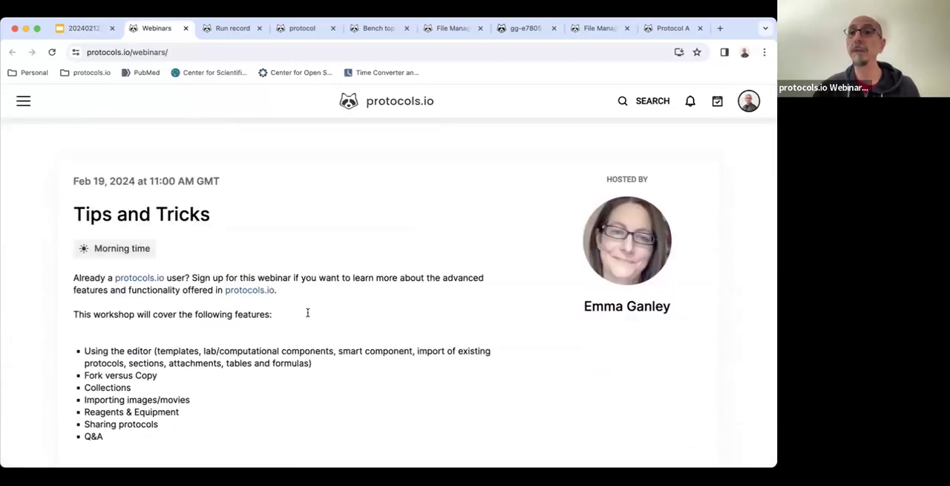
{"action": "scroll", "scroll_direction": "down", "scroll_amount": 3}
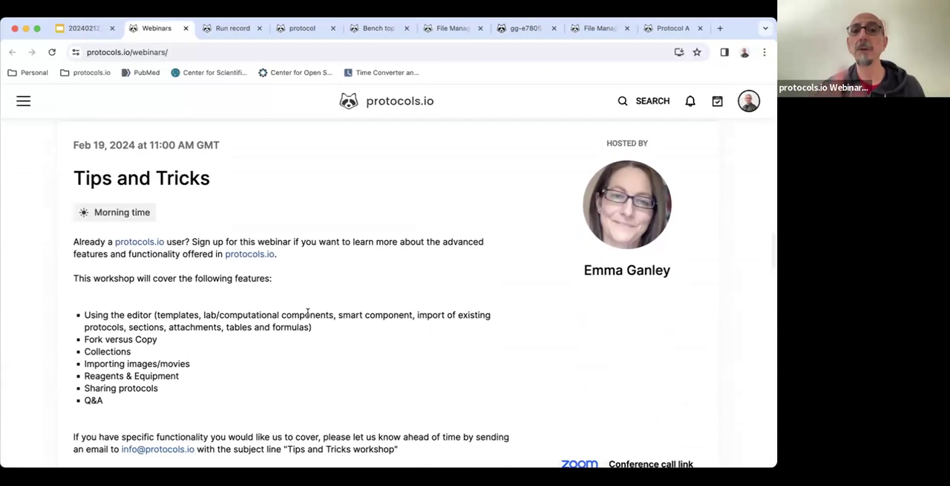
{"action": "scroll", "scroll_direction": "down", "scroll_amount": 3}
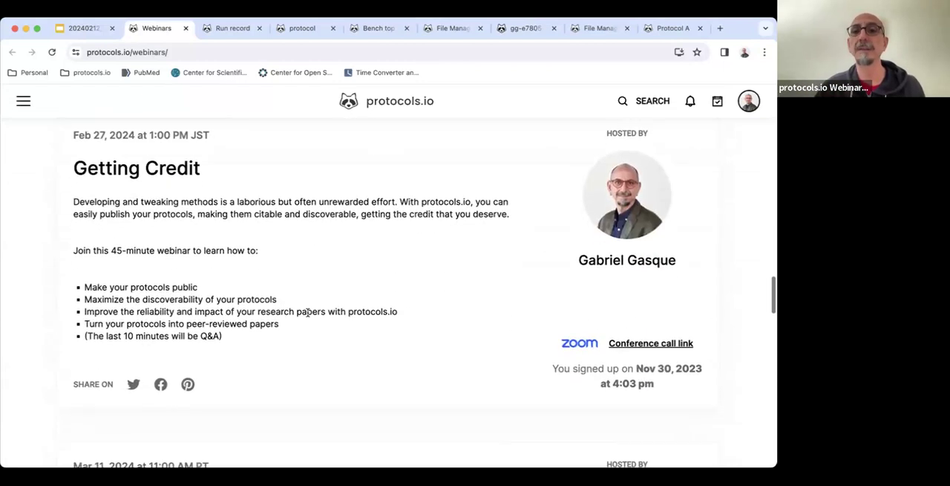
{"action": "scroll", "scroll_direction": "down", "scroll_amount": 3}
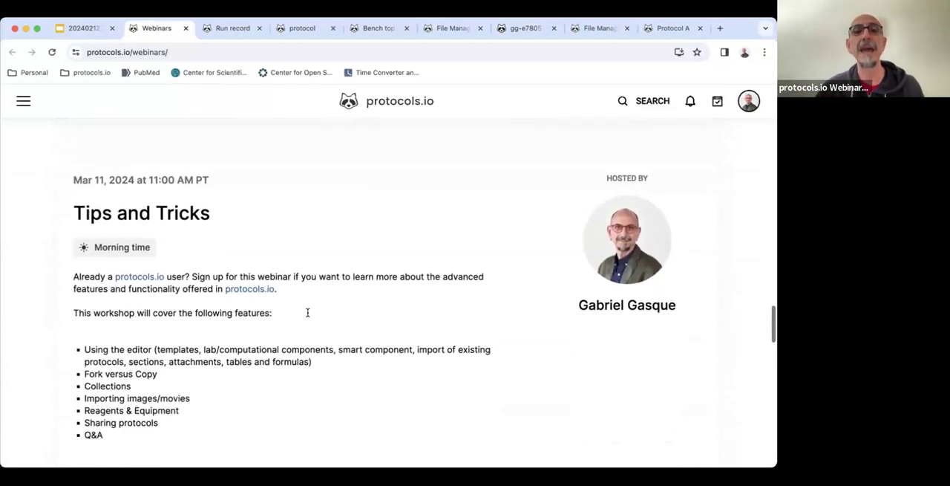
{"action": "scroll", "scroll_direction": "down", "scroll_amount": 3}
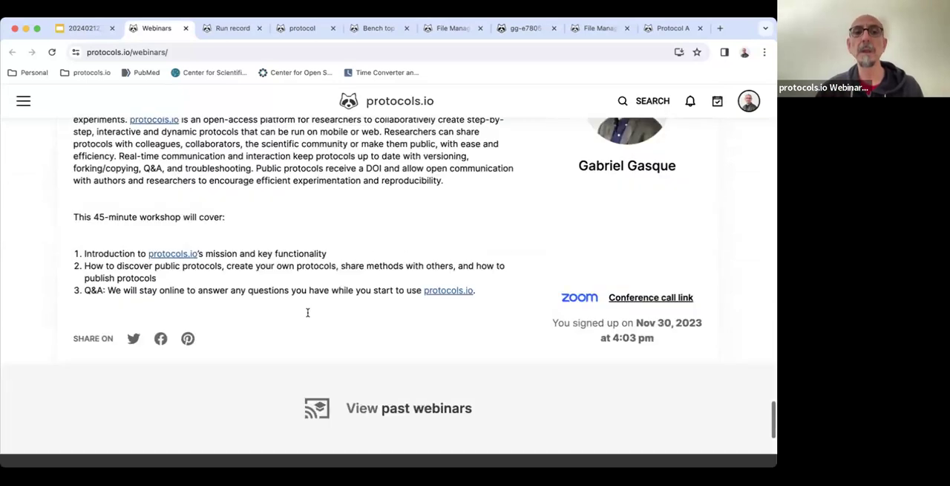
{"action": "scroll", "scroll_direction": "down", "scroll_amount": 3}
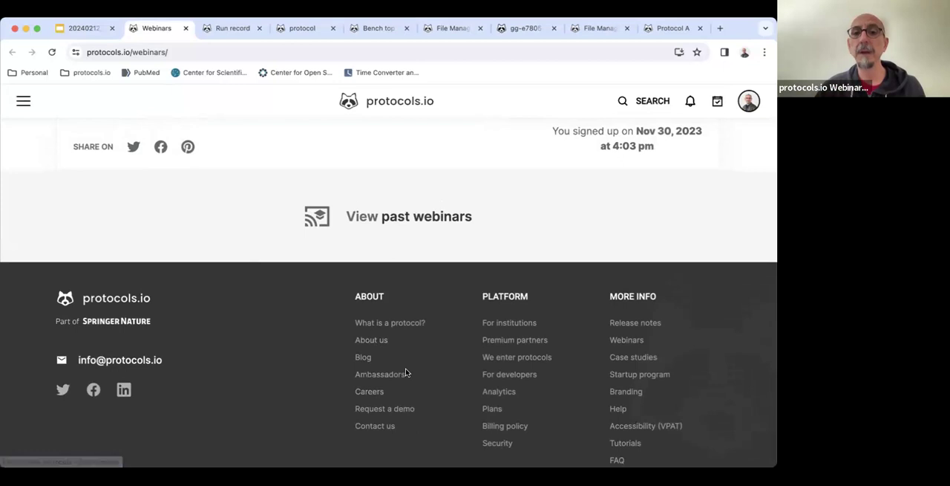
{"action": "scroll", "scroll_direction": "up", "scroll_amount": 3}
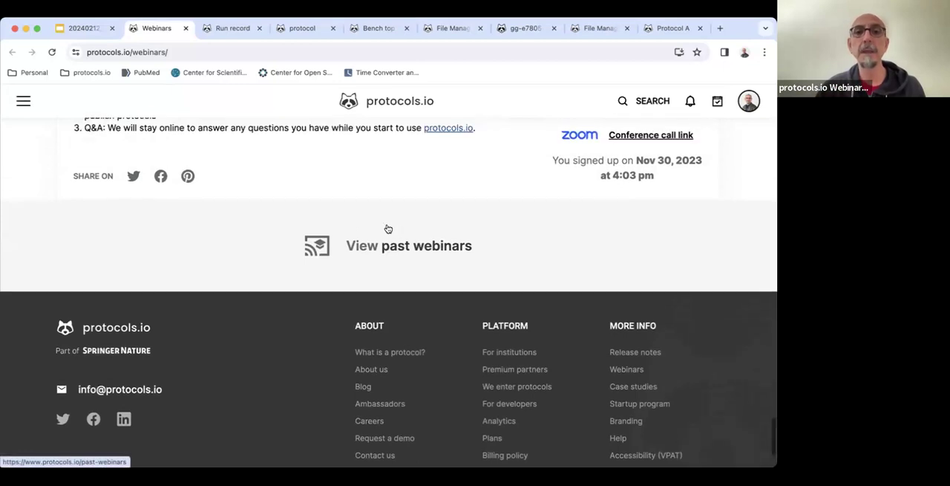
{"action": "scroll", "scroll_direction": "up", "scroll_amount": 3}
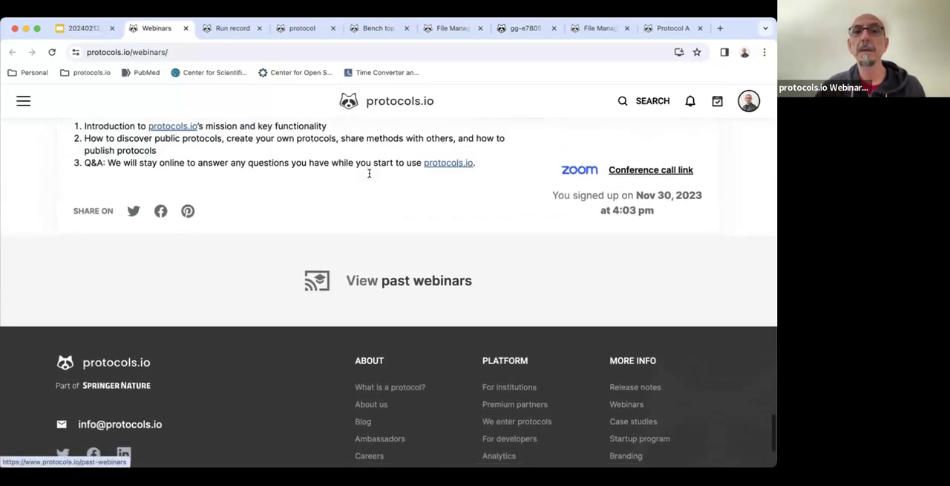
{"action": "scroll", "scroll_direction": "down", "scroll_amount": 3}
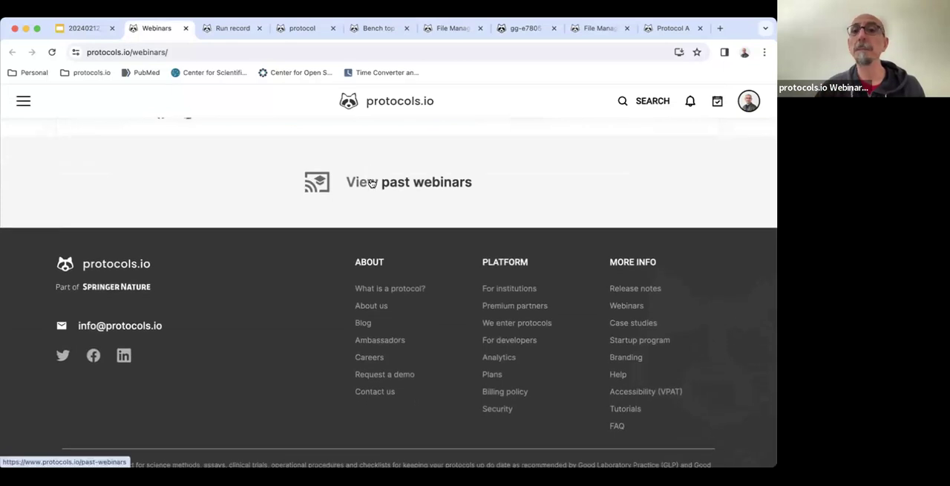
{"action": "mouse_move", "coordinate": [386, 265]}
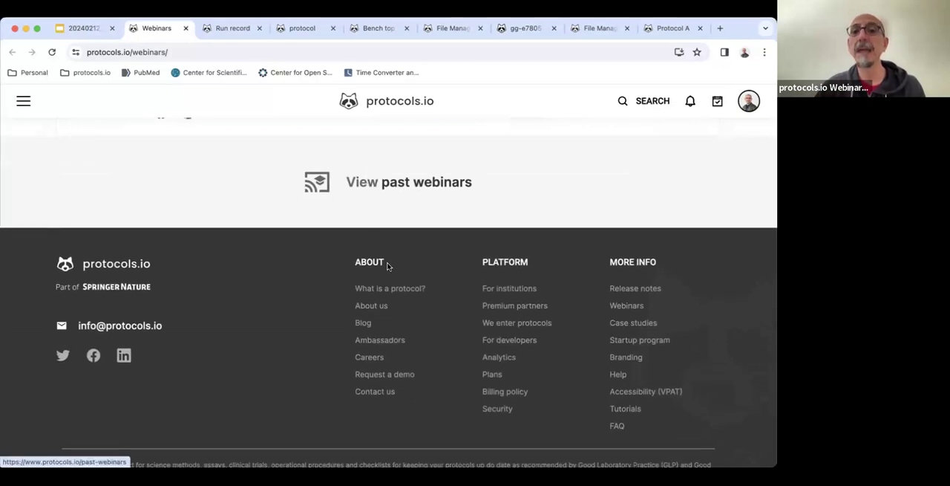
{"action": "mouse_move", "coordinate": [385, 374]}
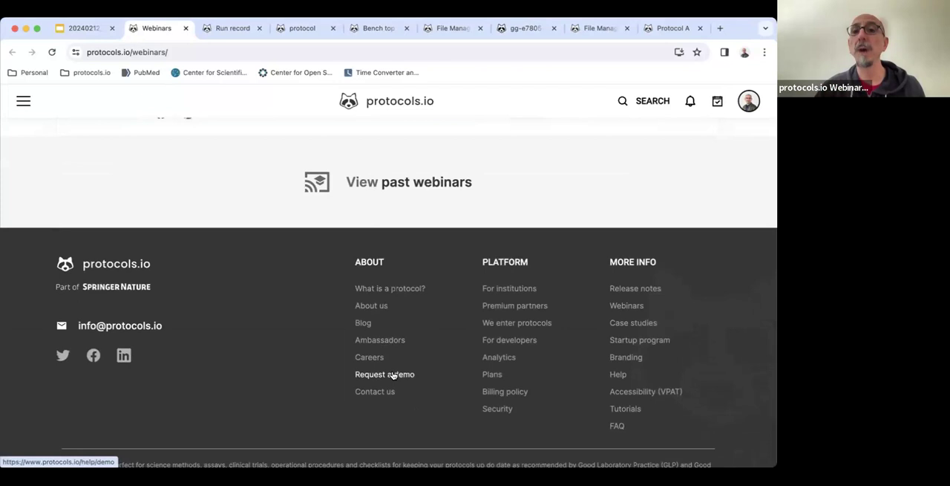
- Open the Request 1-on-1 Demo form from the footer, then return to the Q/A slide in Google Slides
{"action": "left_click", "coordinate": [385, 374]}
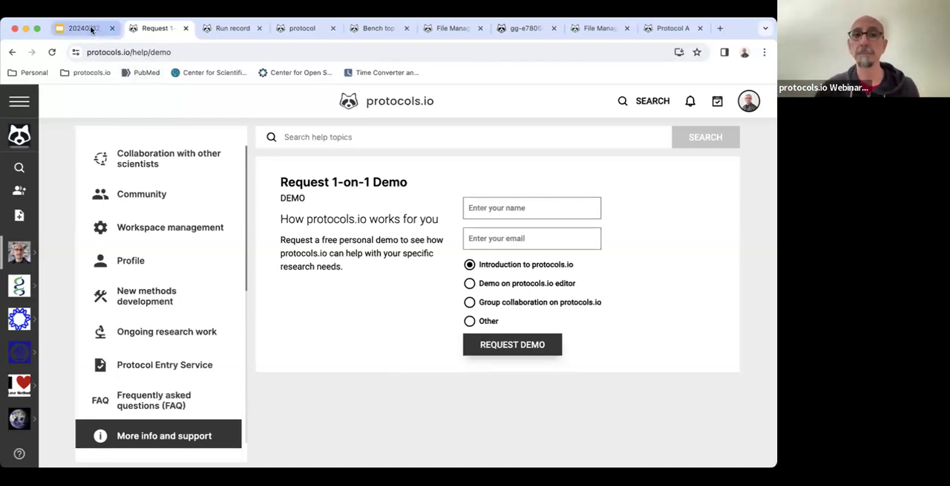
{"action": "left_click", "coordinate": [82, 28]}
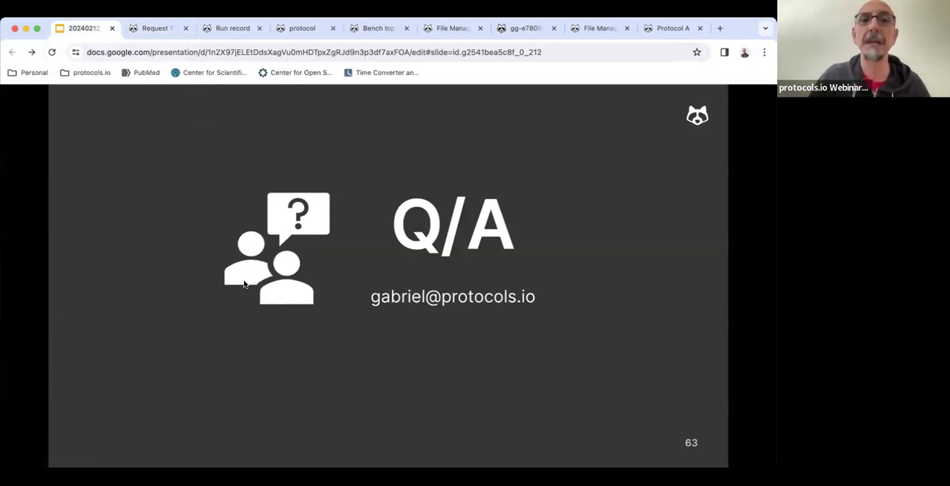
{"action": "mouse_move", "coordinate": [292, 246]}
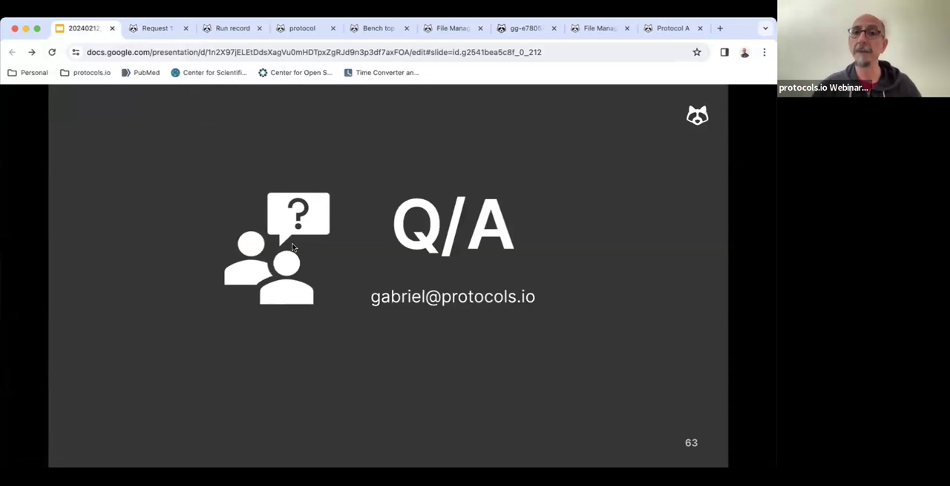
{"action": "mouse_move", "coordinate": [506, 157]}
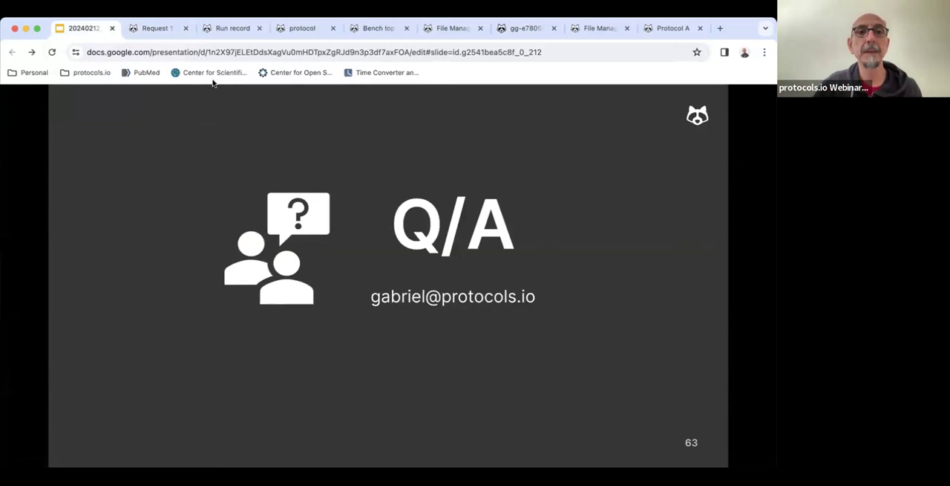
{"action": "mouse_move", "coordinate": [475, 97]}
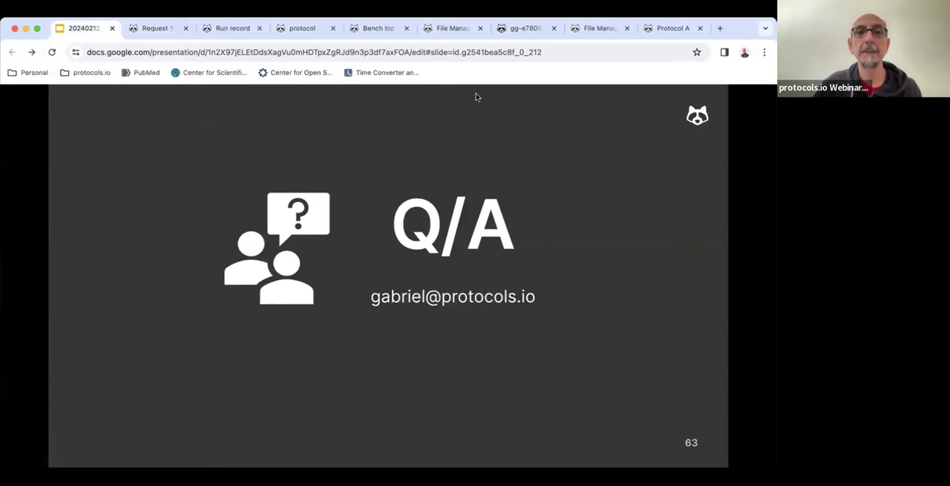
{"action": "mouse_move", "coordinate": [475, 61]}
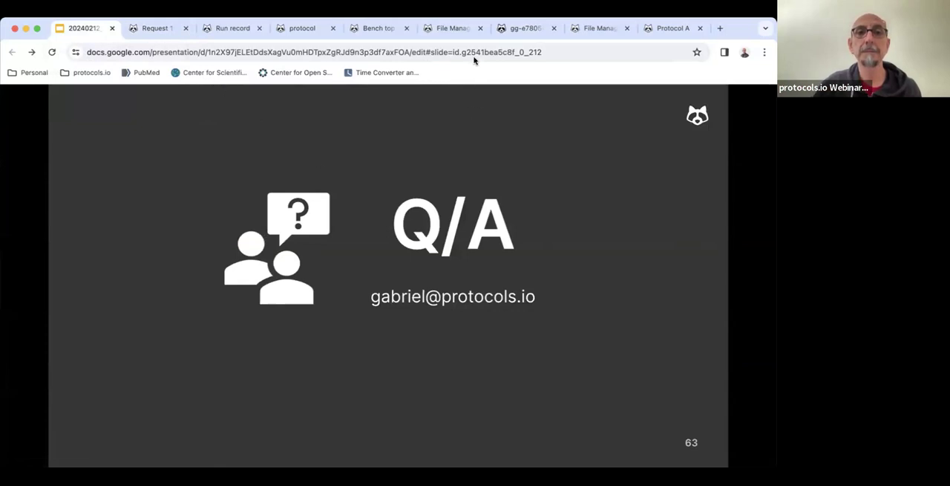